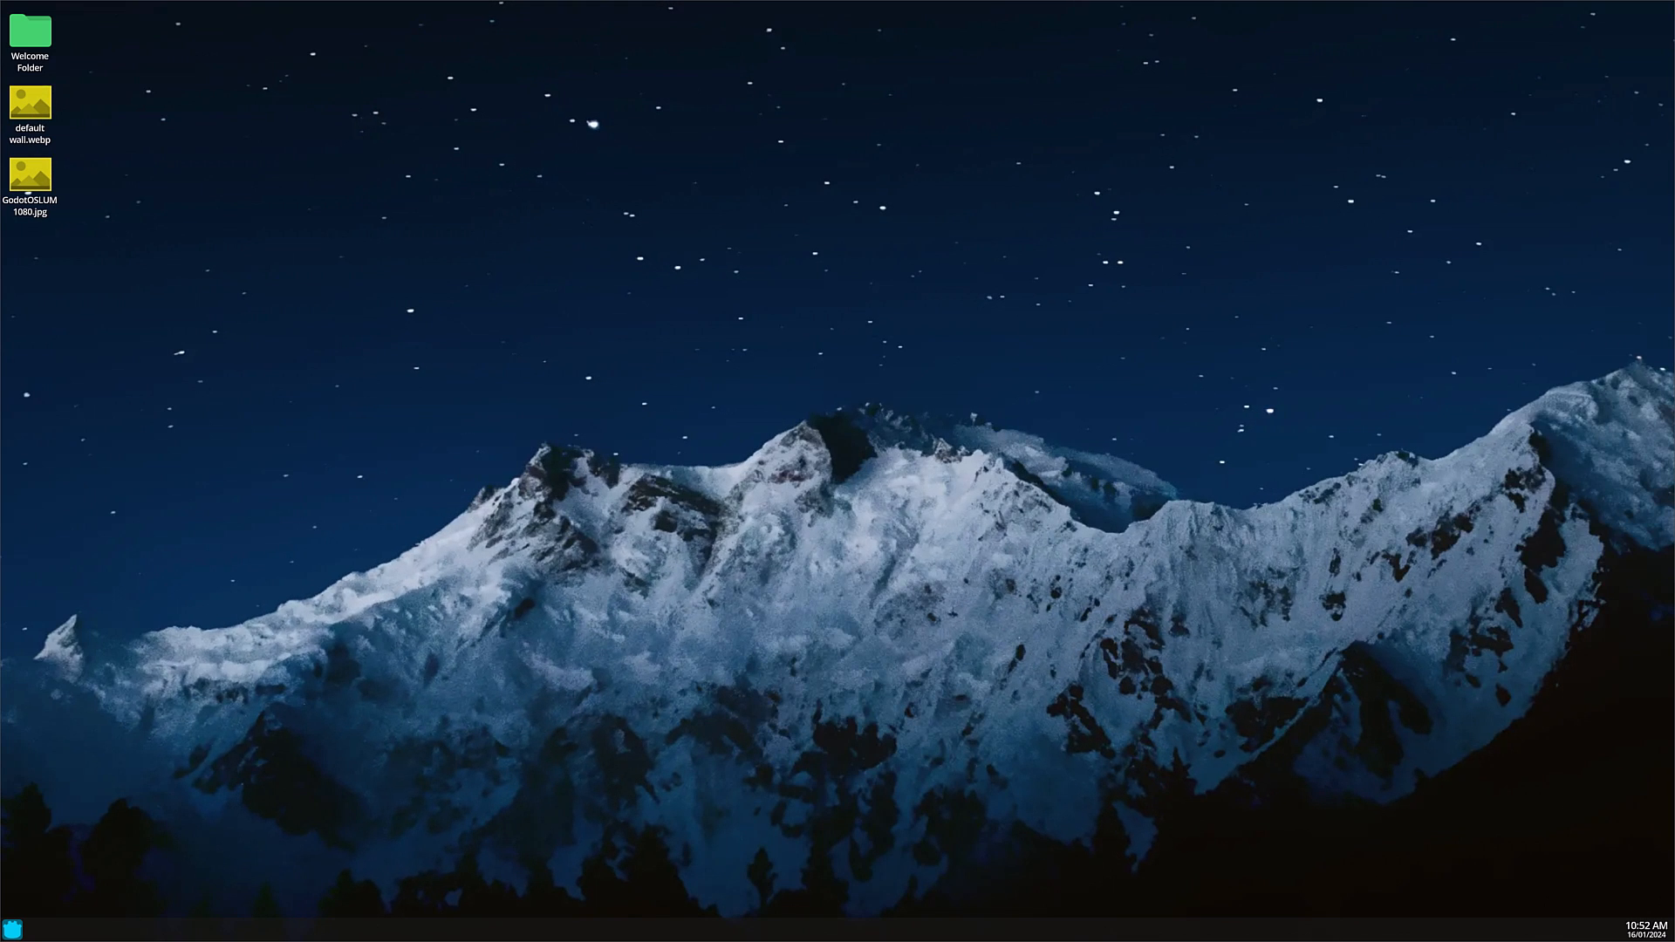
mouse_move(524, 382)
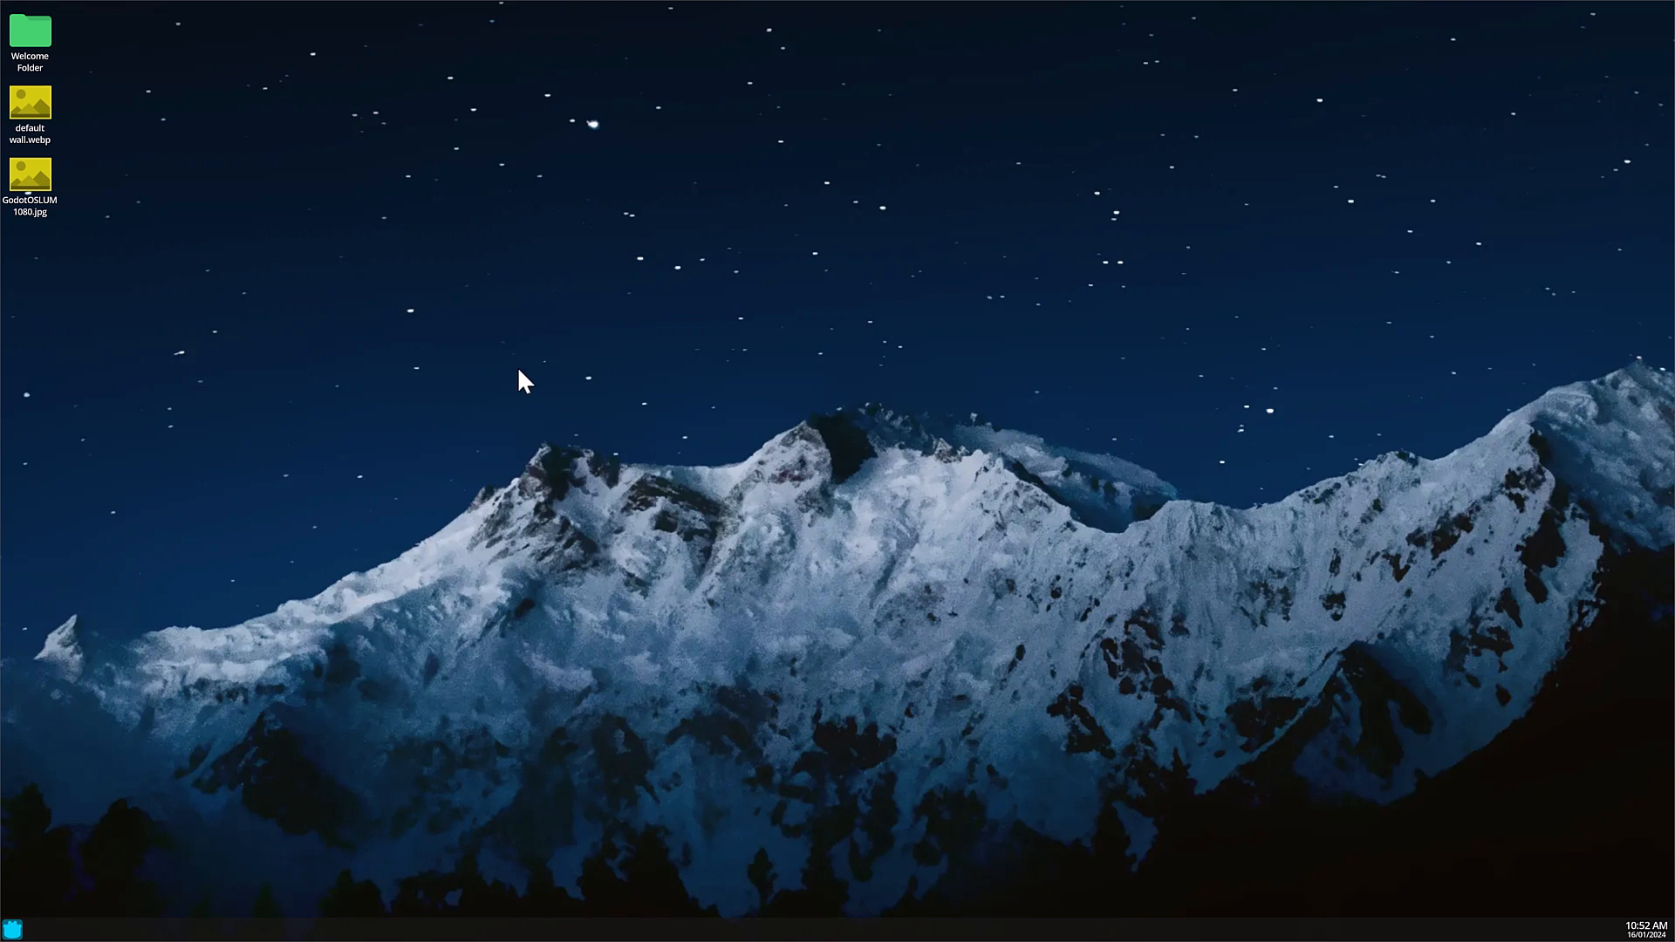
- Open Welcome.txt from the desktop Welcome Folder and maximize the text editor
click(30, 33)
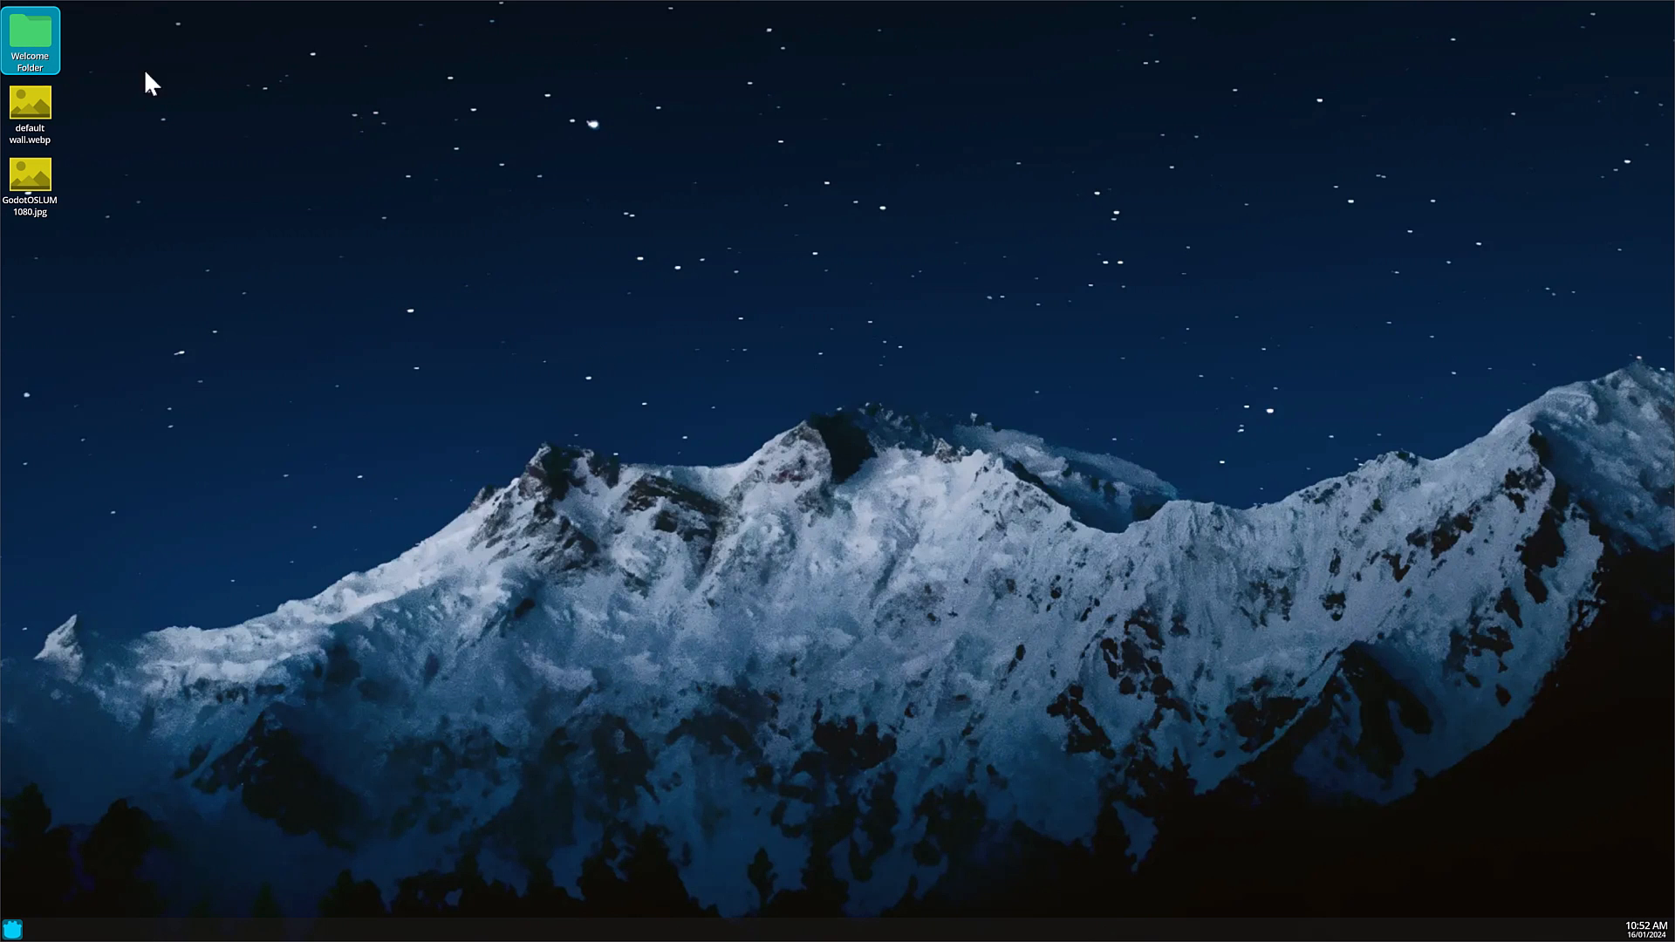
double_click(29, 39)
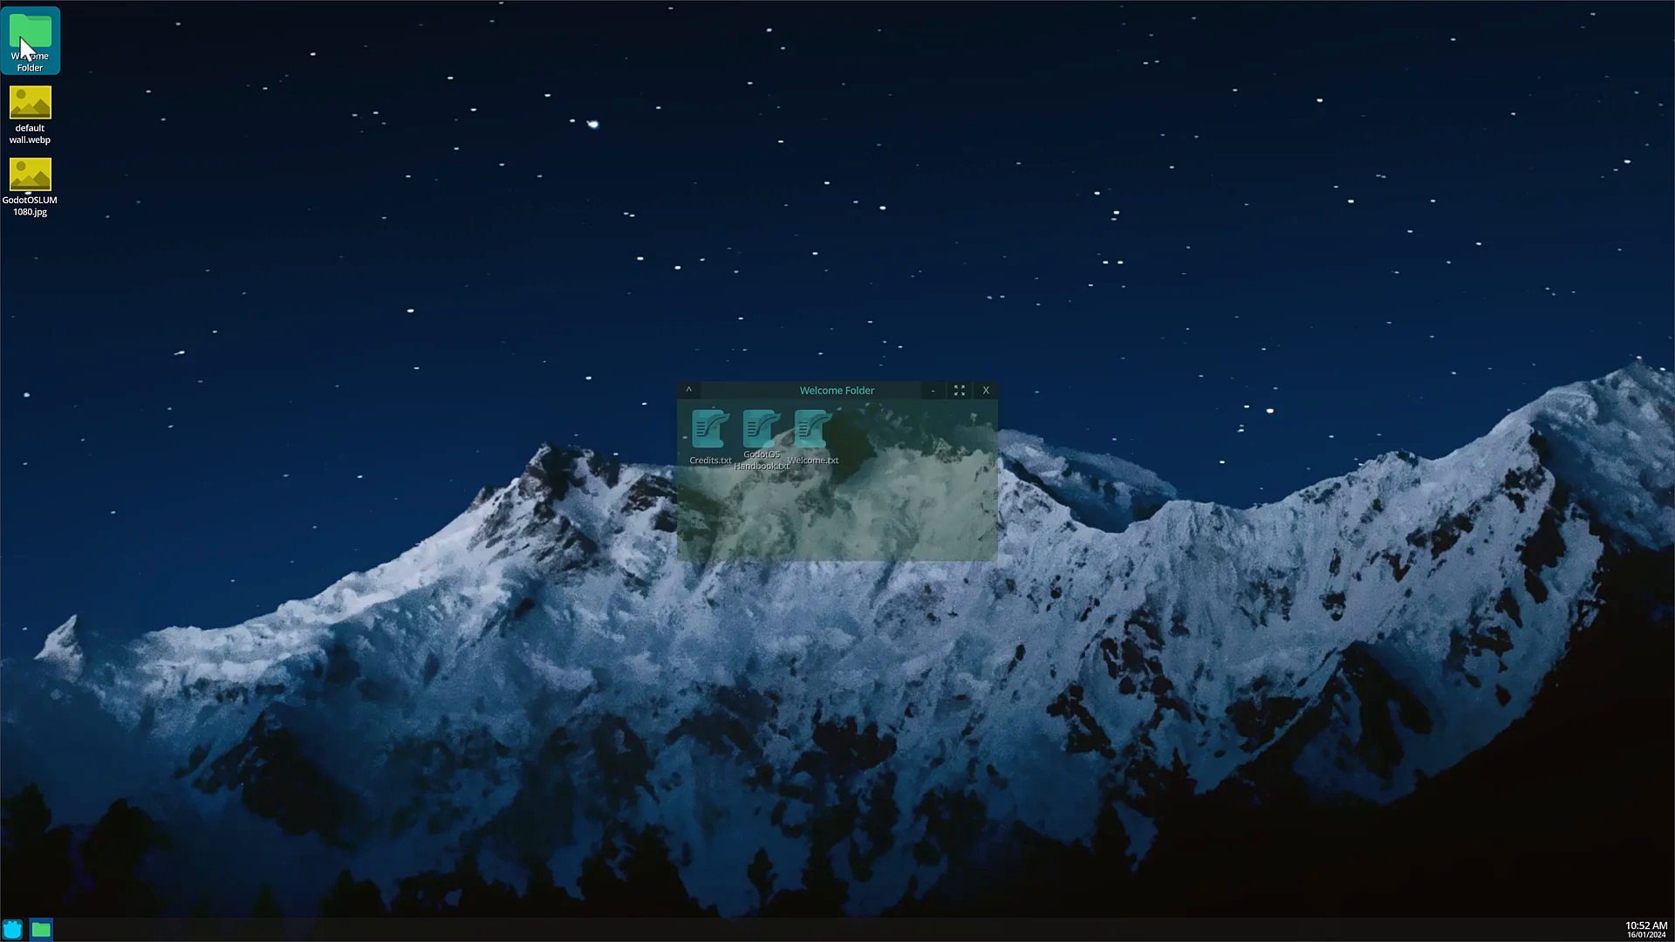
double_click(813, 427)
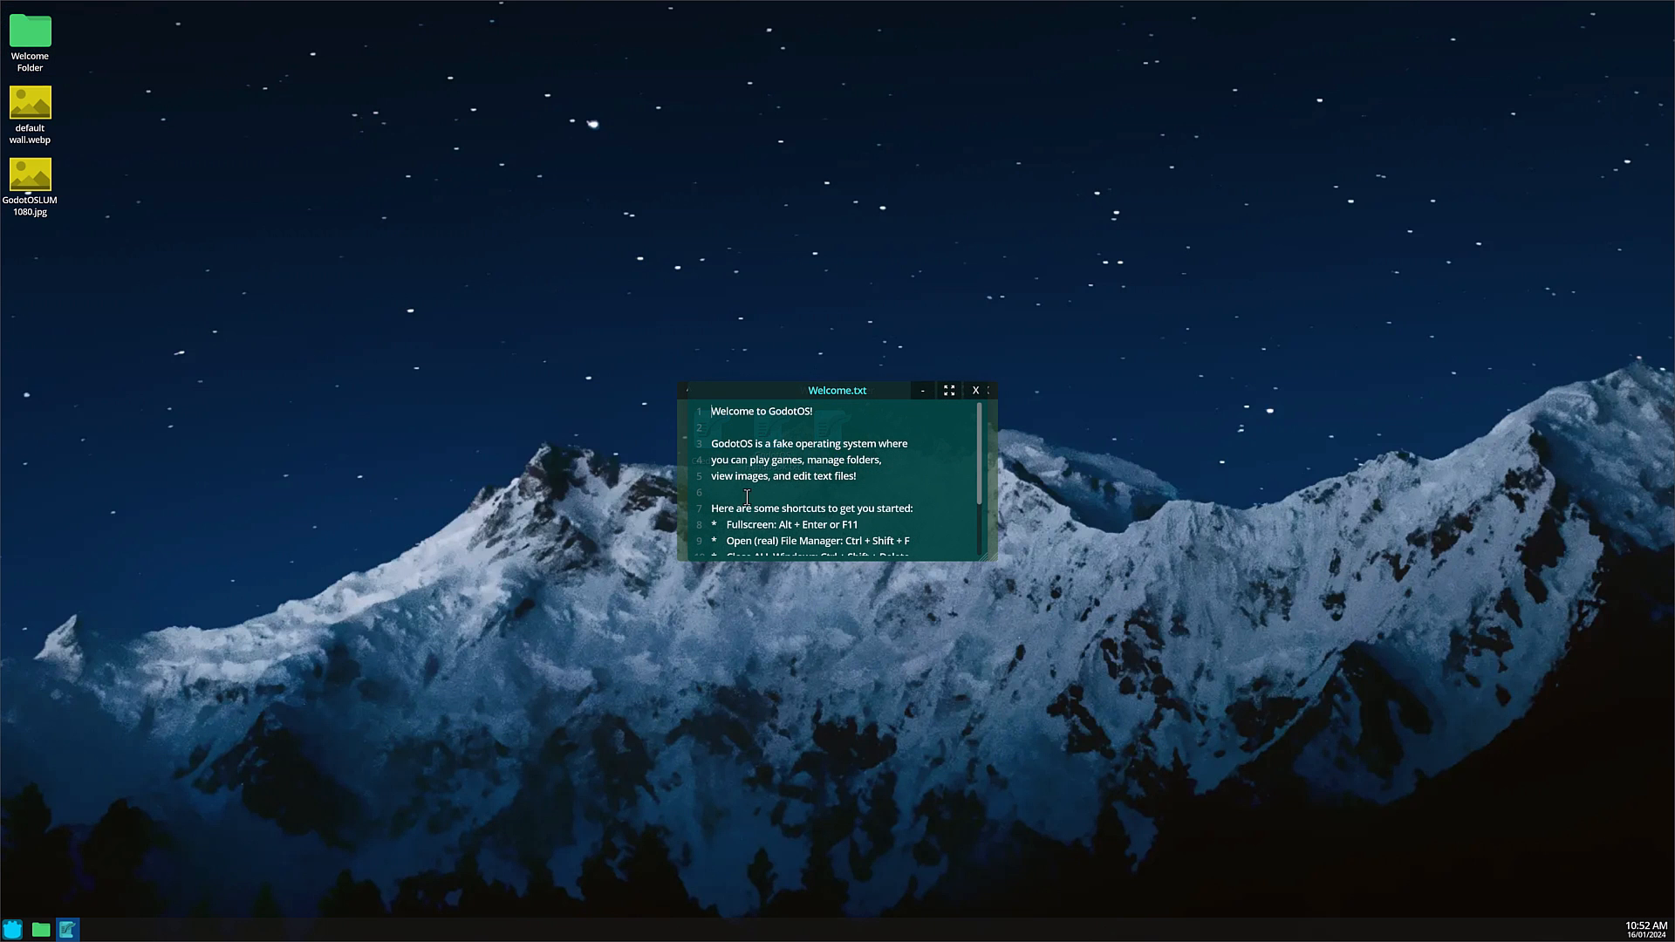
mouse_move(949, 390)
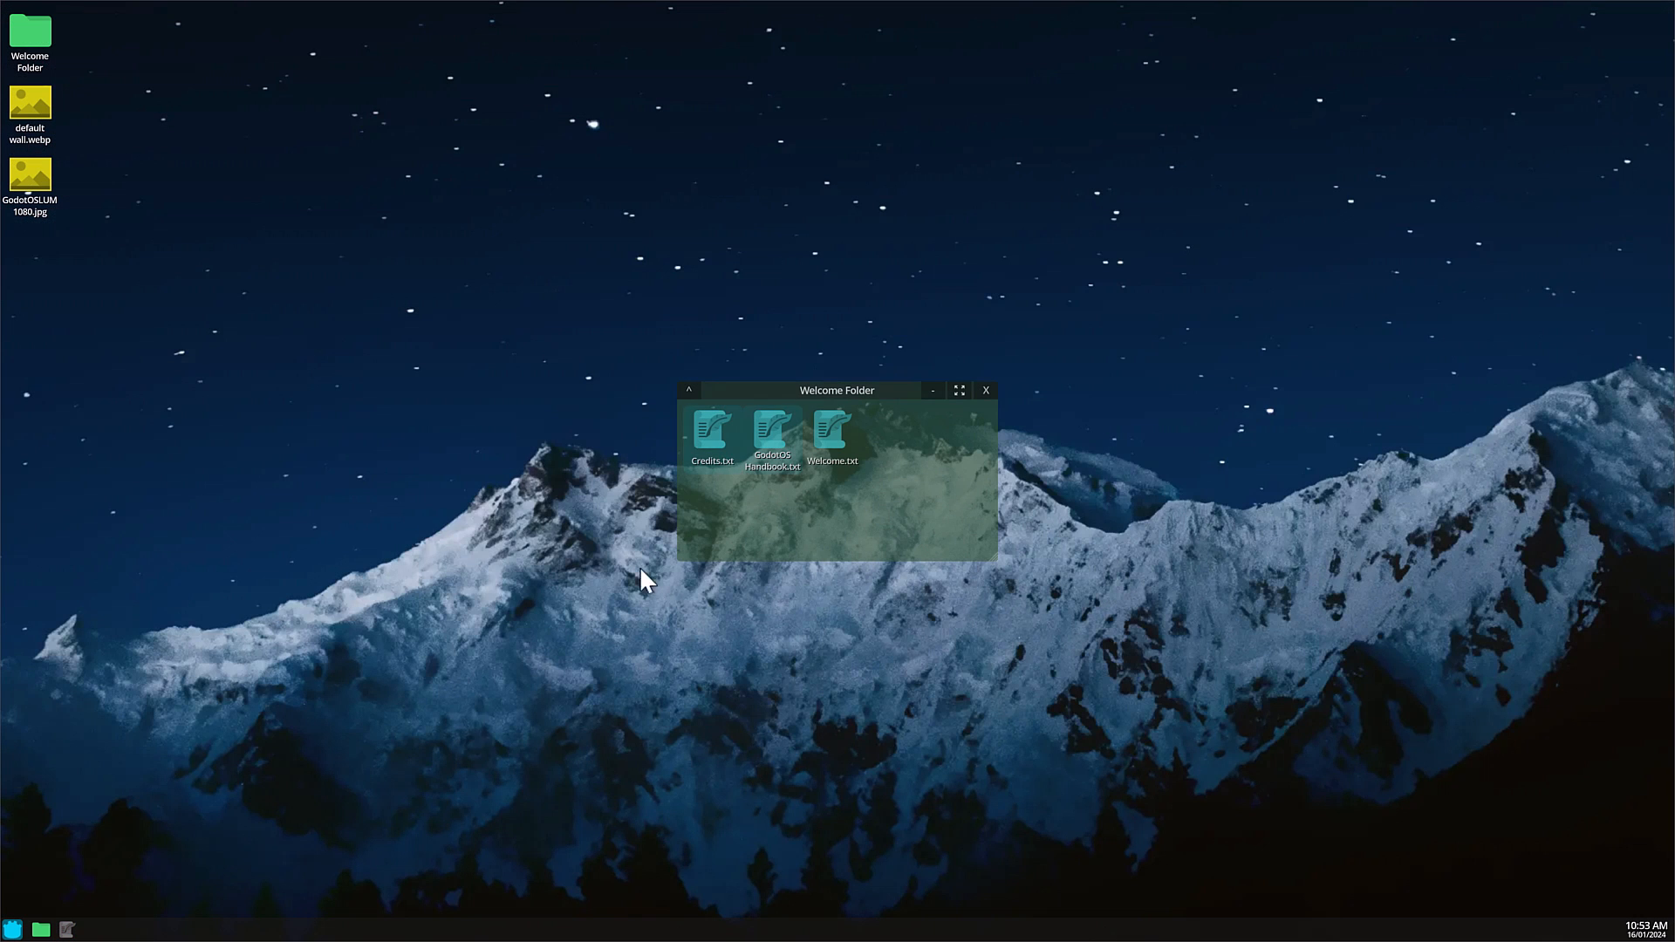
double_click(831, 432)
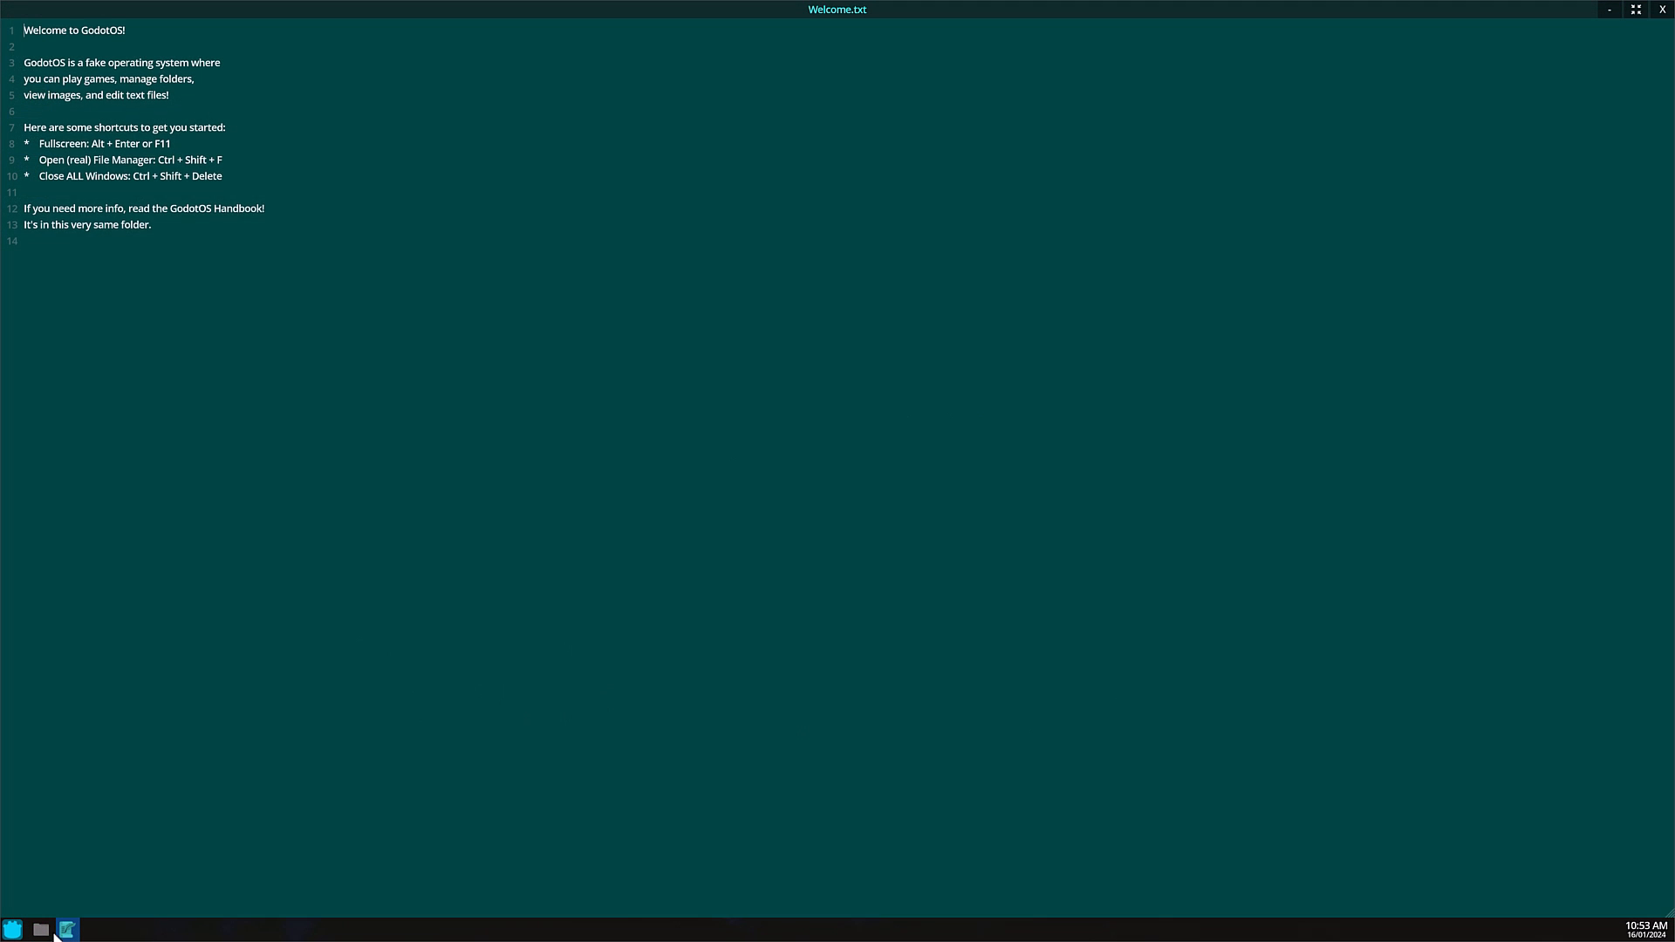
- Launch Godotris, Cube Scene and Pong from the GodotOS start menu
click(41, 928)
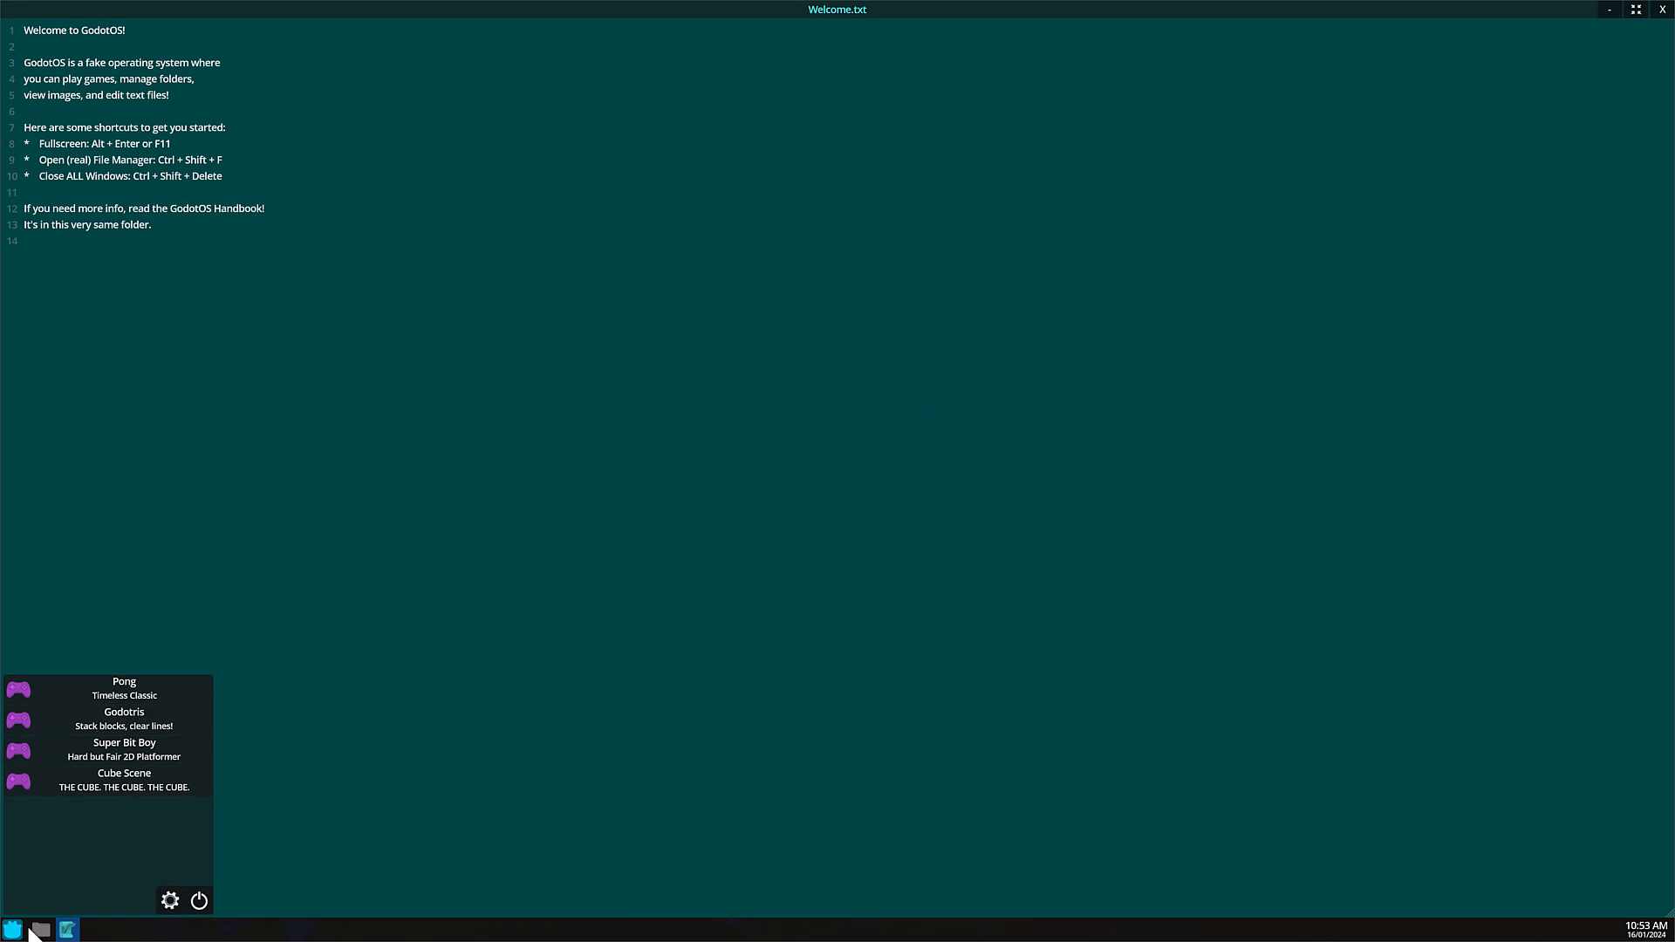
click(124, 718)
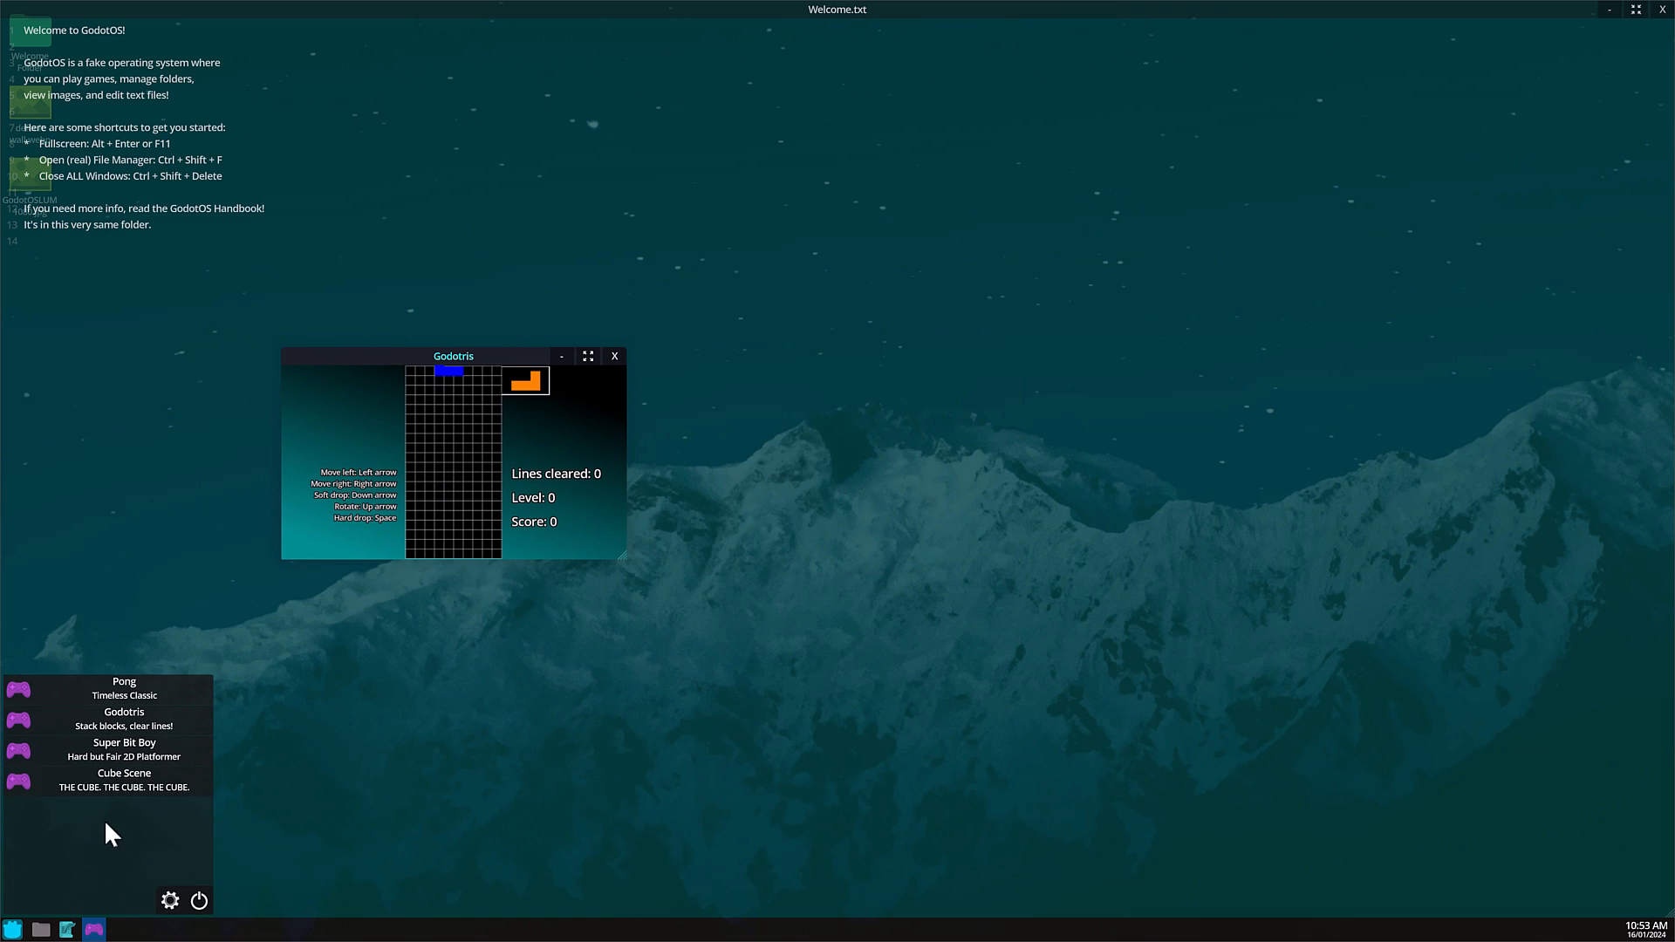
click(124, 780)
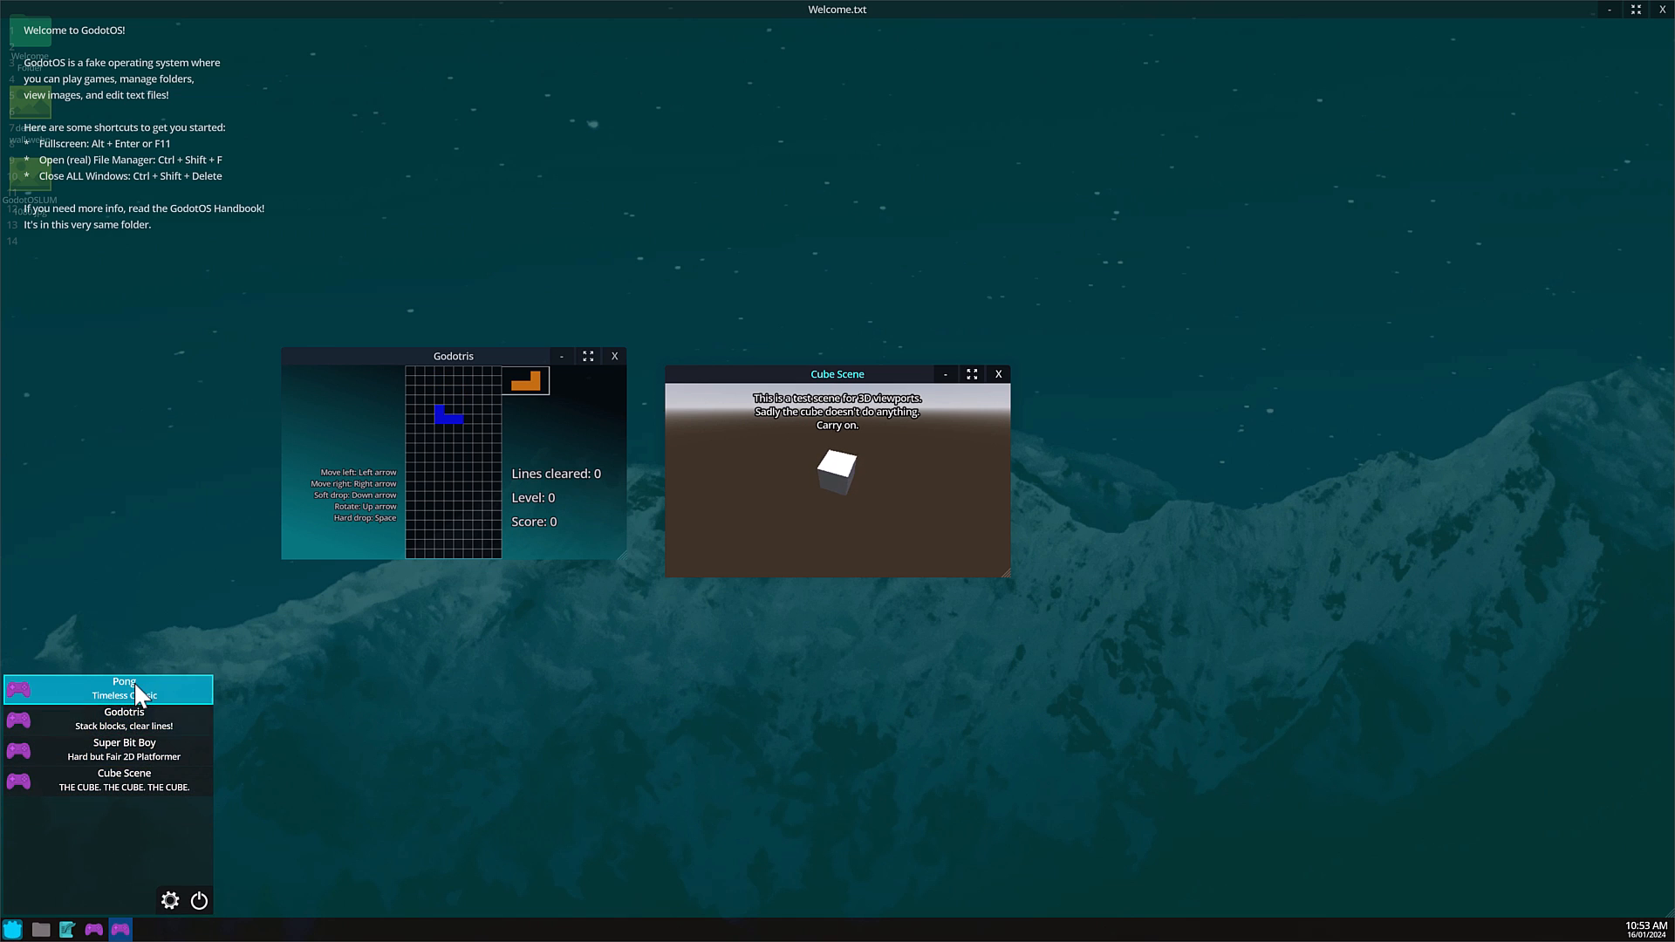
click(124, 749)
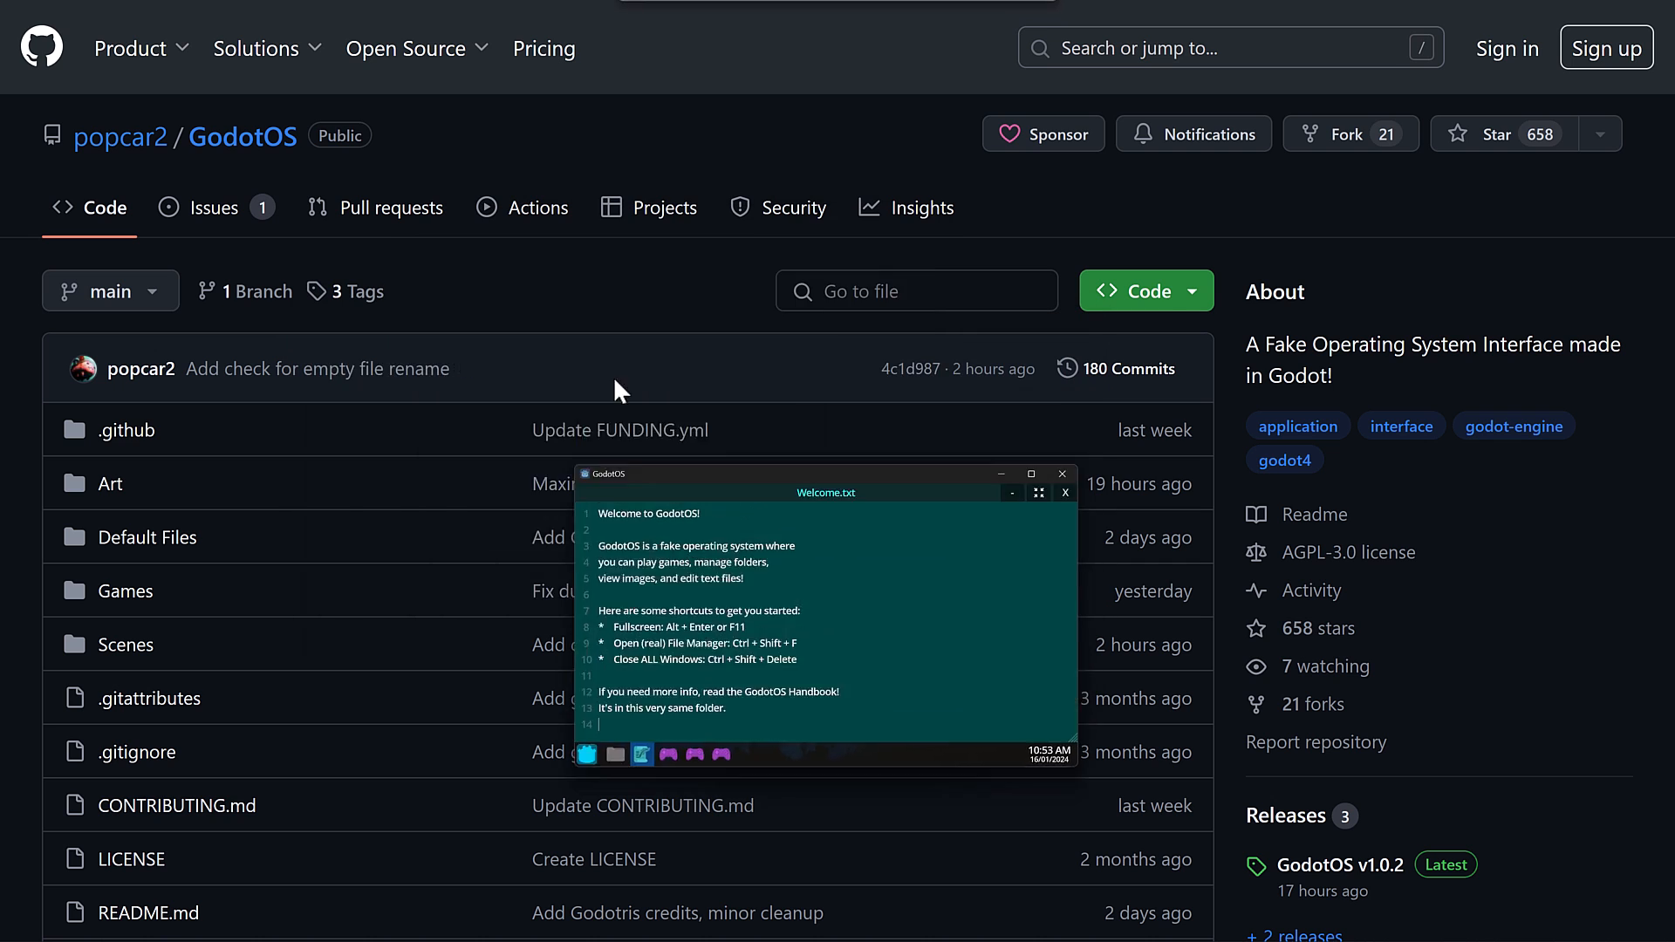
- Switch to the browser showing the popcar2/GodotOS repository Code tab
click(1033, 473)
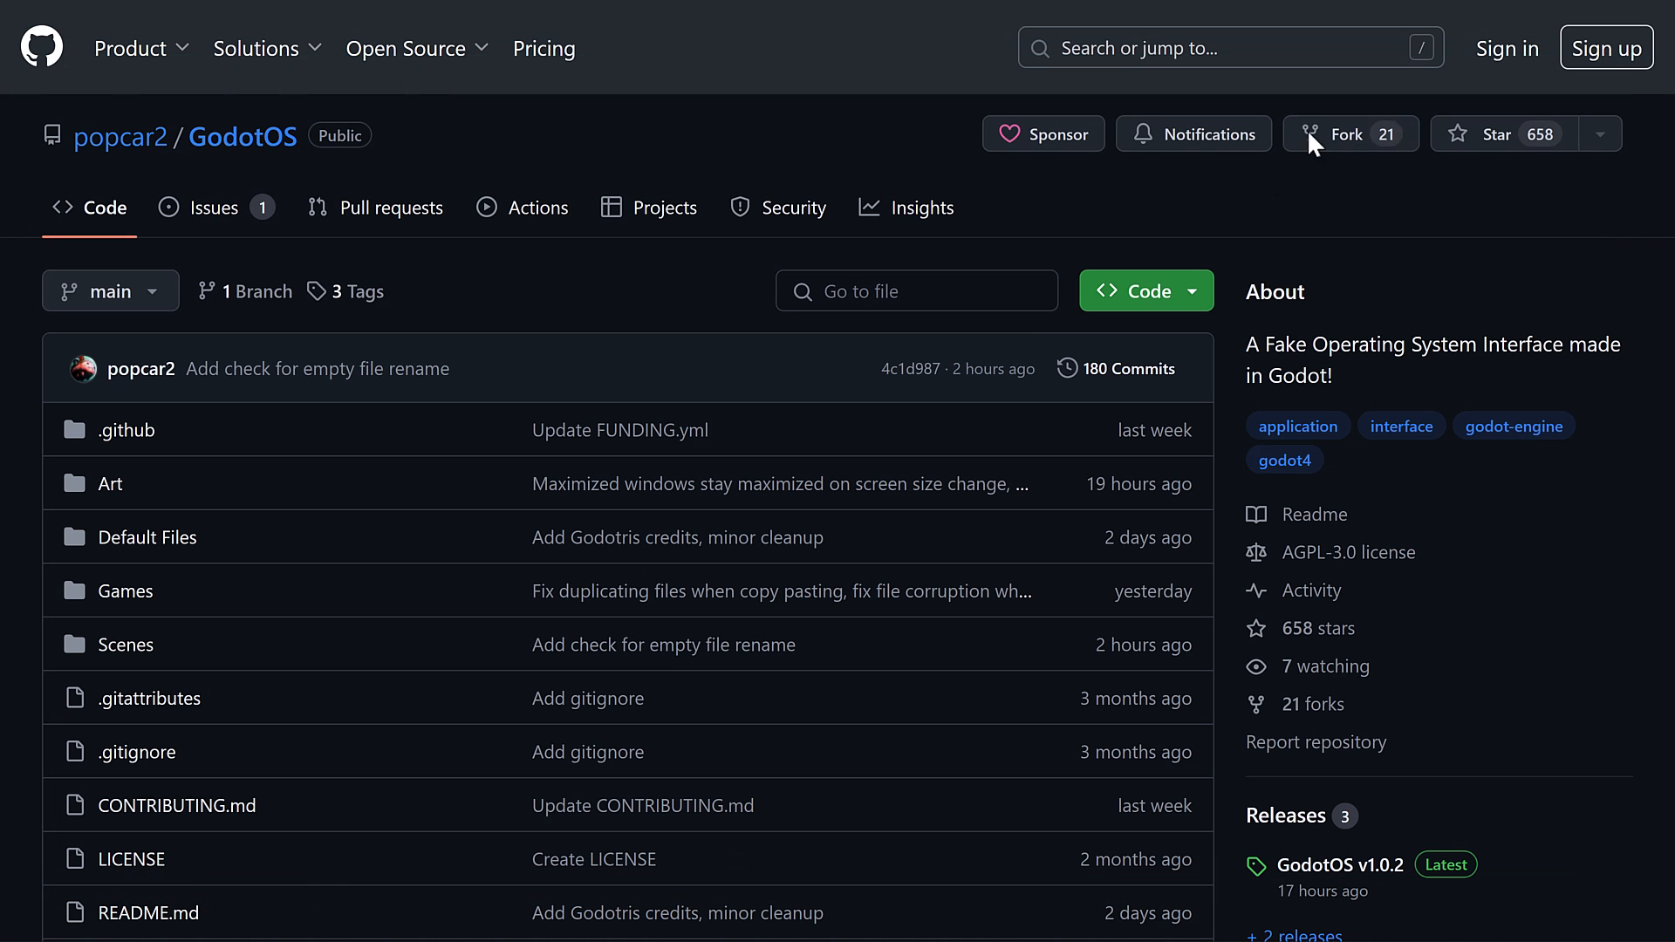
mouse_move(1471, 330)
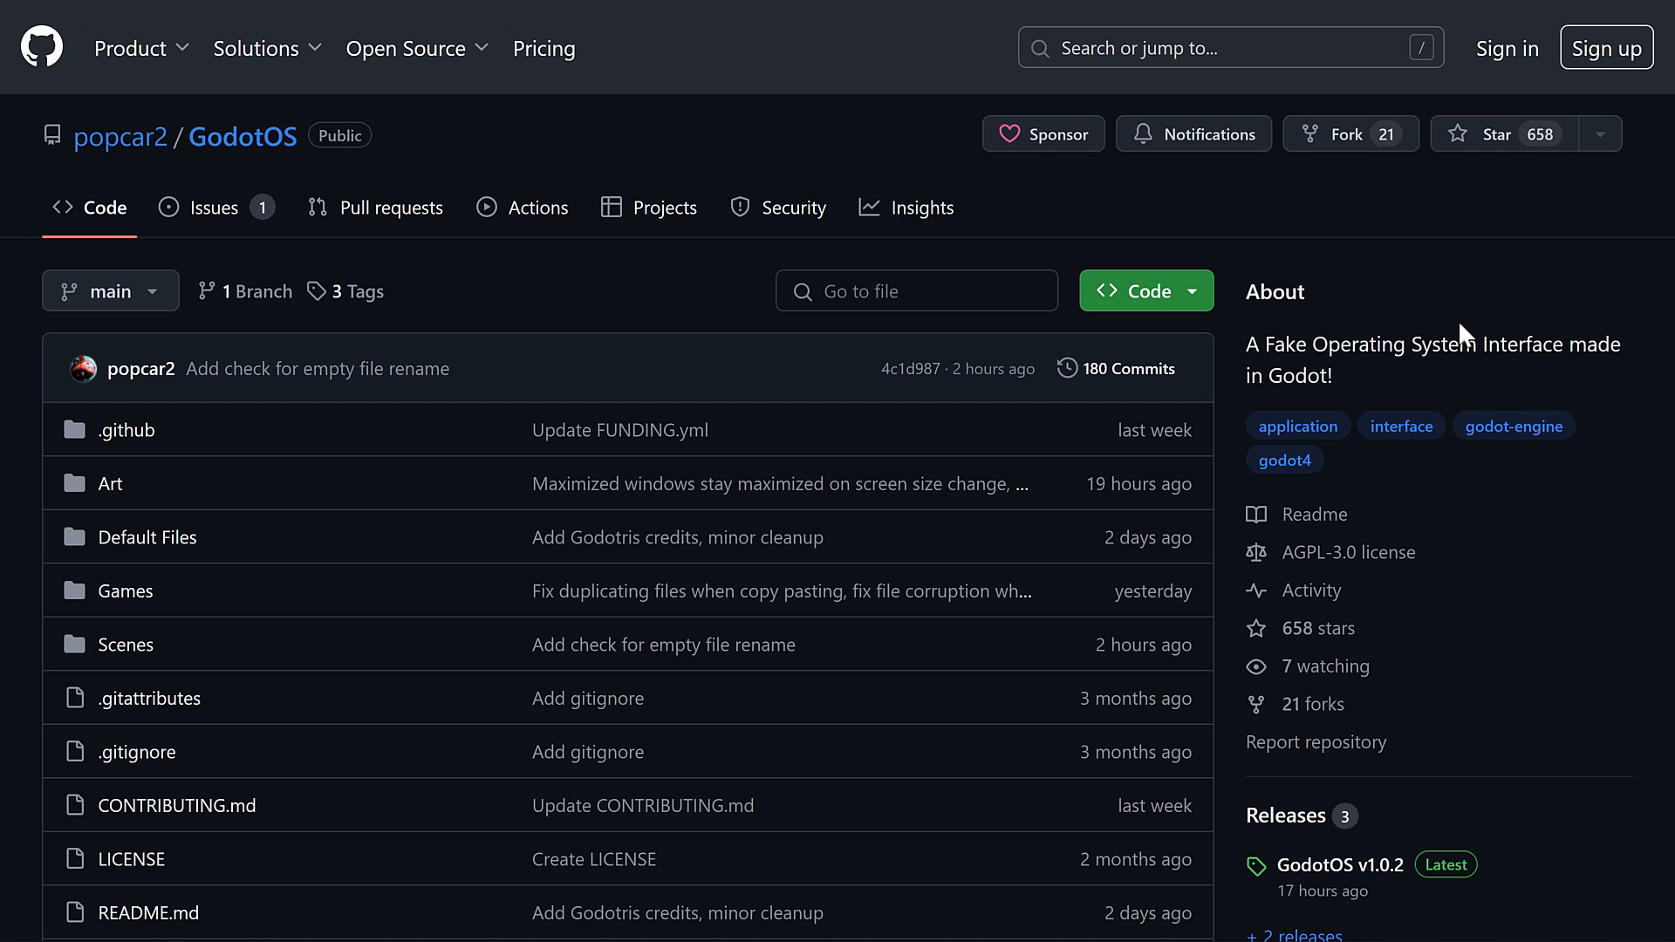
- Scroll through the README past the screenshot to the Download and Credits headings
scroll(down, 3)
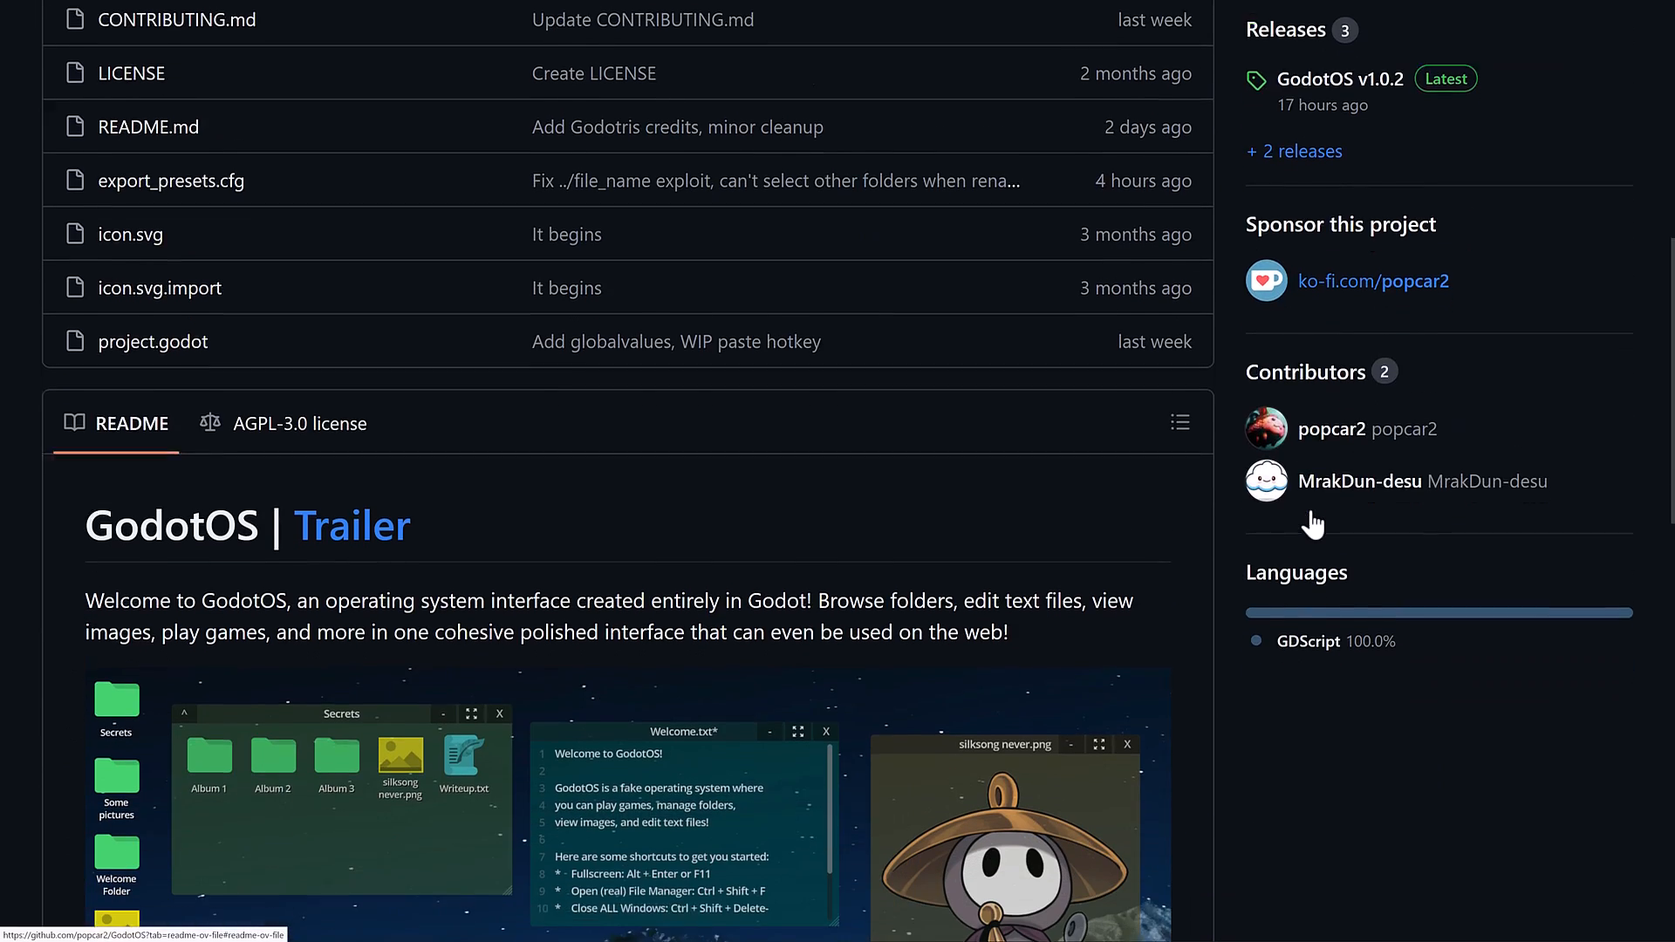
scroll(down, 3)
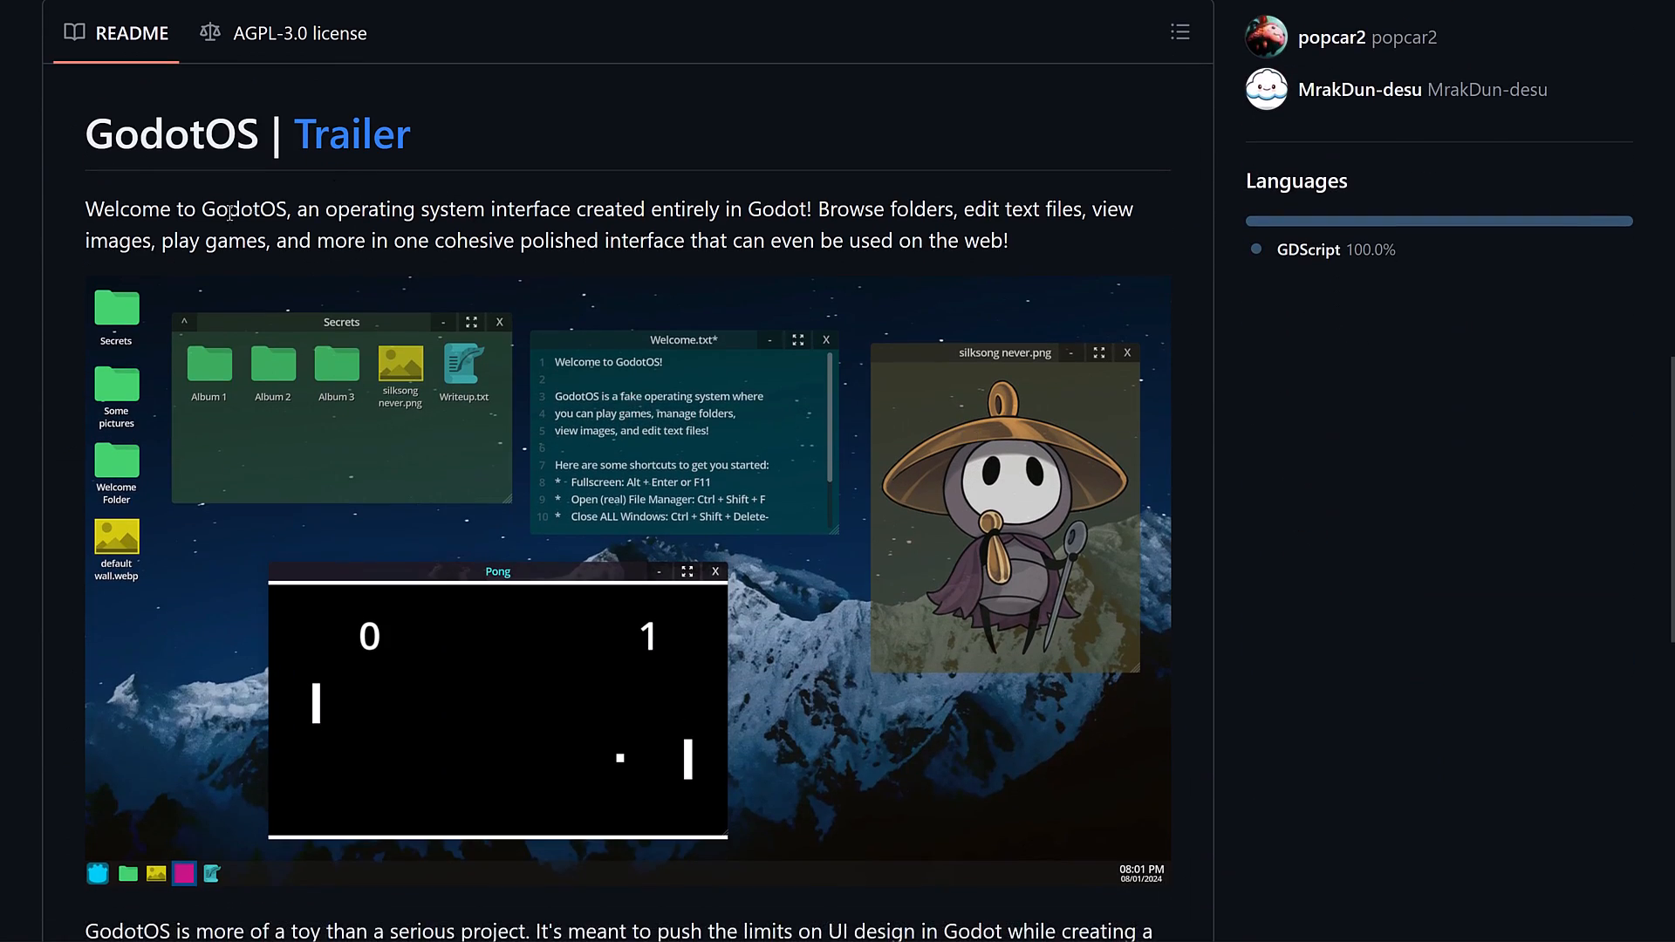
mouse_move(252, 193)
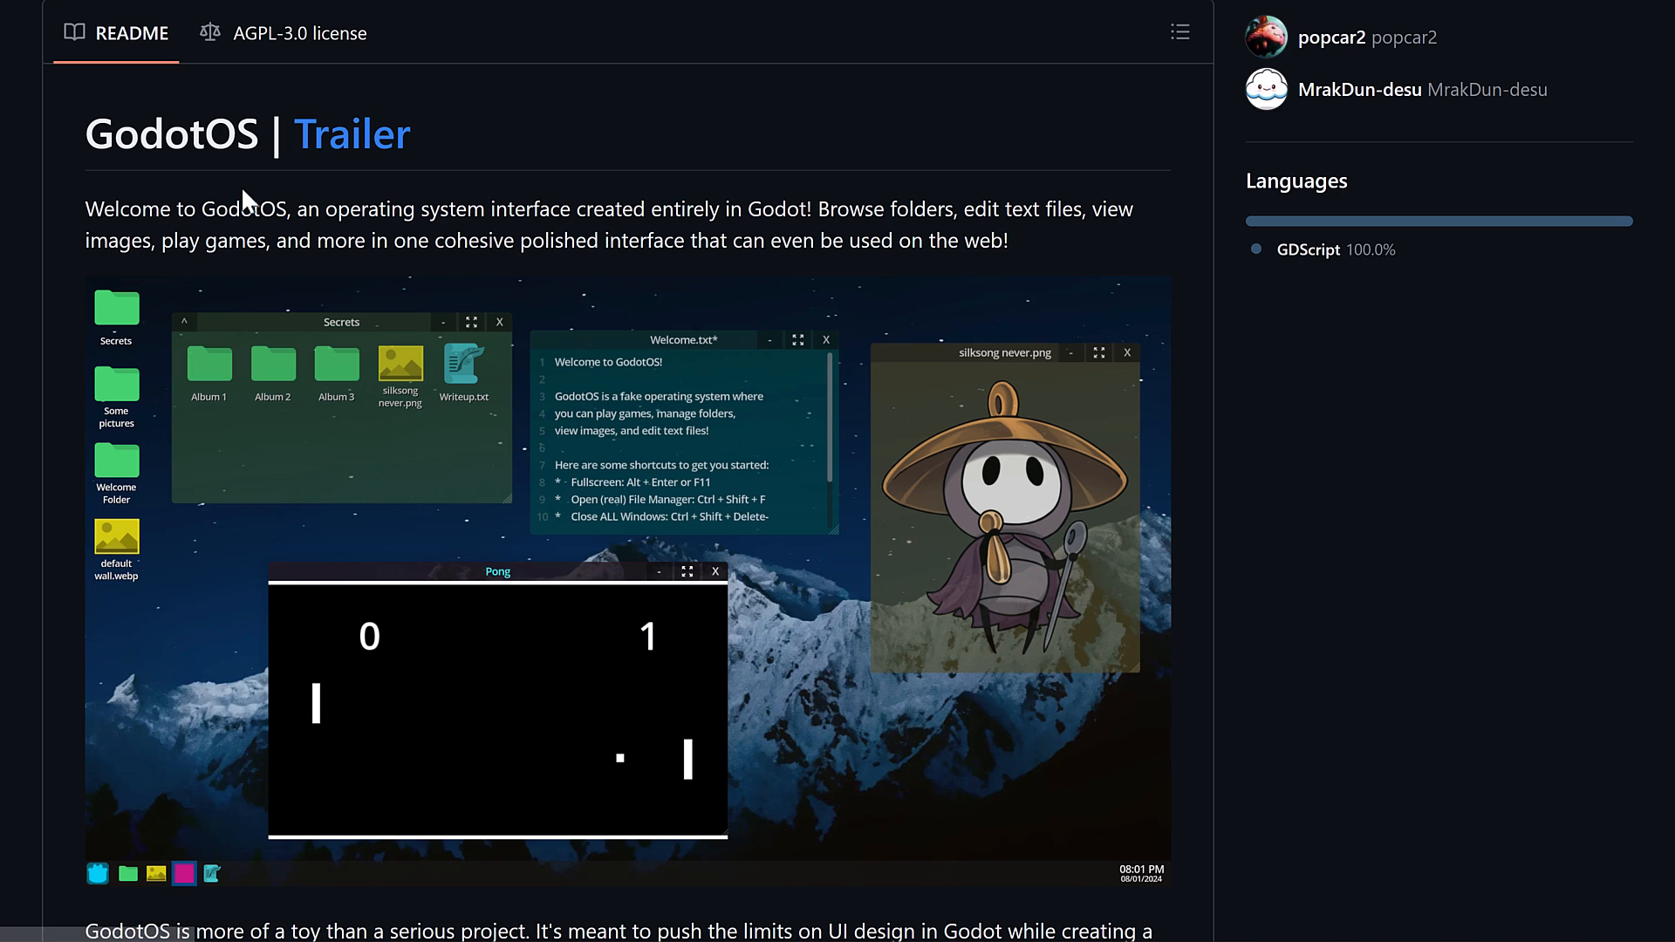
mouse_move(214, 217)
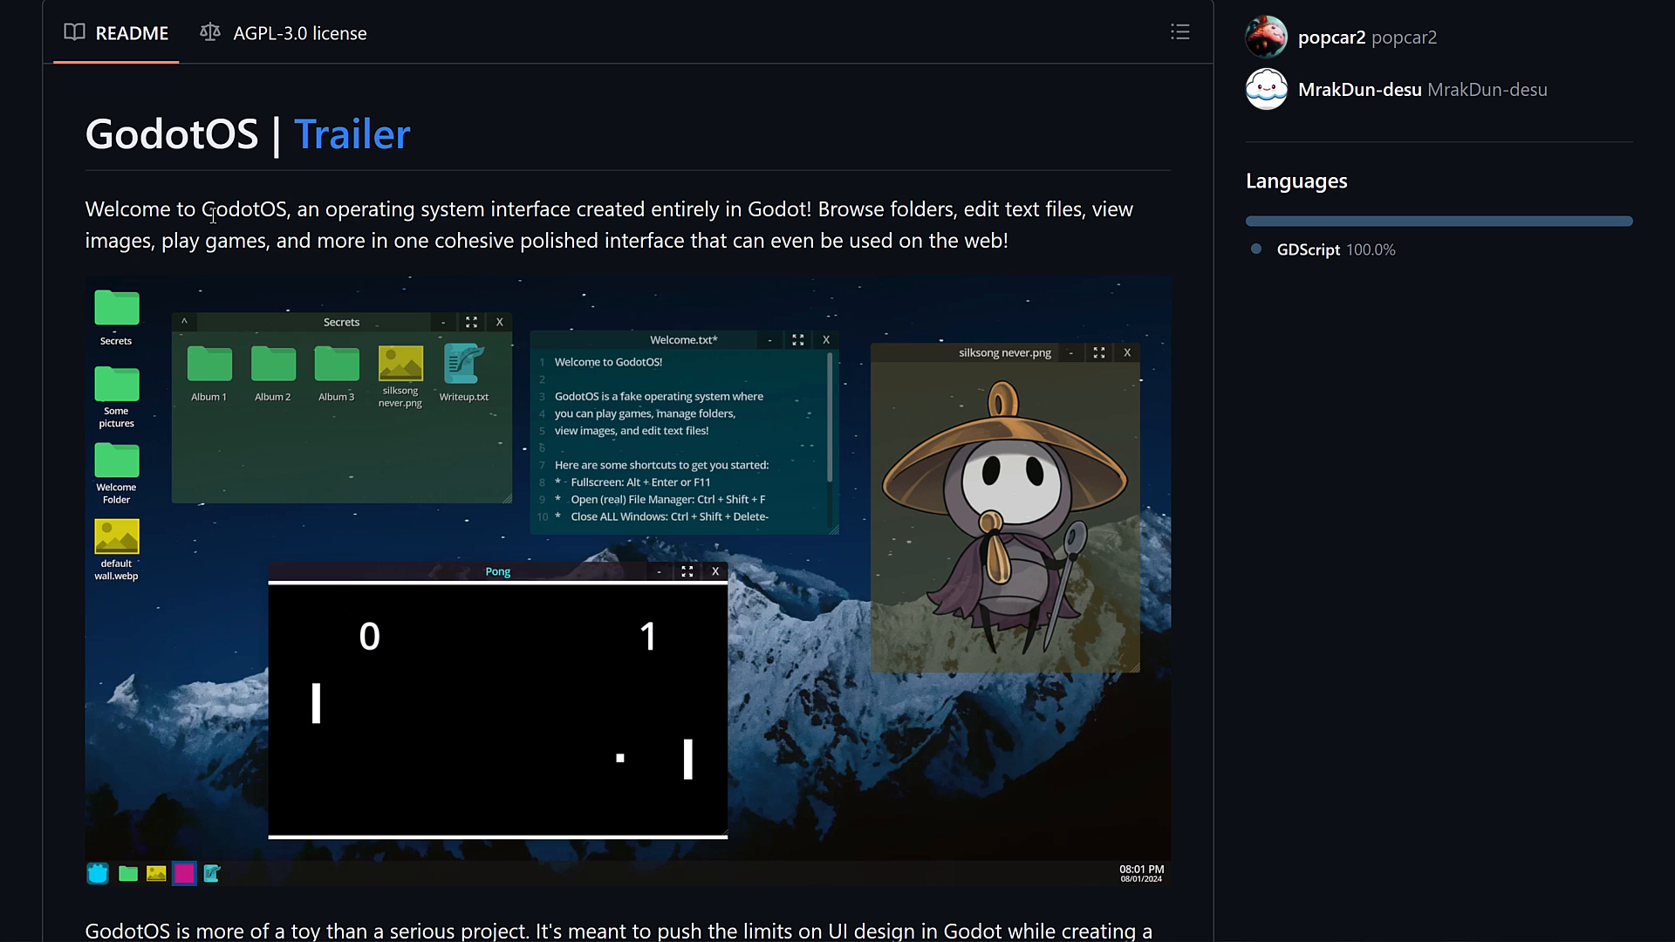
mouse_move(809, 326)
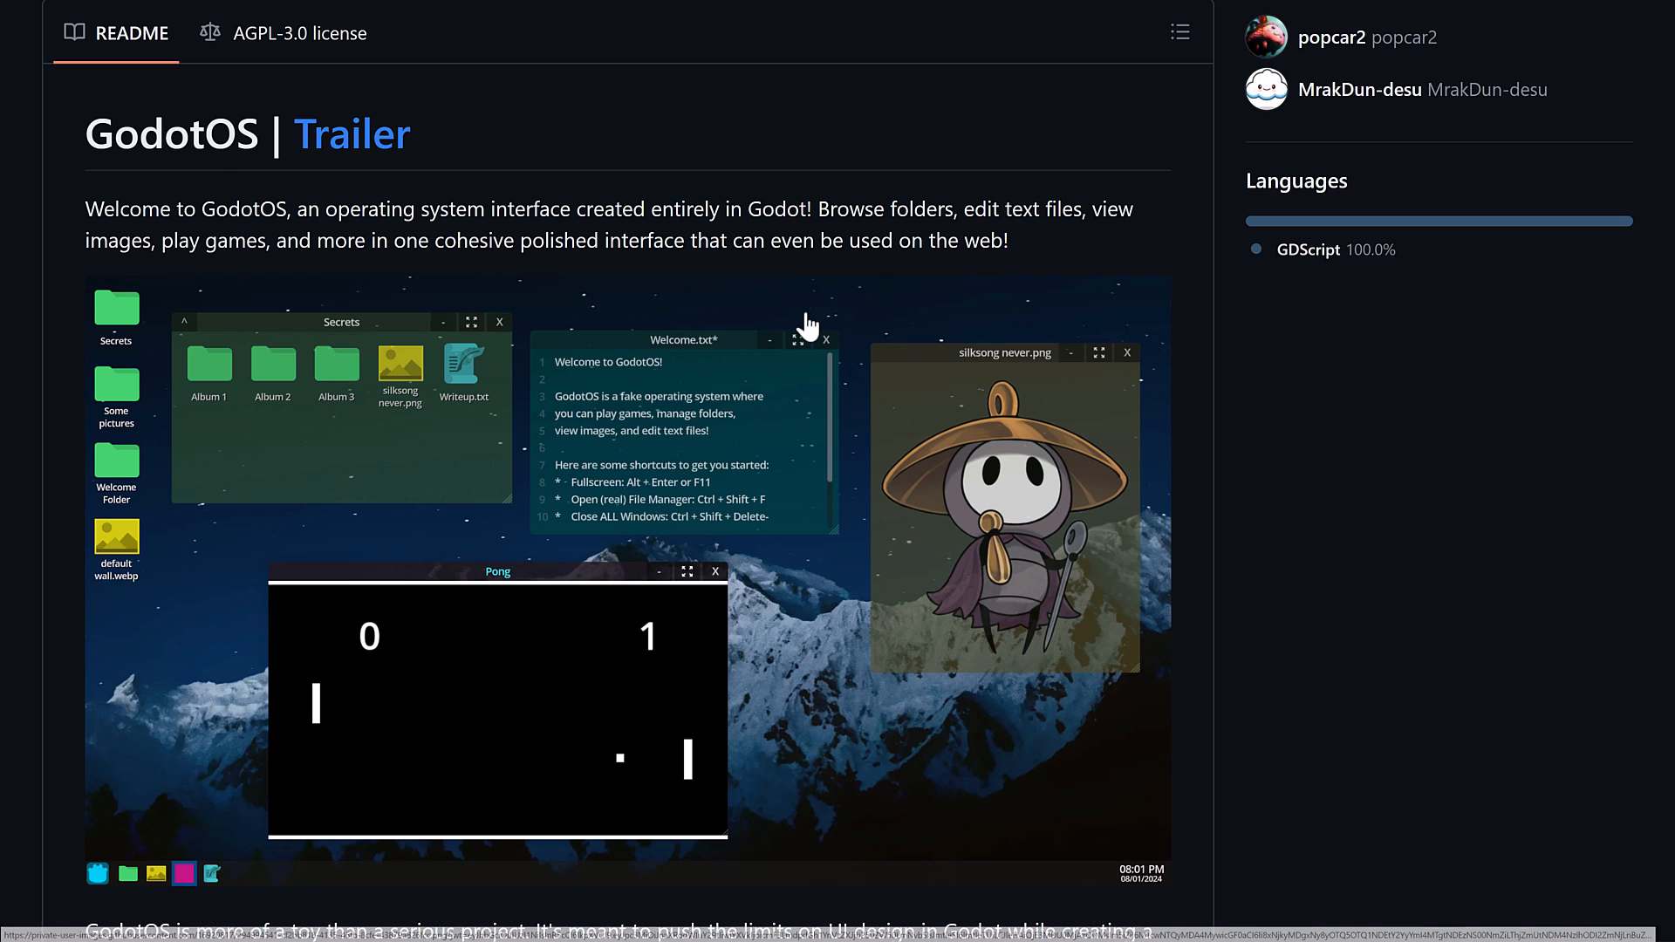
scroll(down, 3)
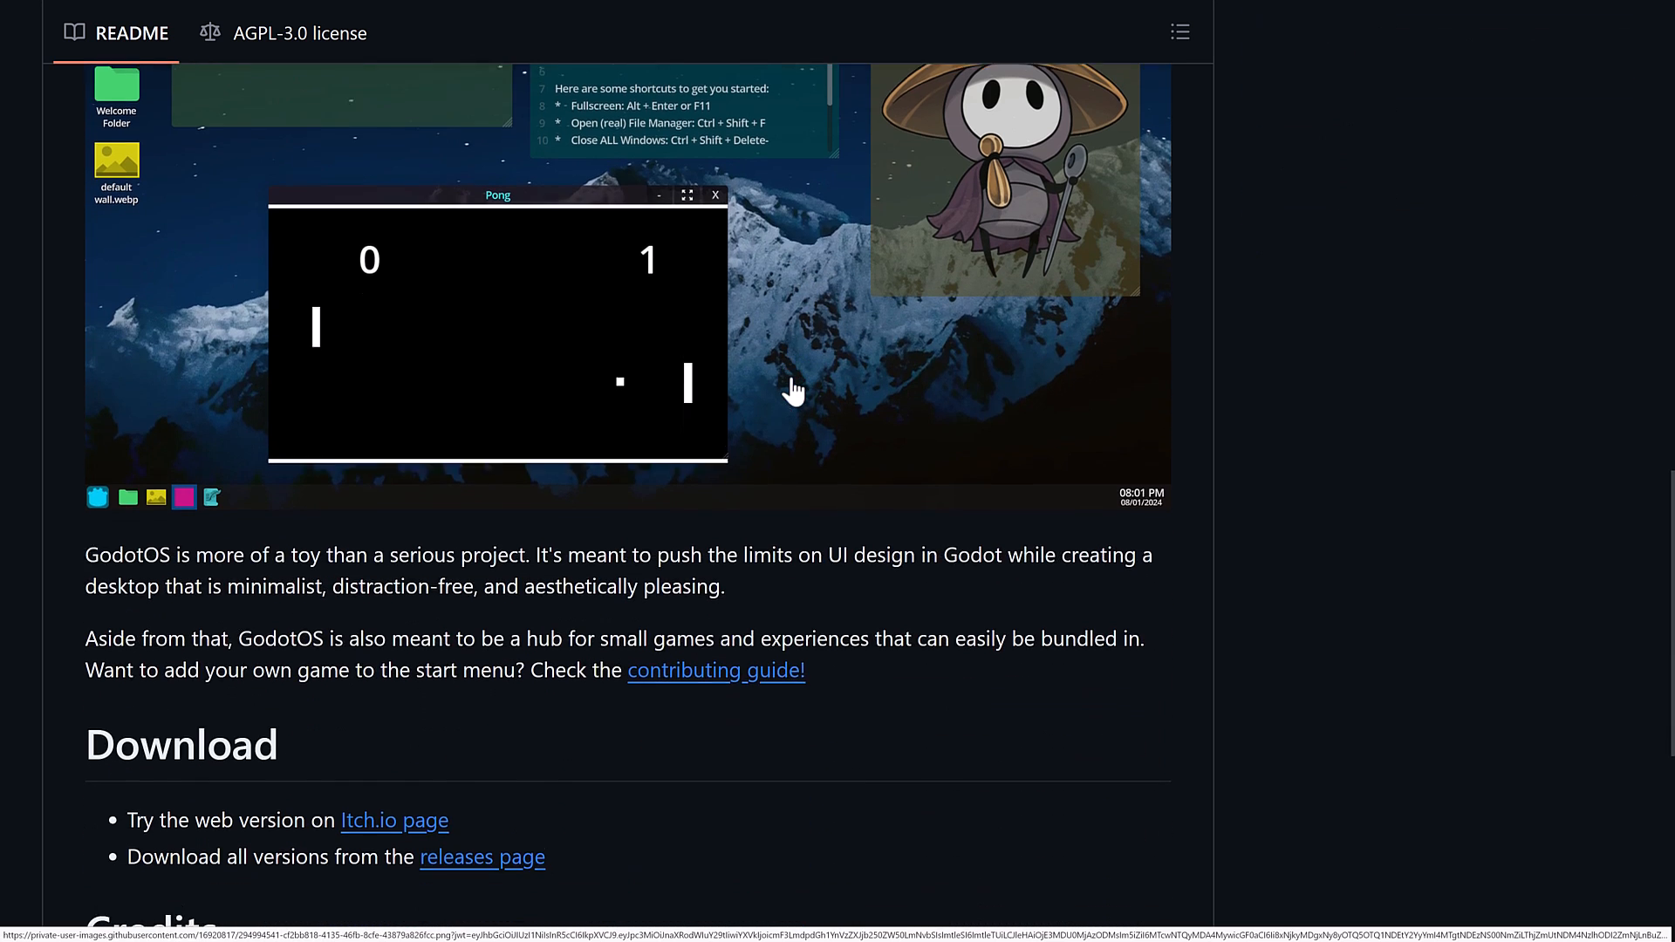
scroll(down, 3)
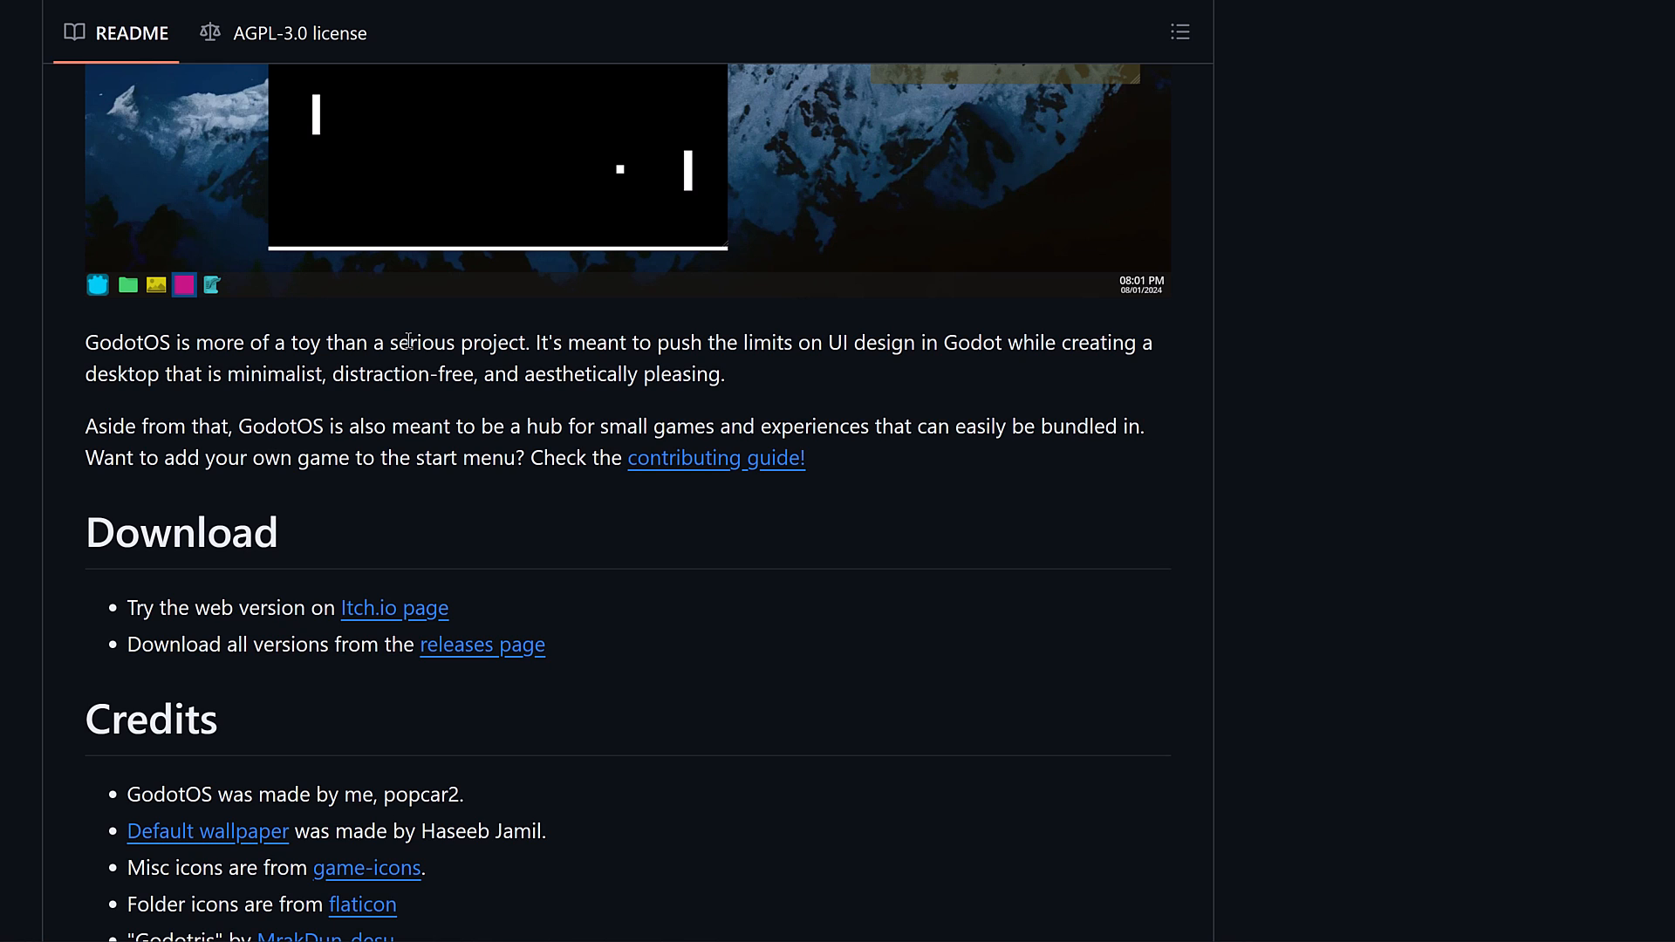
mouse_move(368, 368)
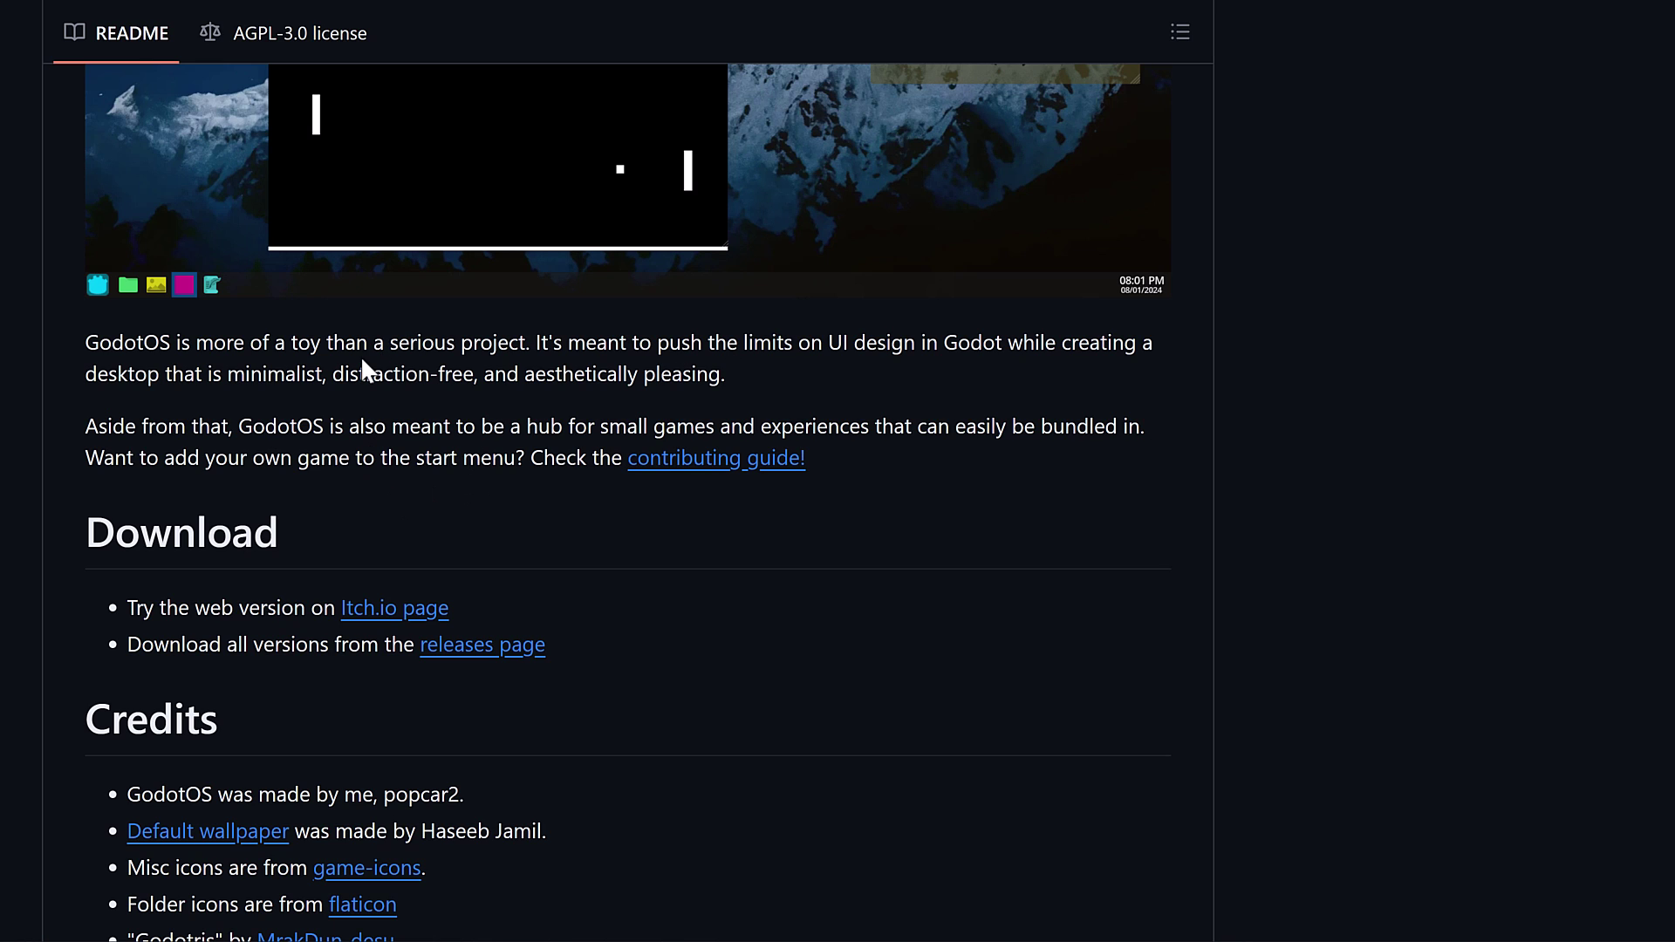
mouse_move(400, 420)
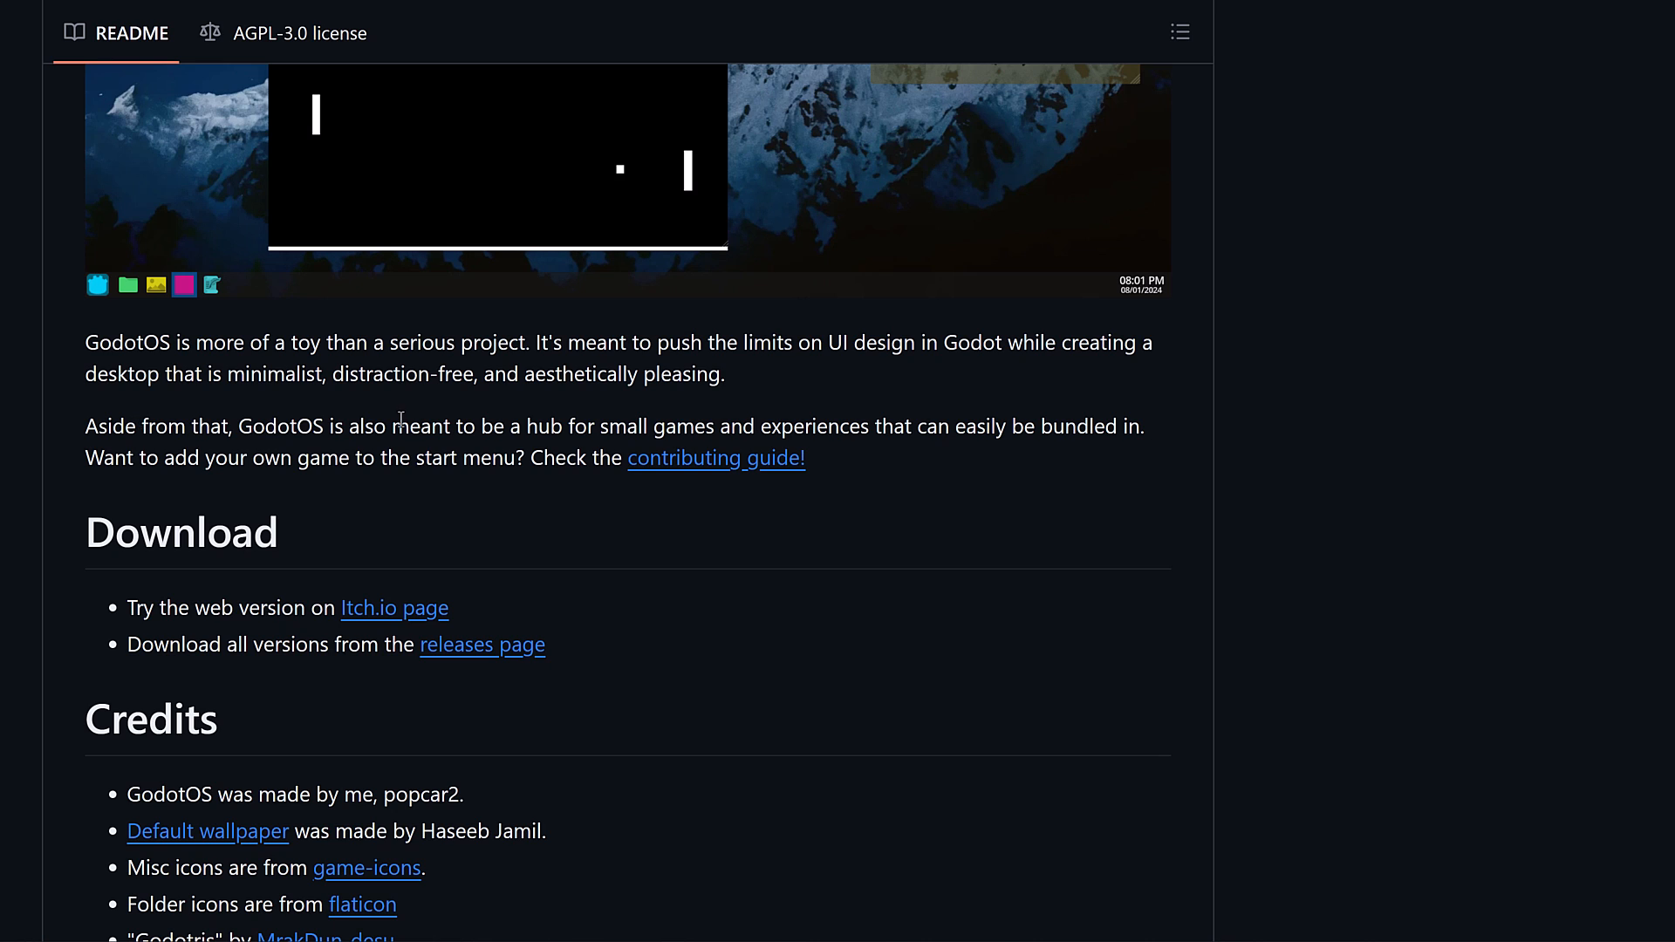
mouse_move(826, 425)
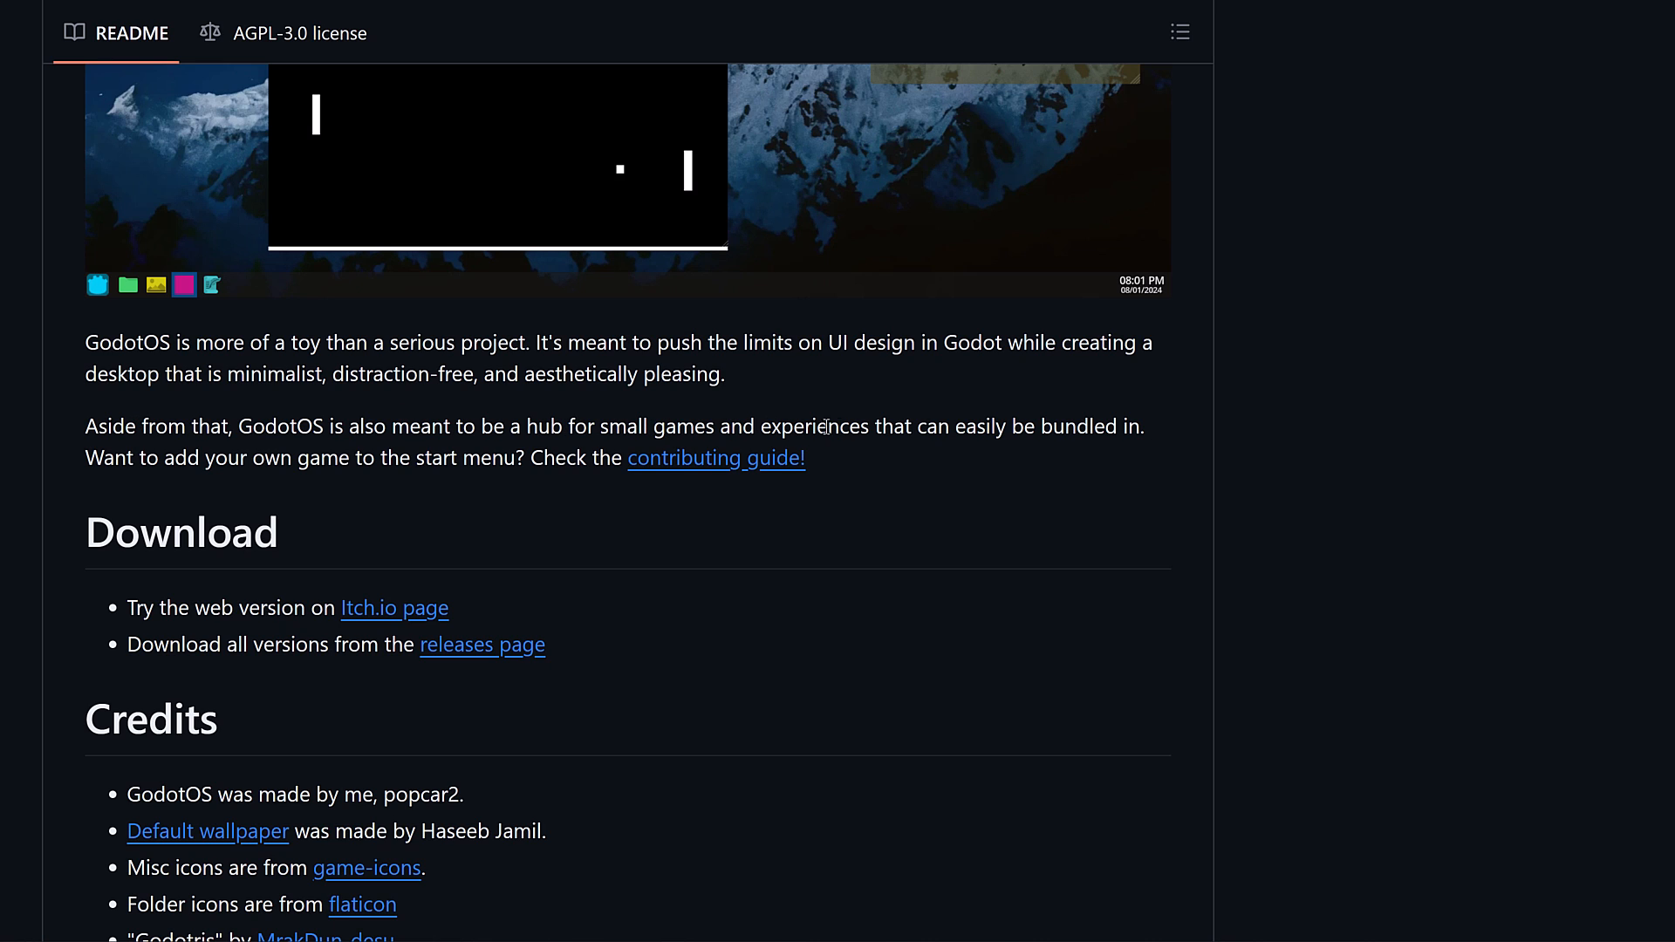
mouse_move(980, 596)
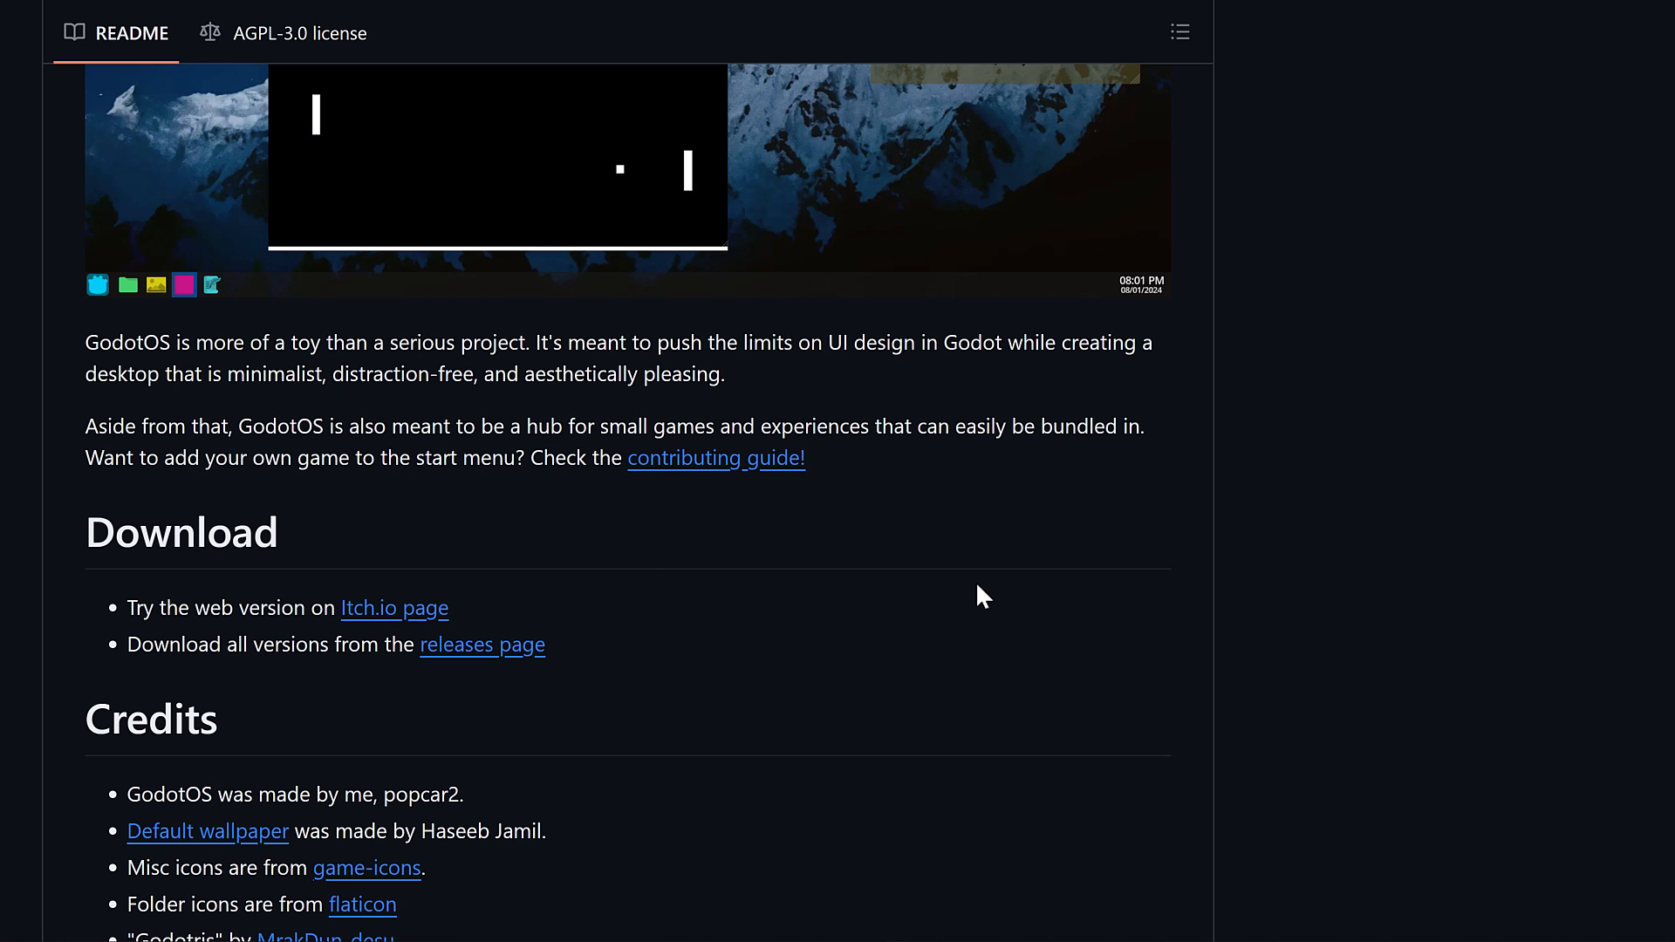
- Follow the README's 'releases page' link to the v1.0.2 release
click(481, 644)
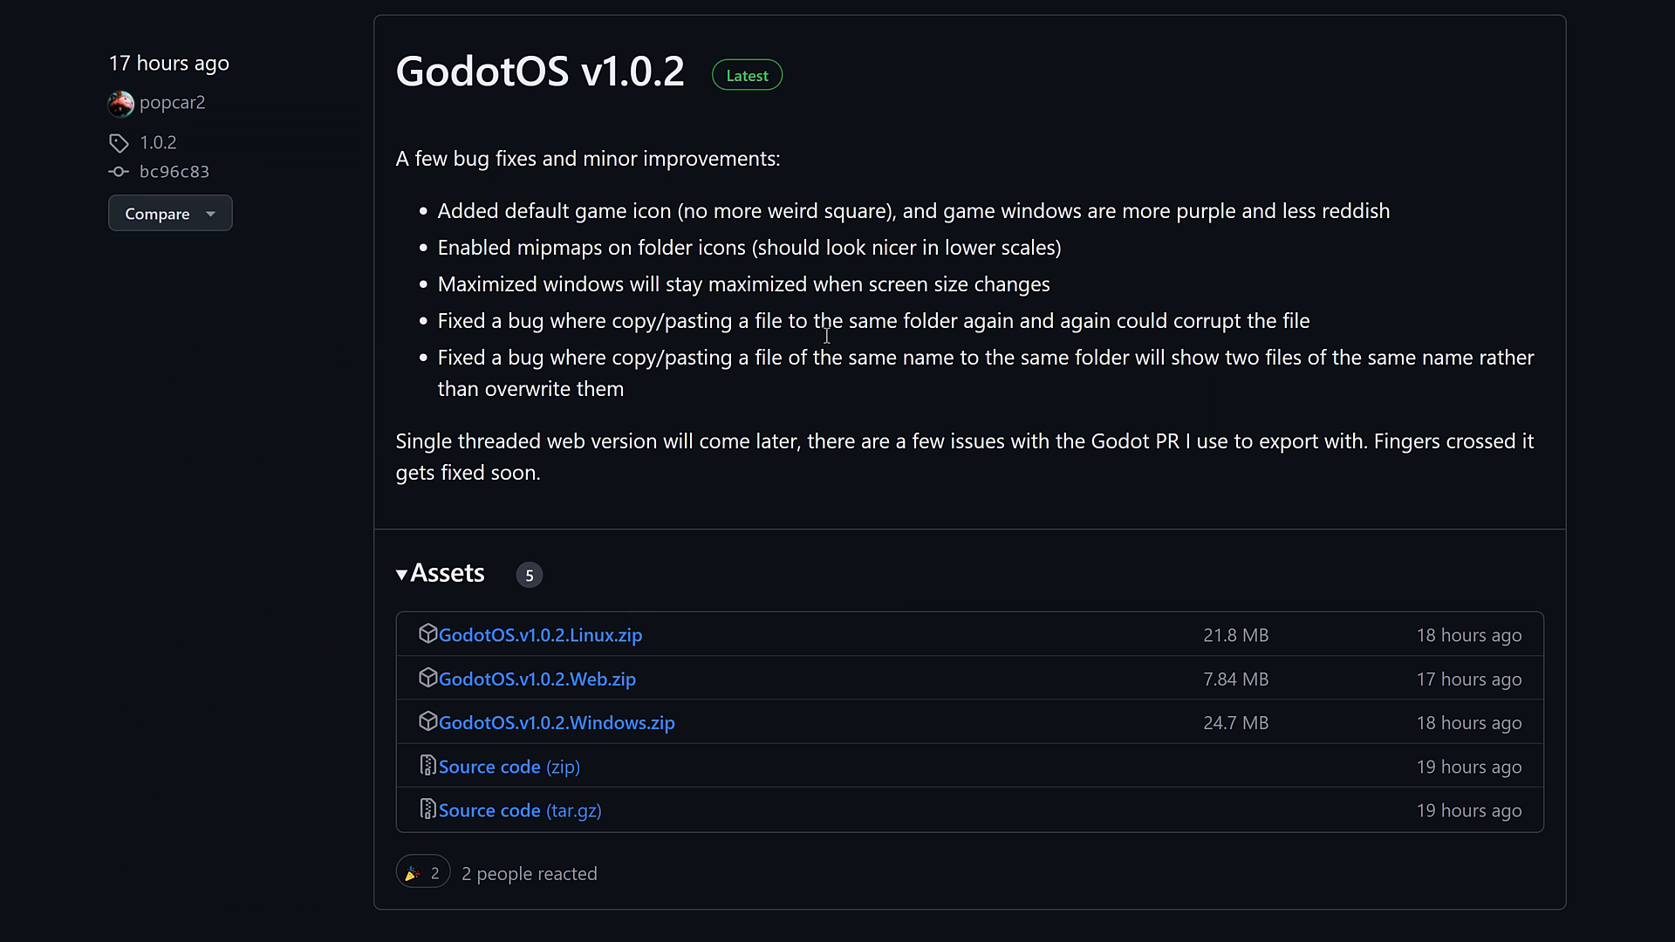
mouse_move(556, 723)
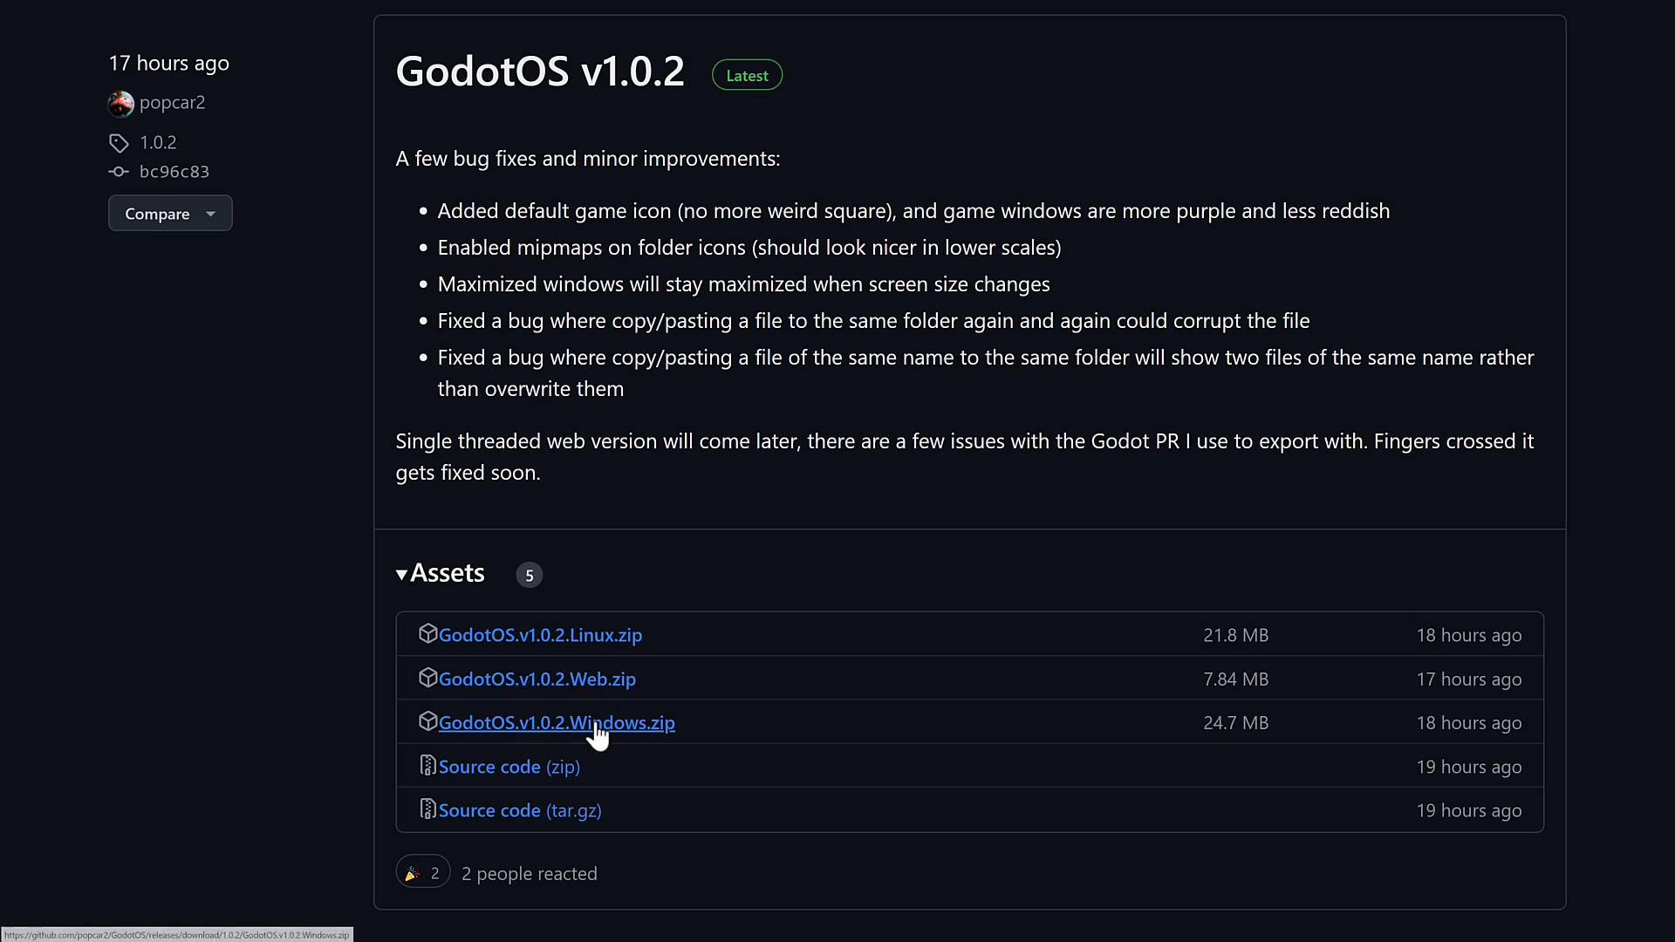
mouse_move(671, 428)
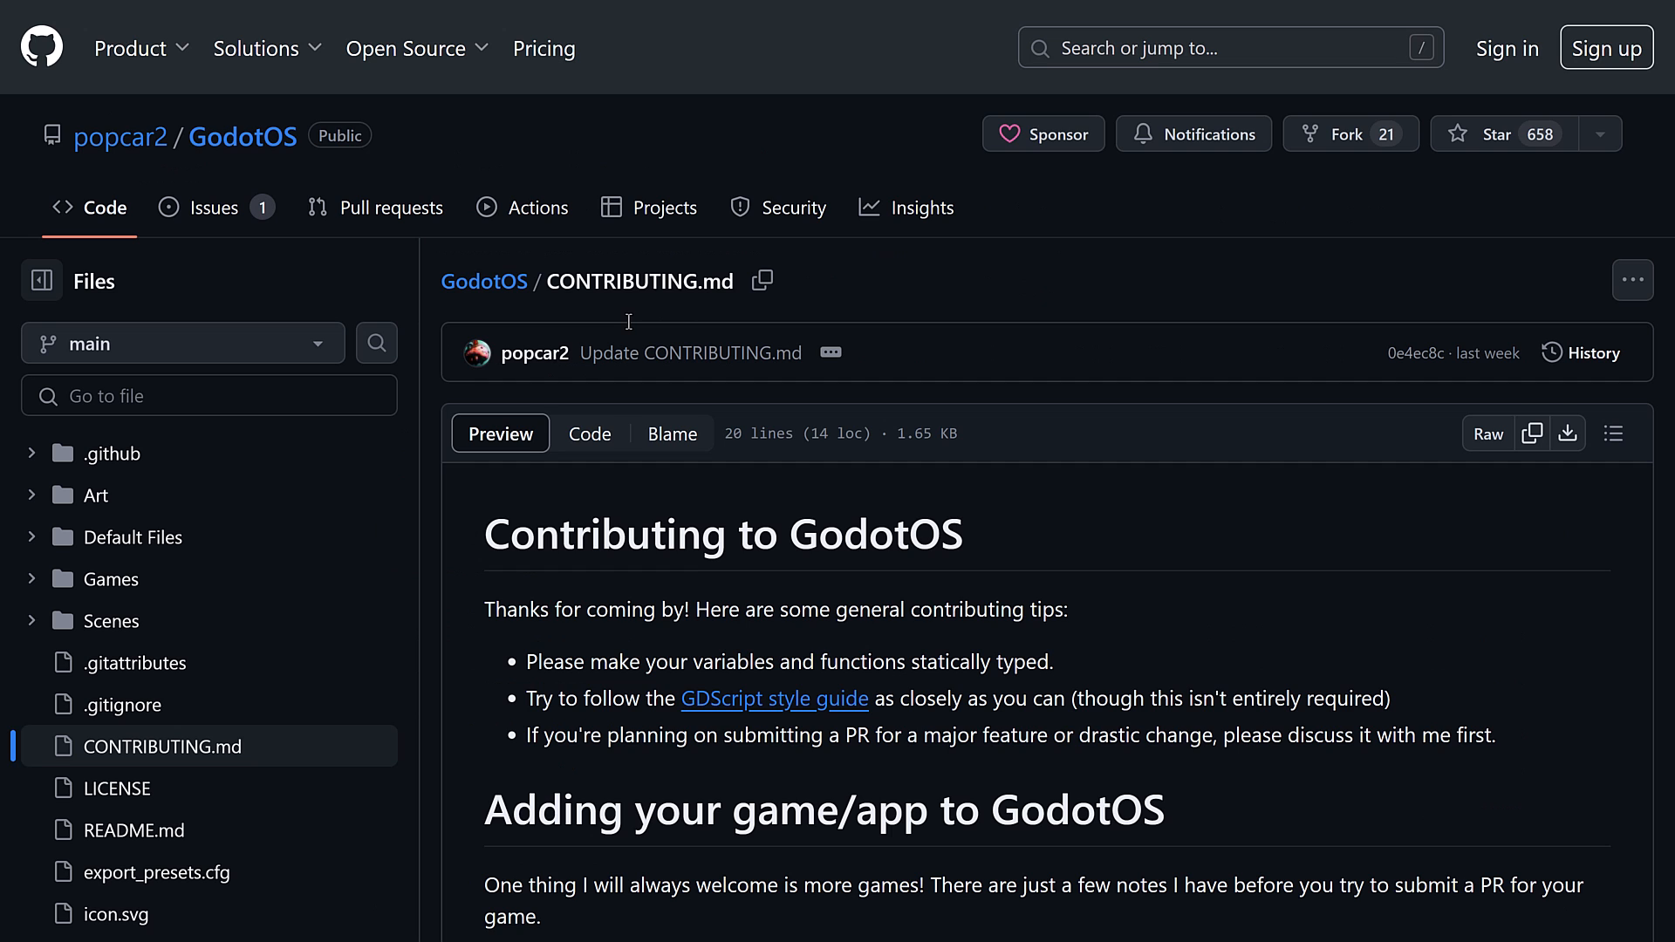
scroll(down, 3)
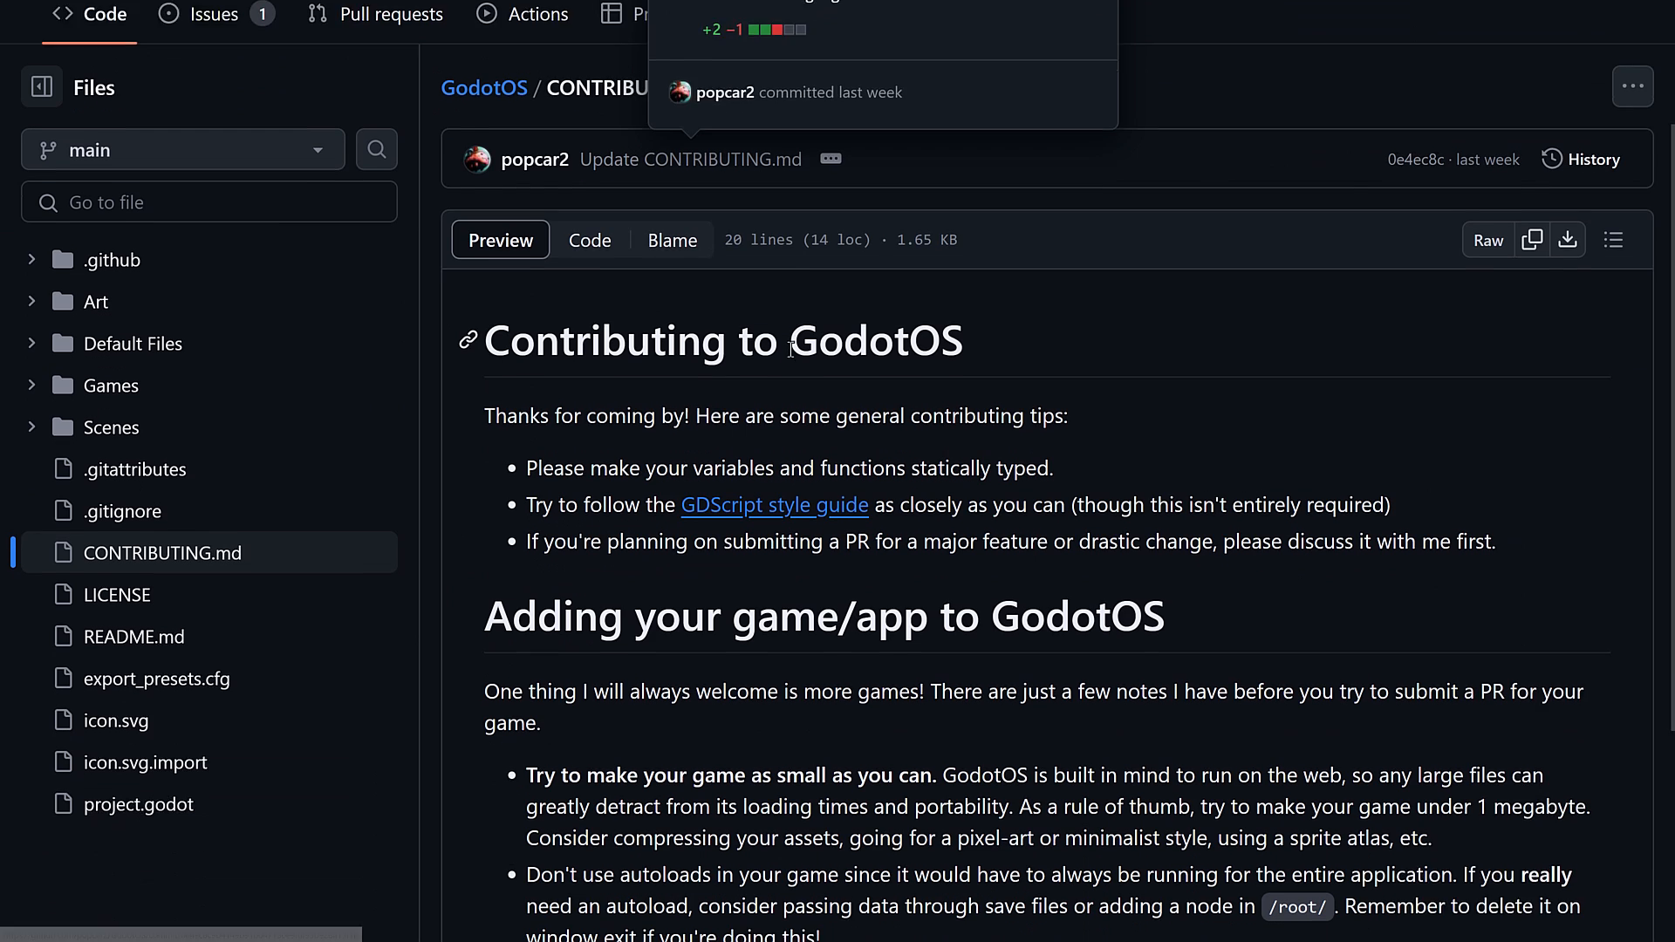
scroll(down, 3)
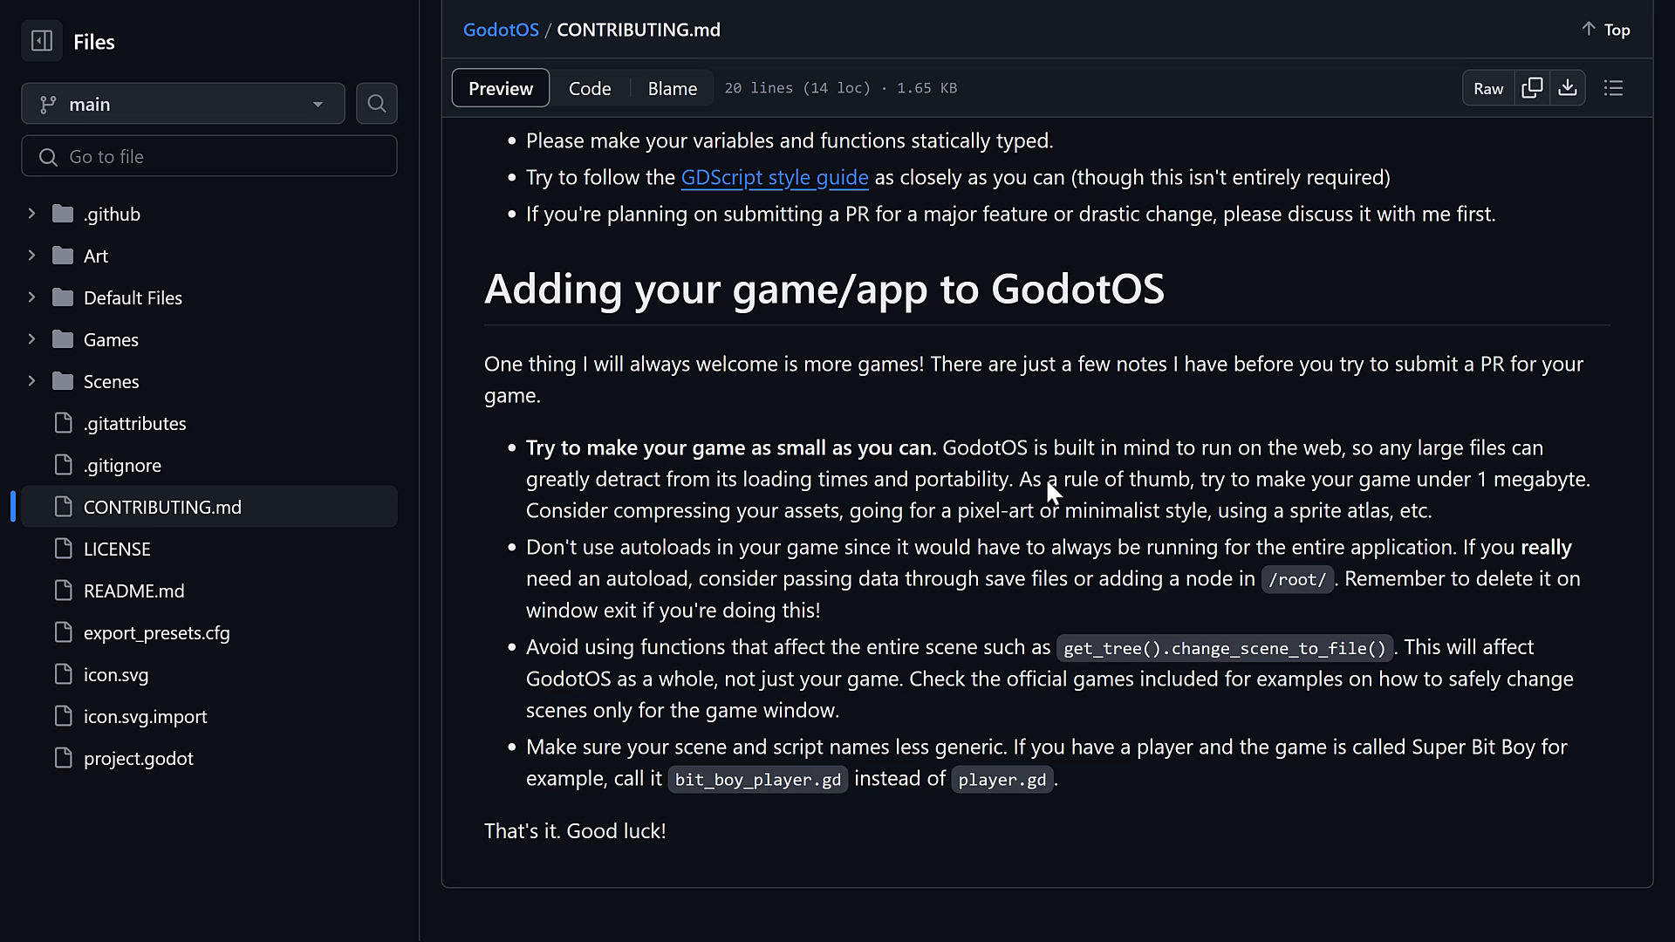
mouse_move(669, 529)
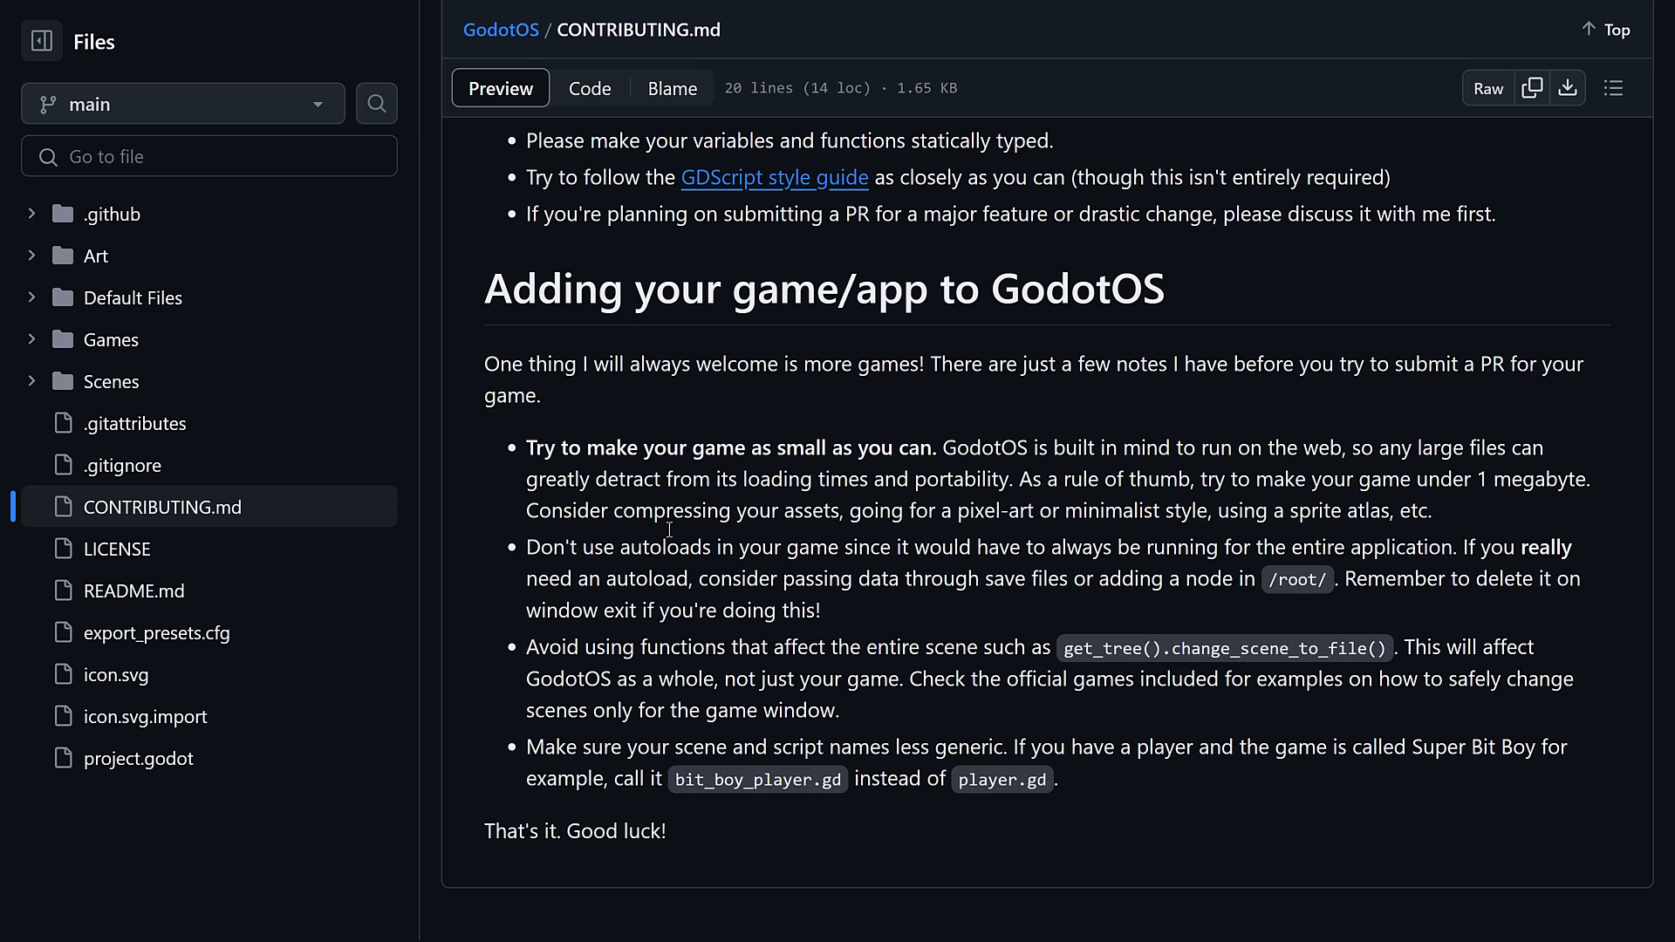
mouse_move(994, 454)
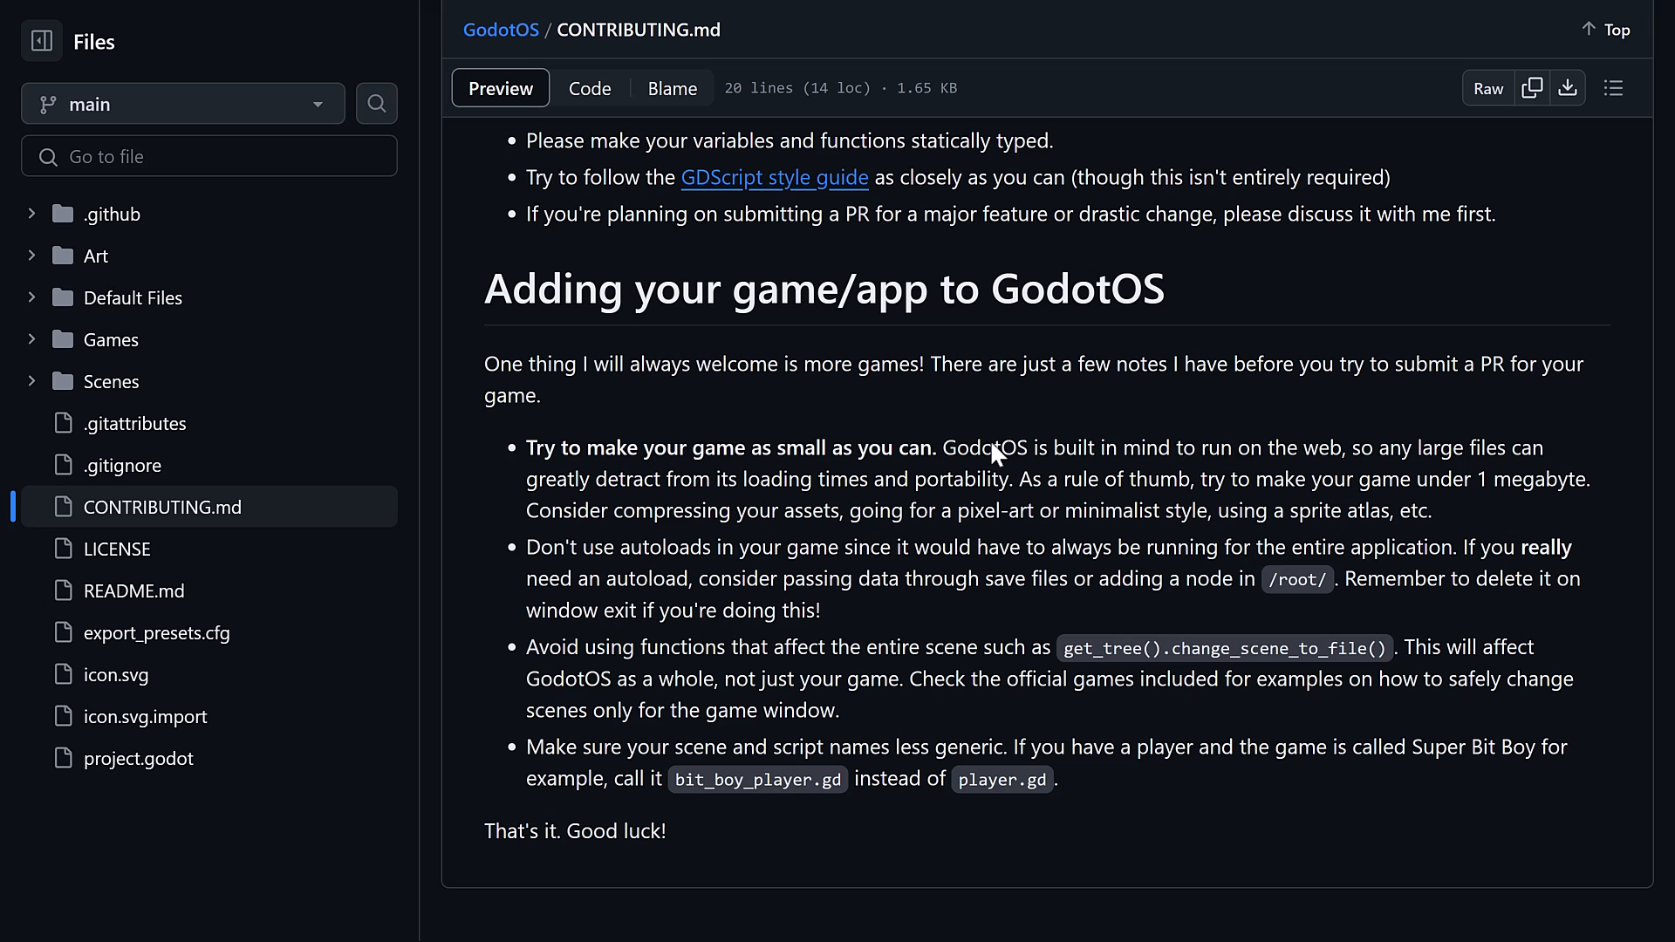
mouse_move(777, 806)
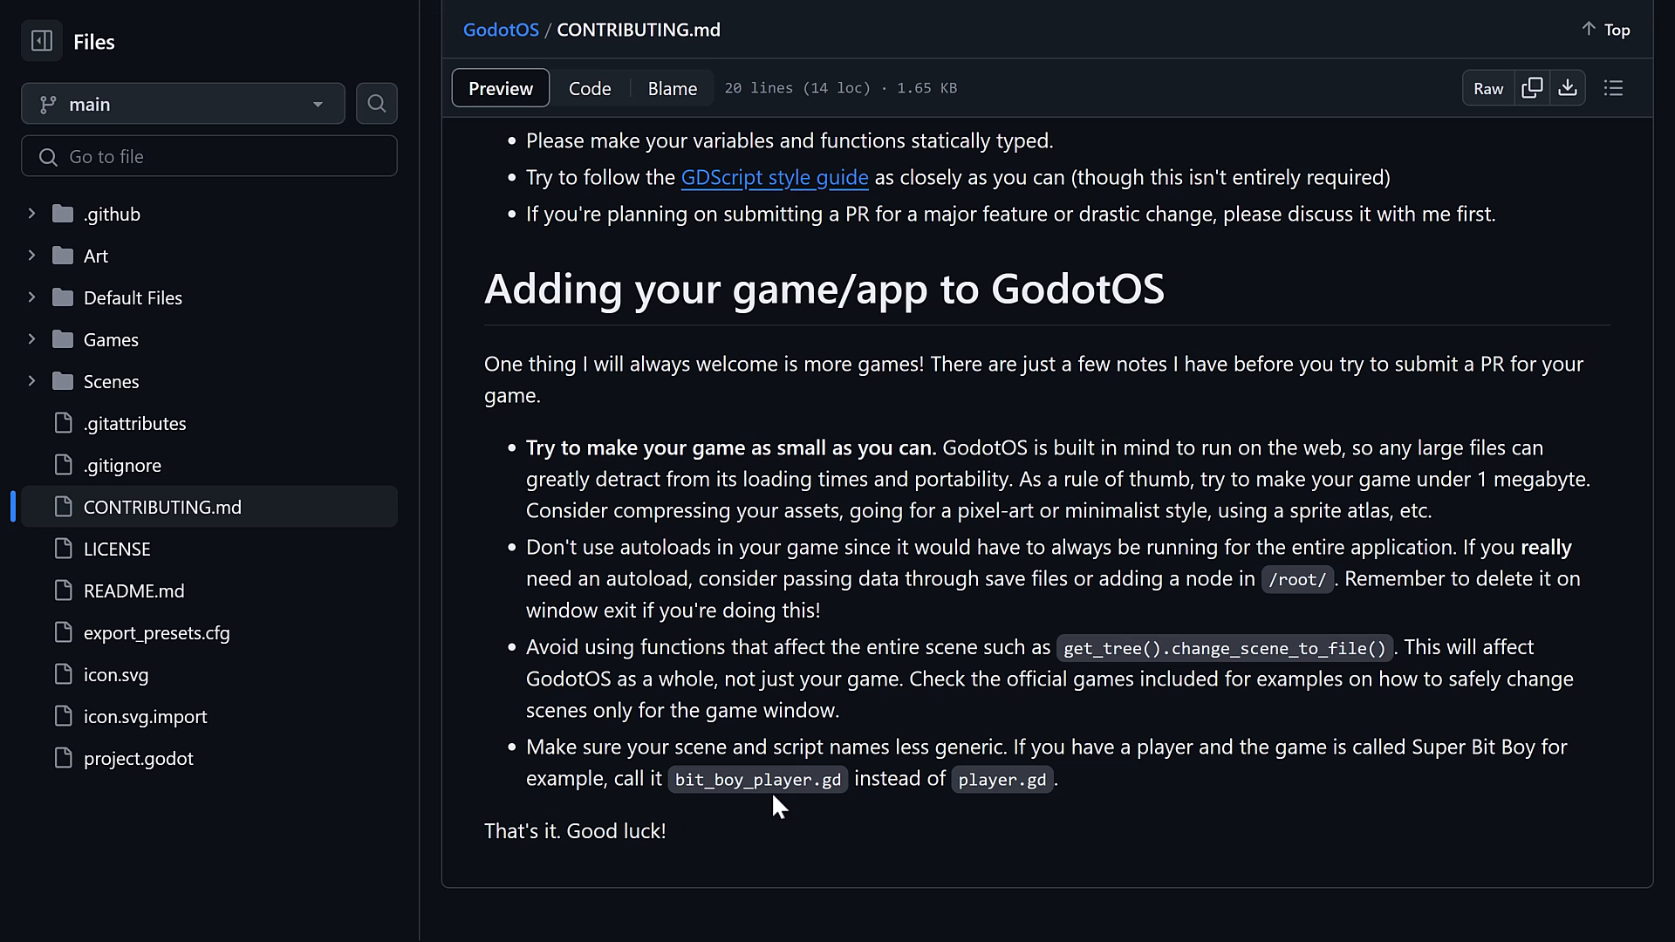
mouse_move(887, 766)
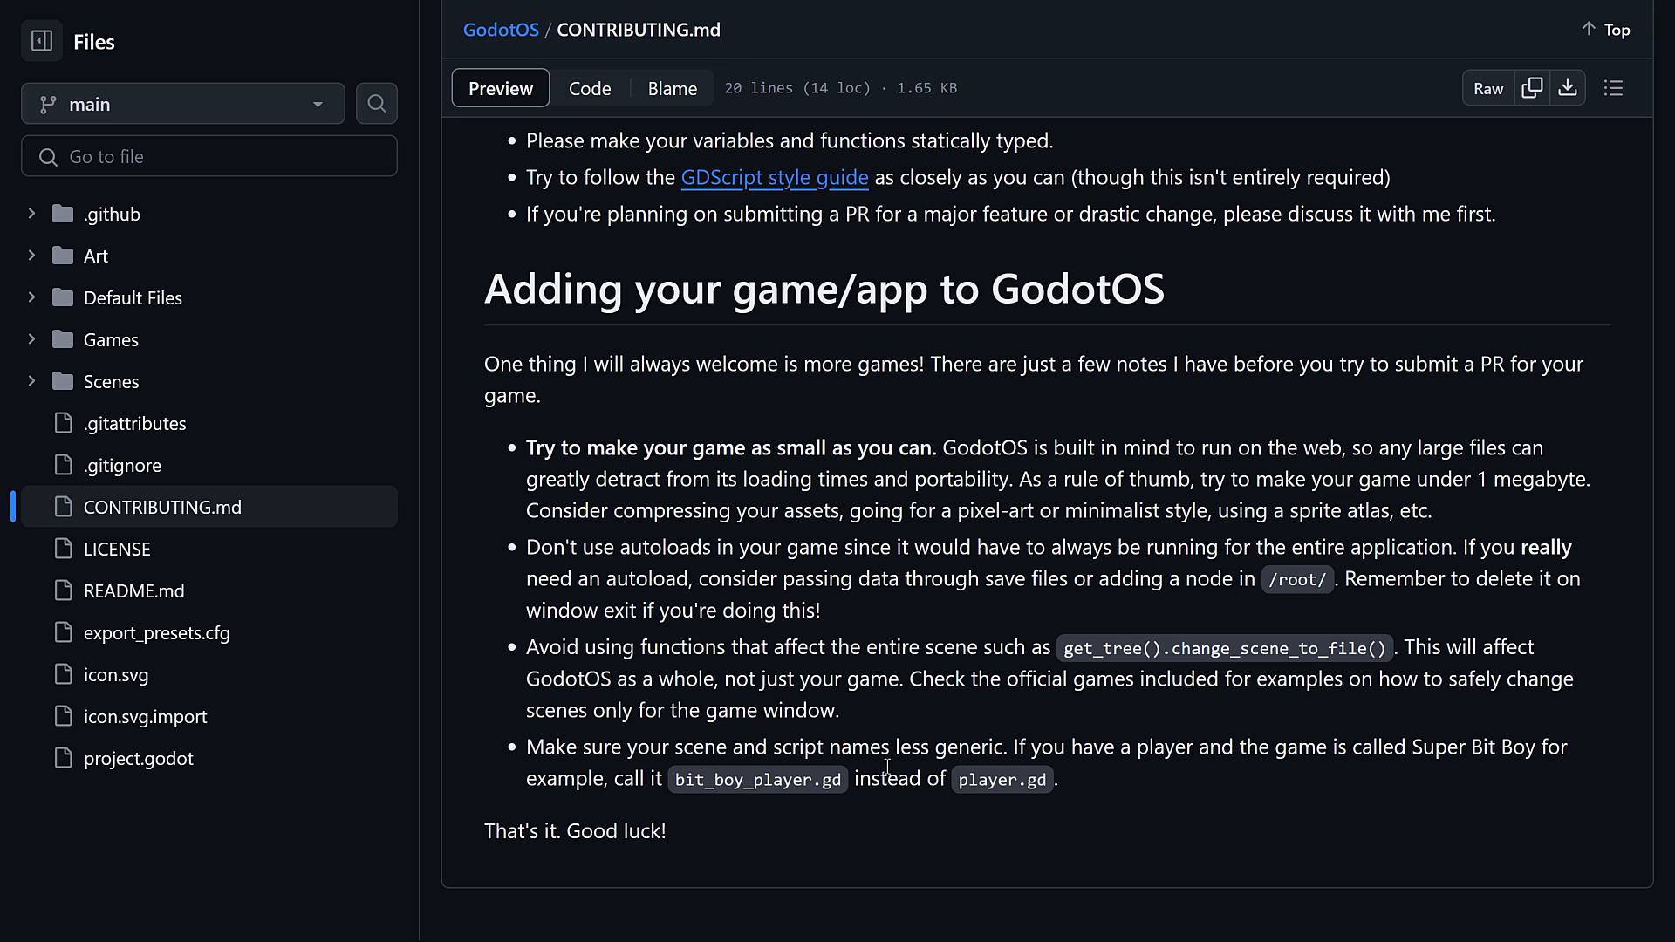
scroll(up, 3)
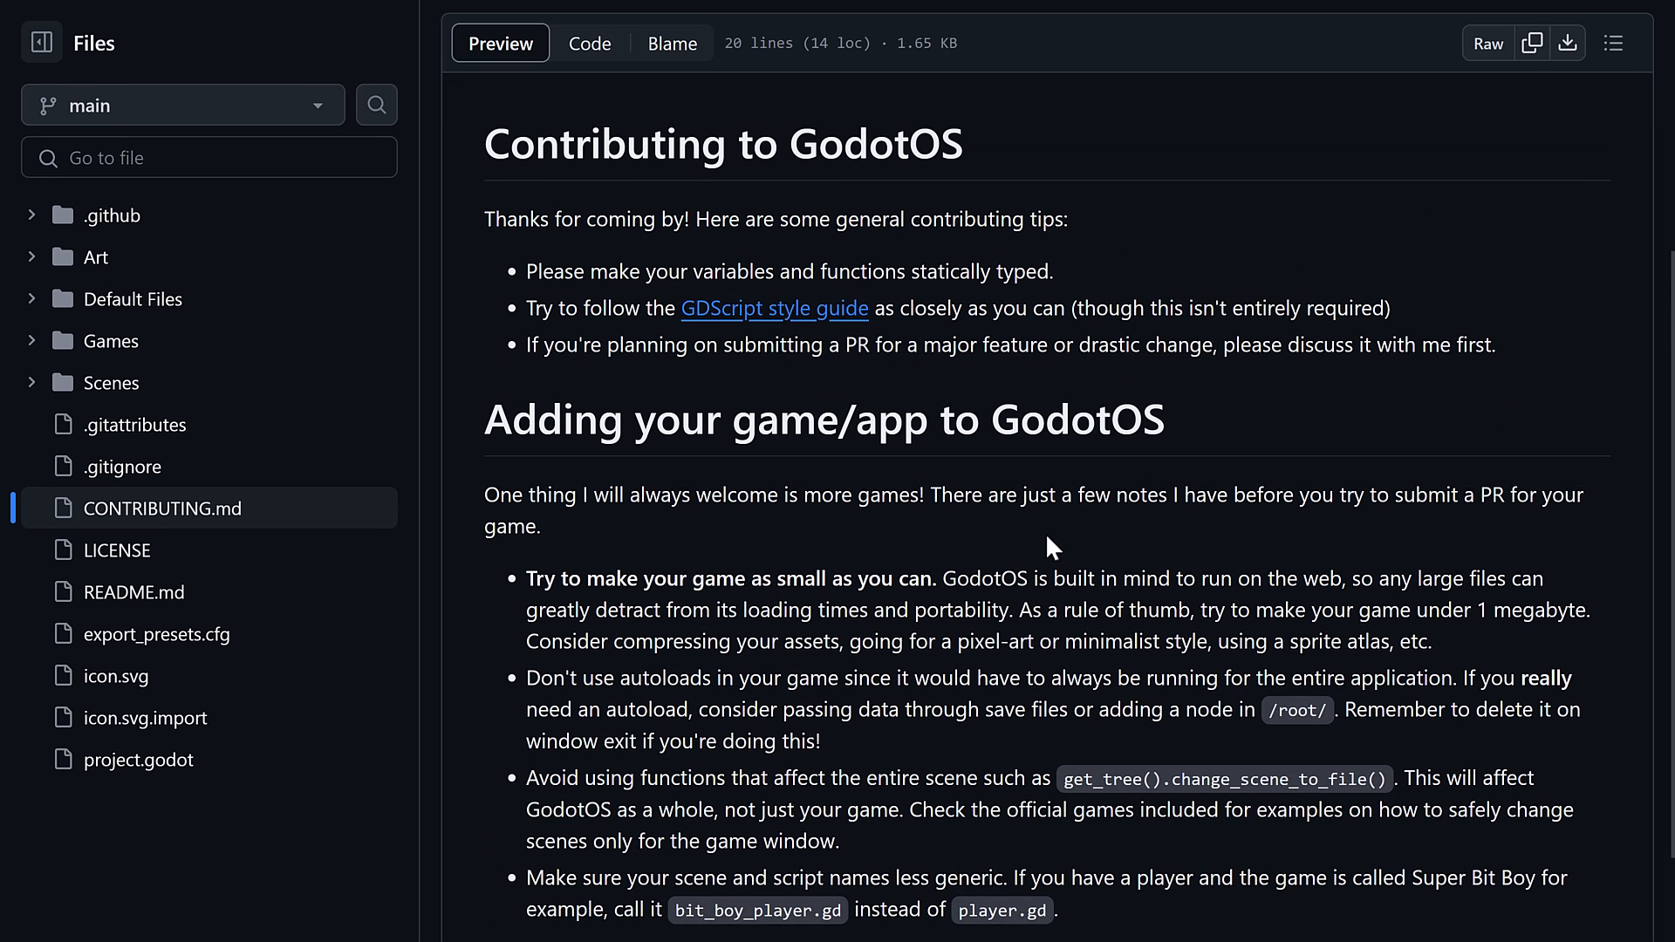
scroll(down, 3)
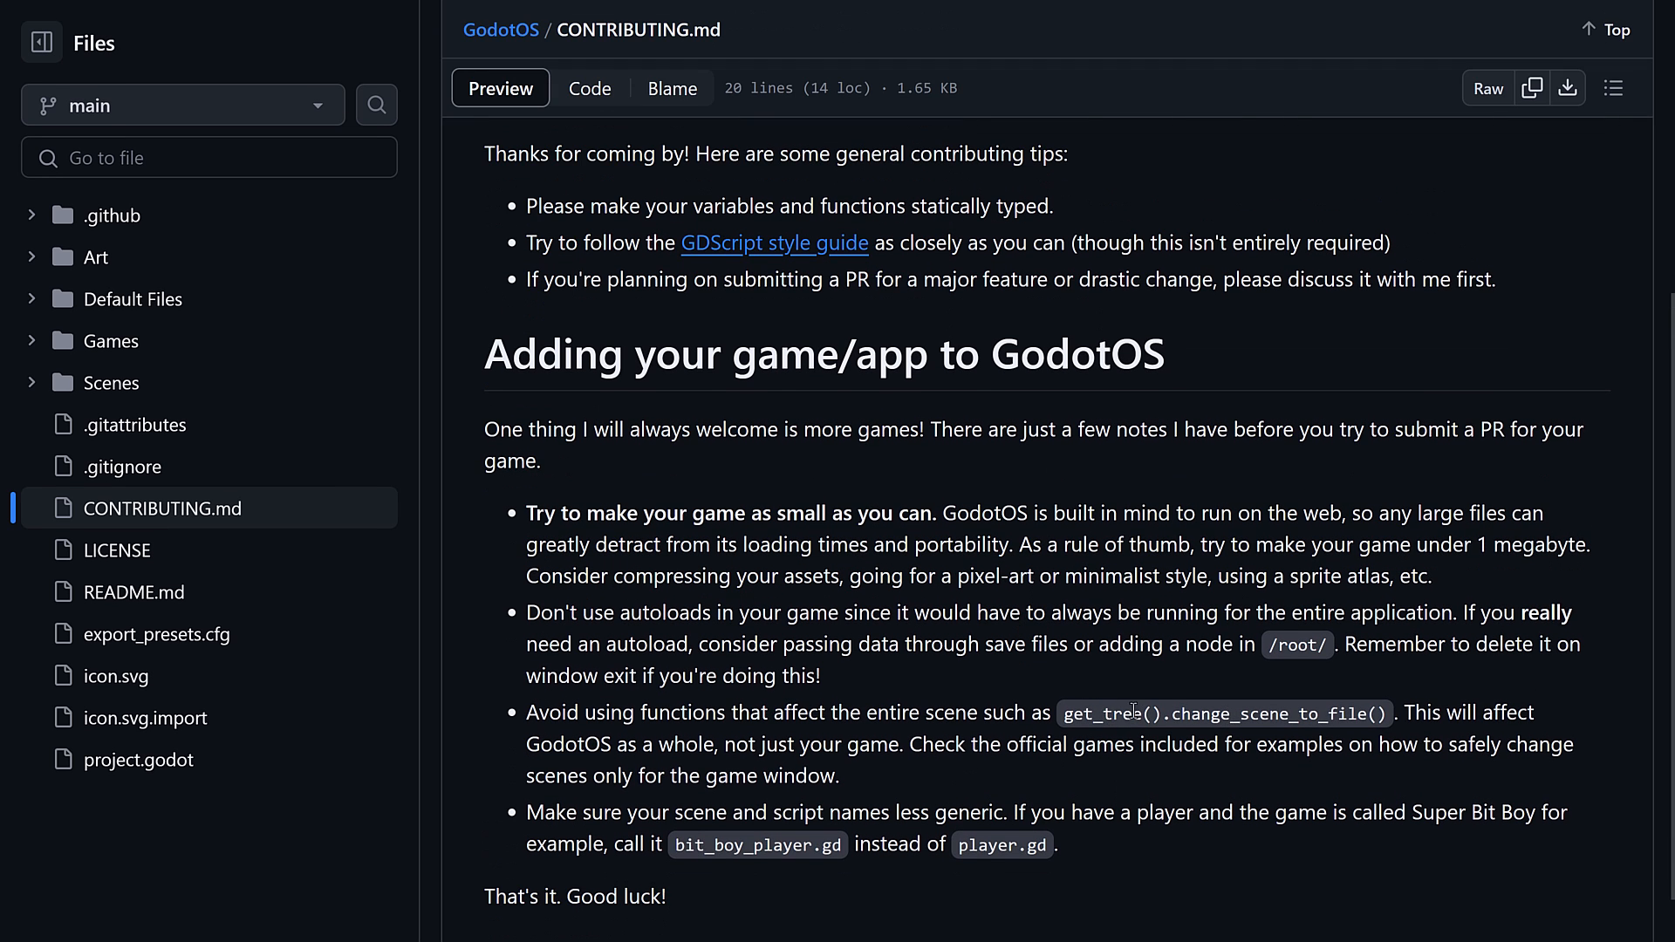
mouse_move(1111, 713)
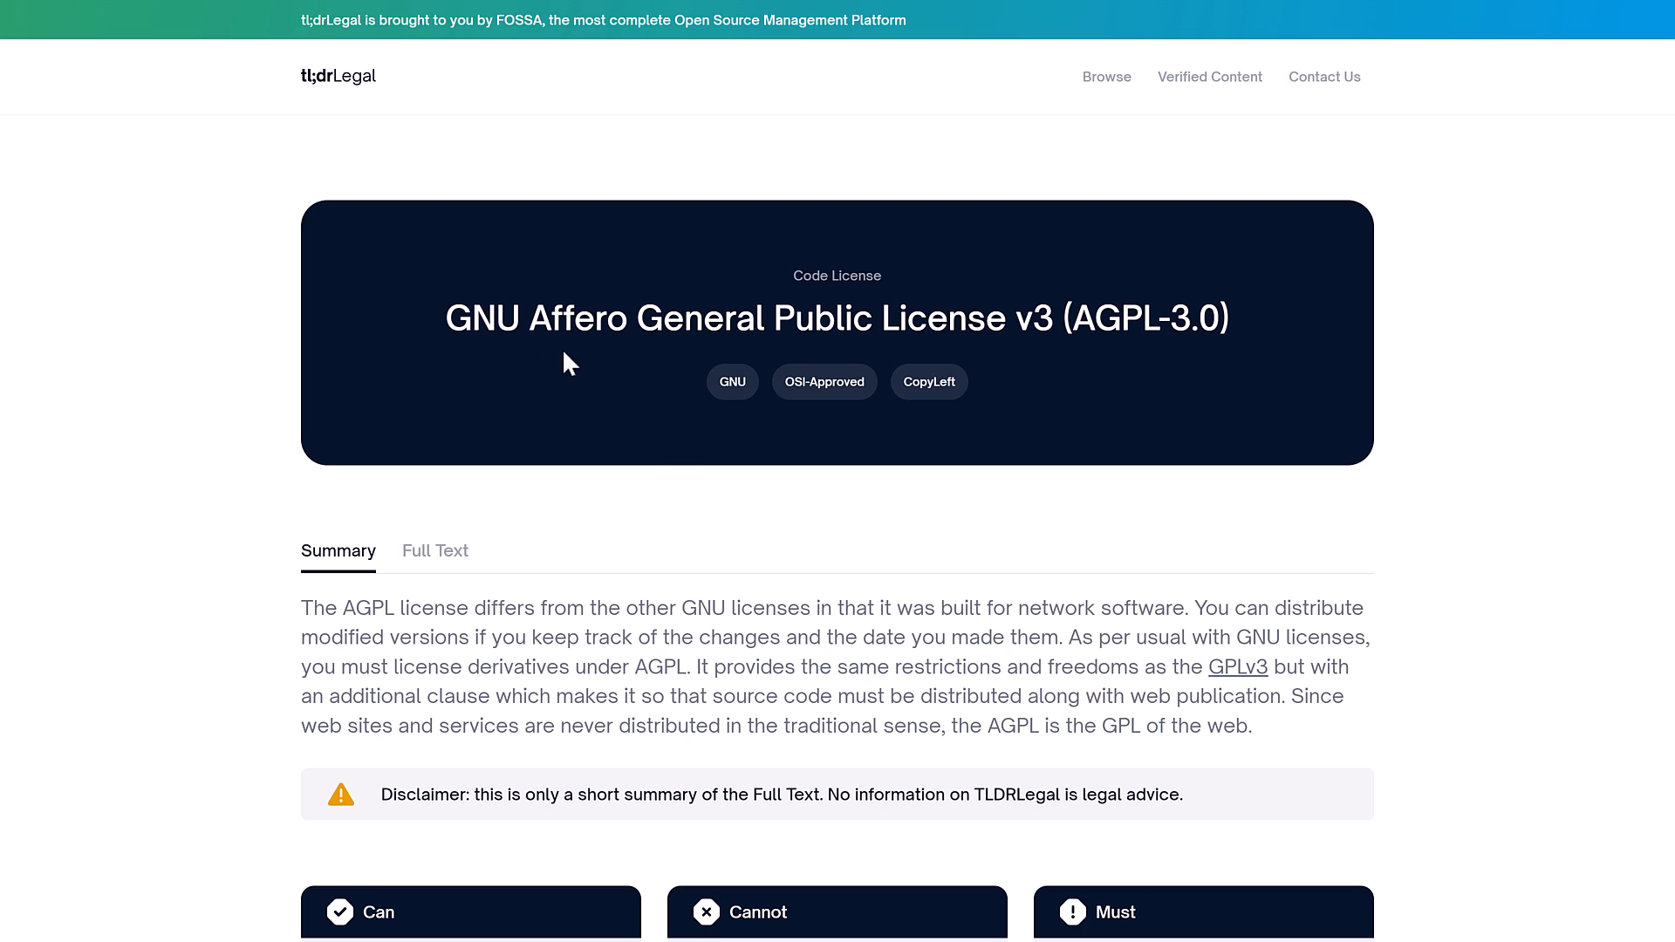
mouse_move(582, 324)
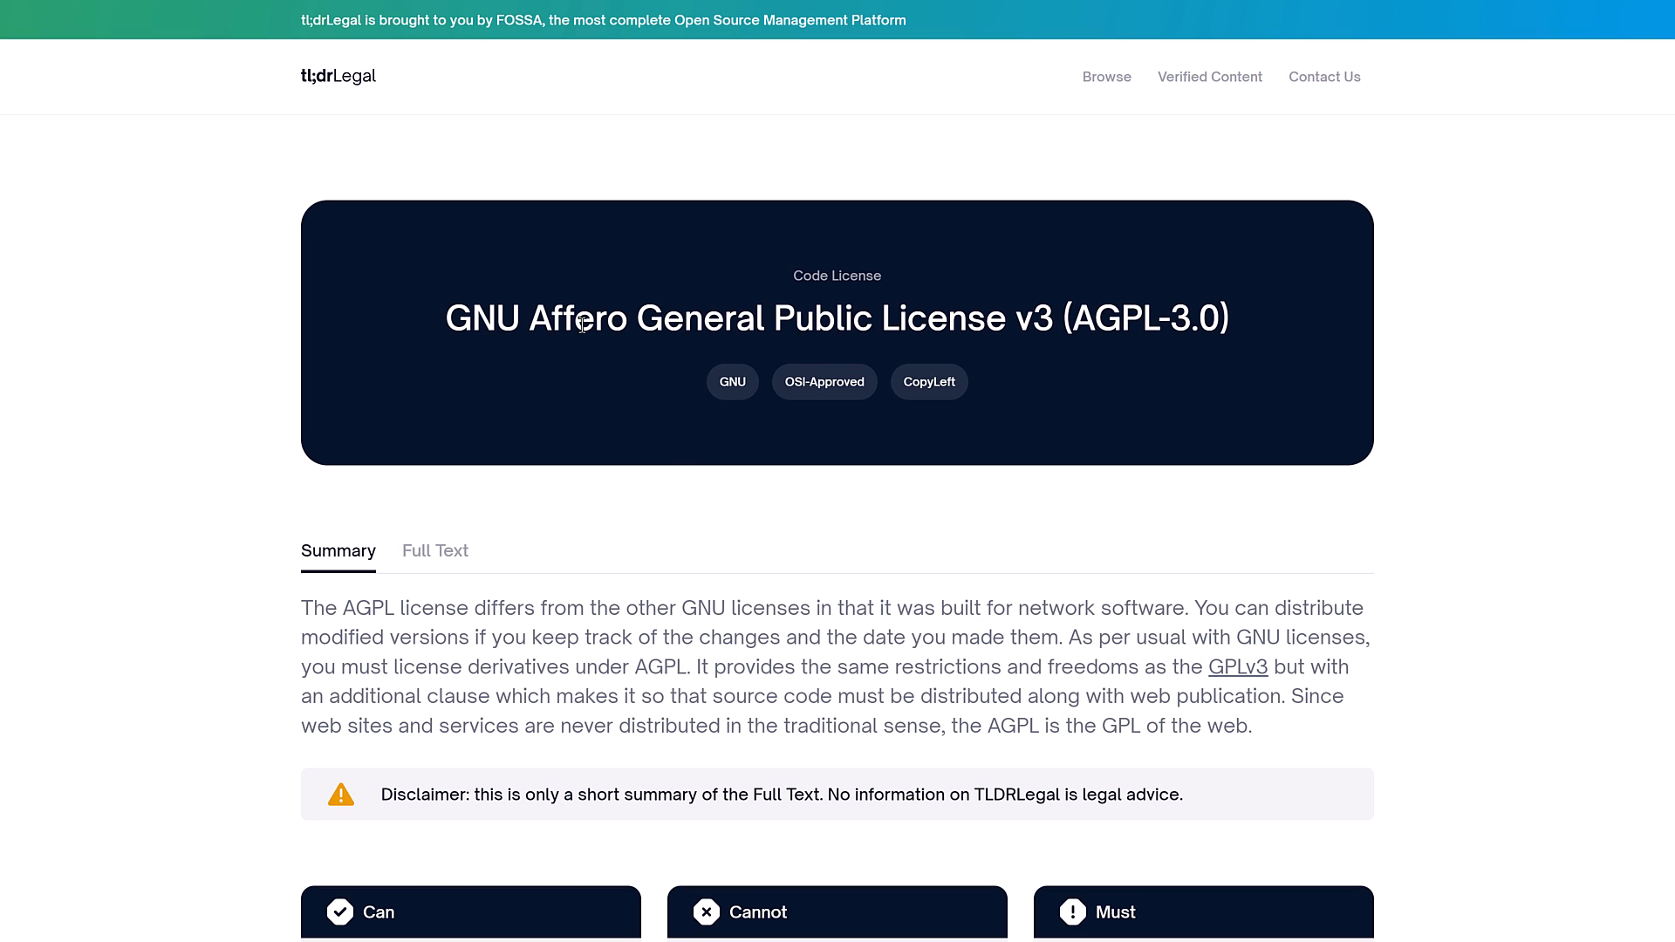
mouse_move(830, 305)
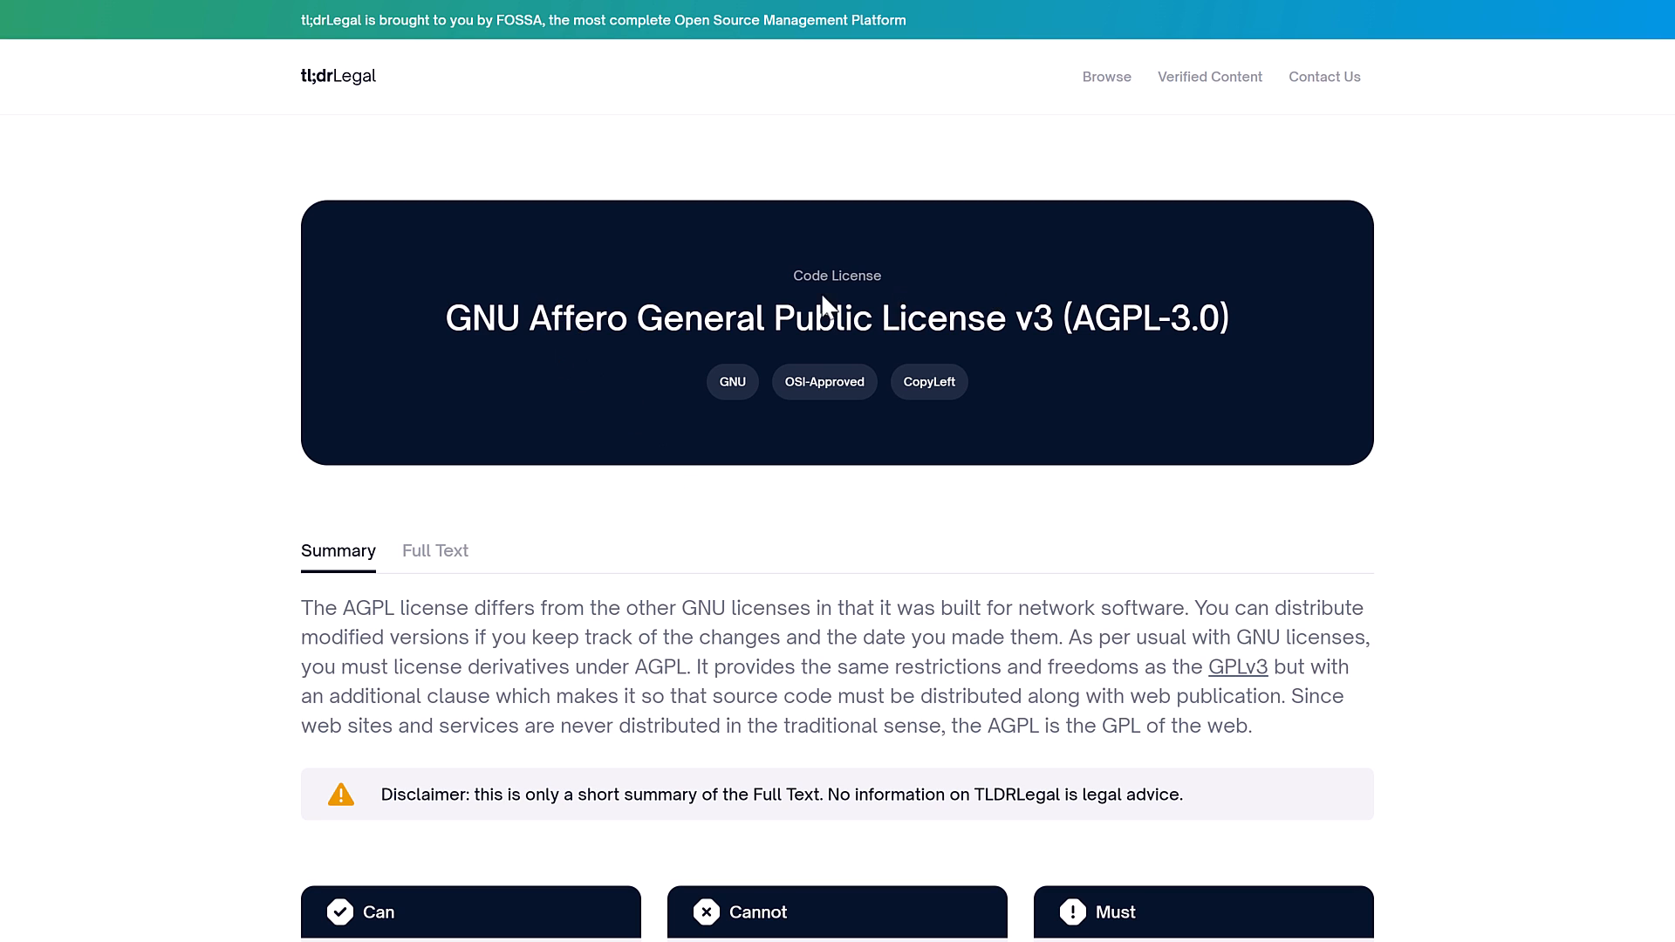
mouse_move(1234, 556)
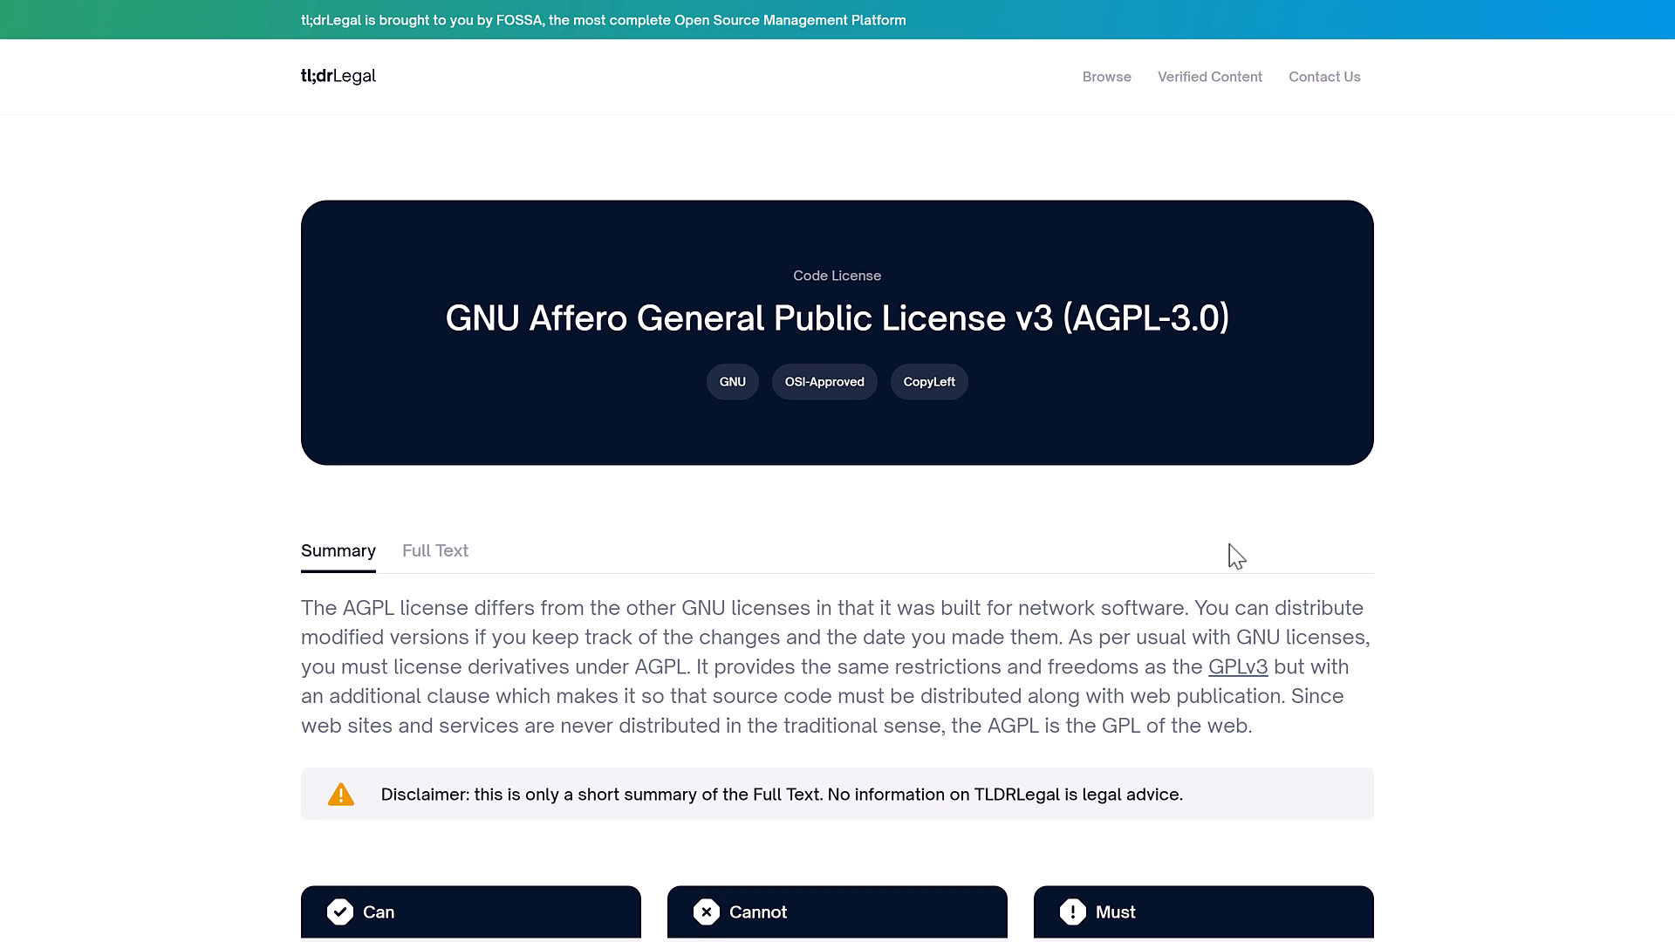
mouse_move(793, 652)
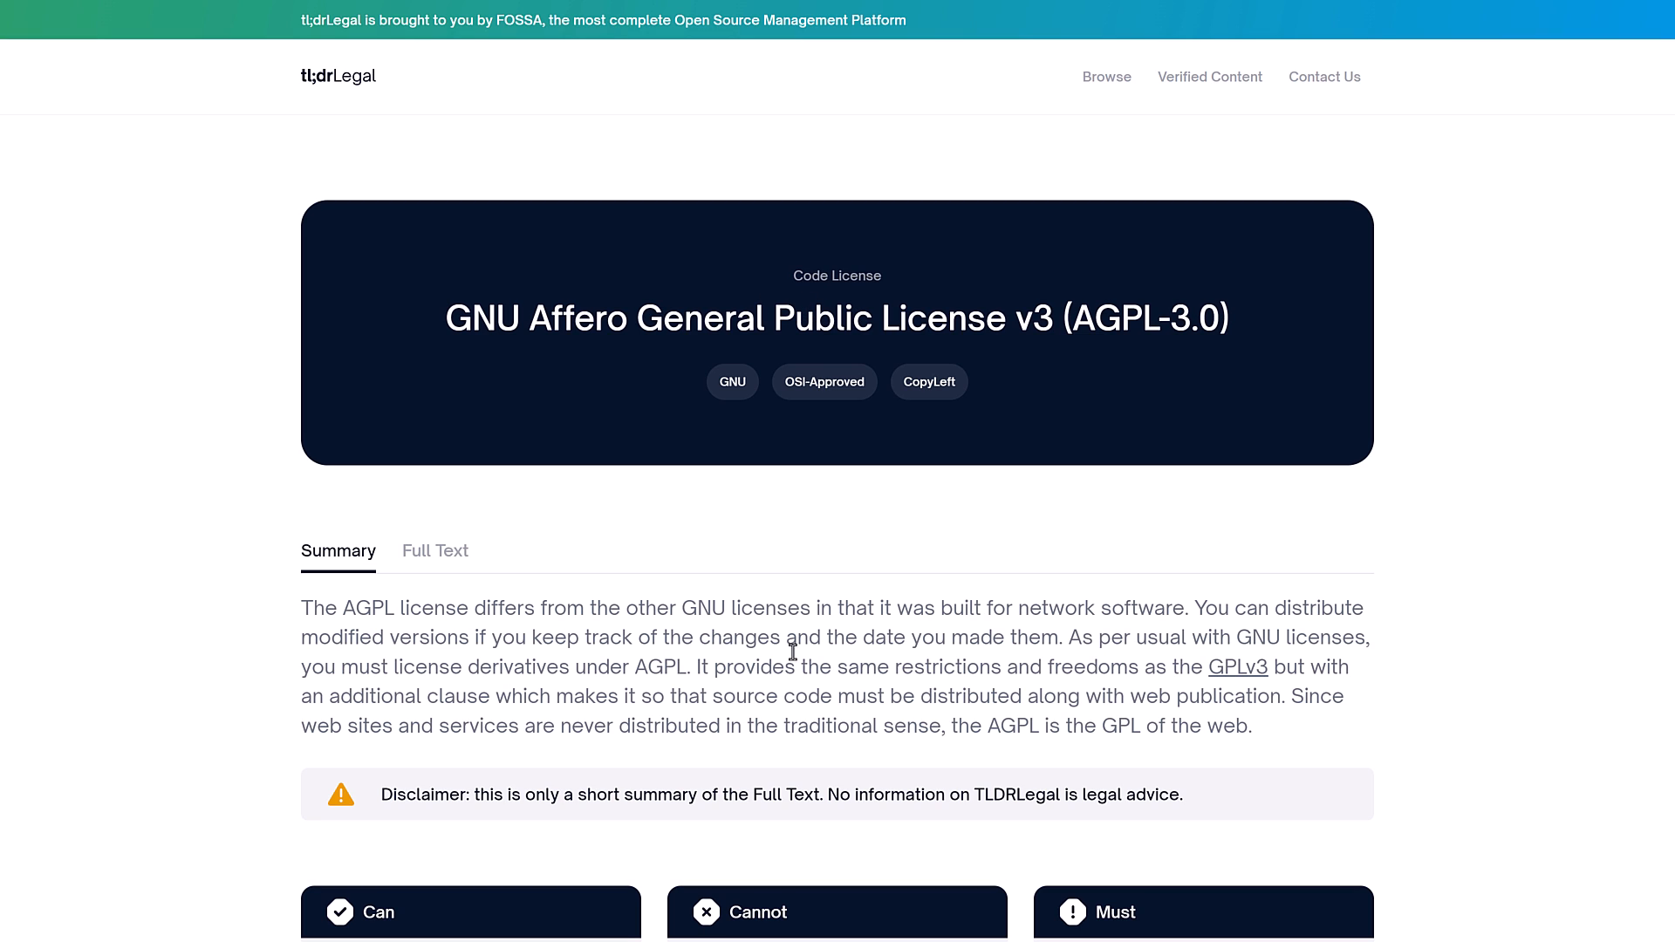
mouse_move(1265, 824)
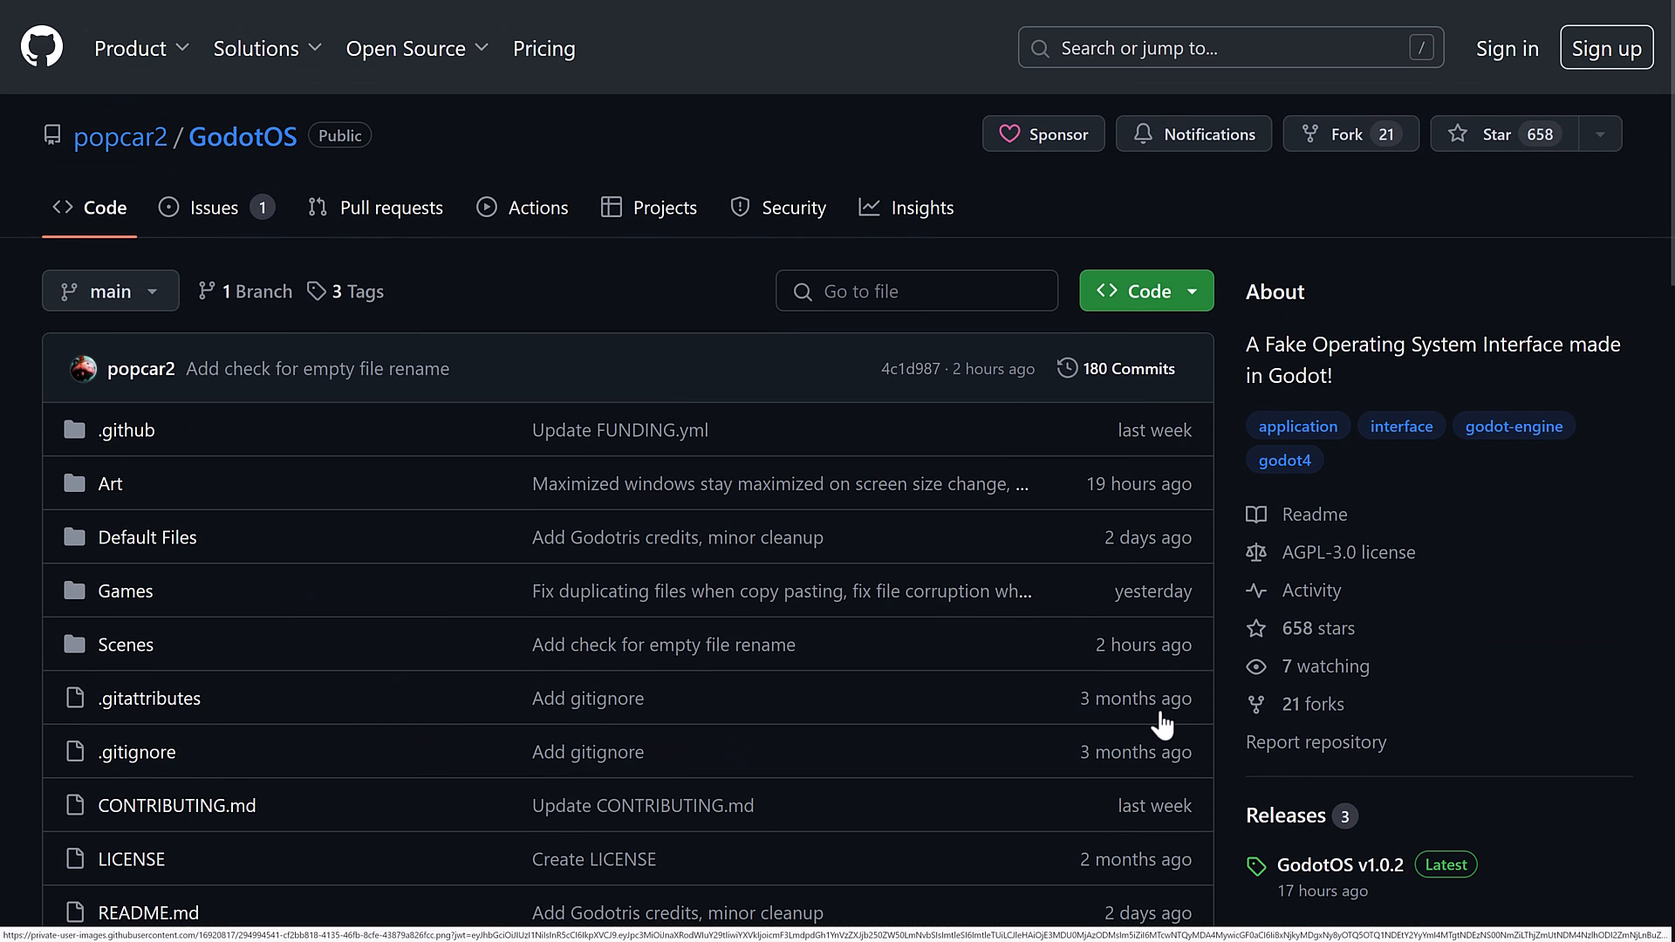
- Scroll down and back up the GodotOS repository file list
scroll(down, 3)
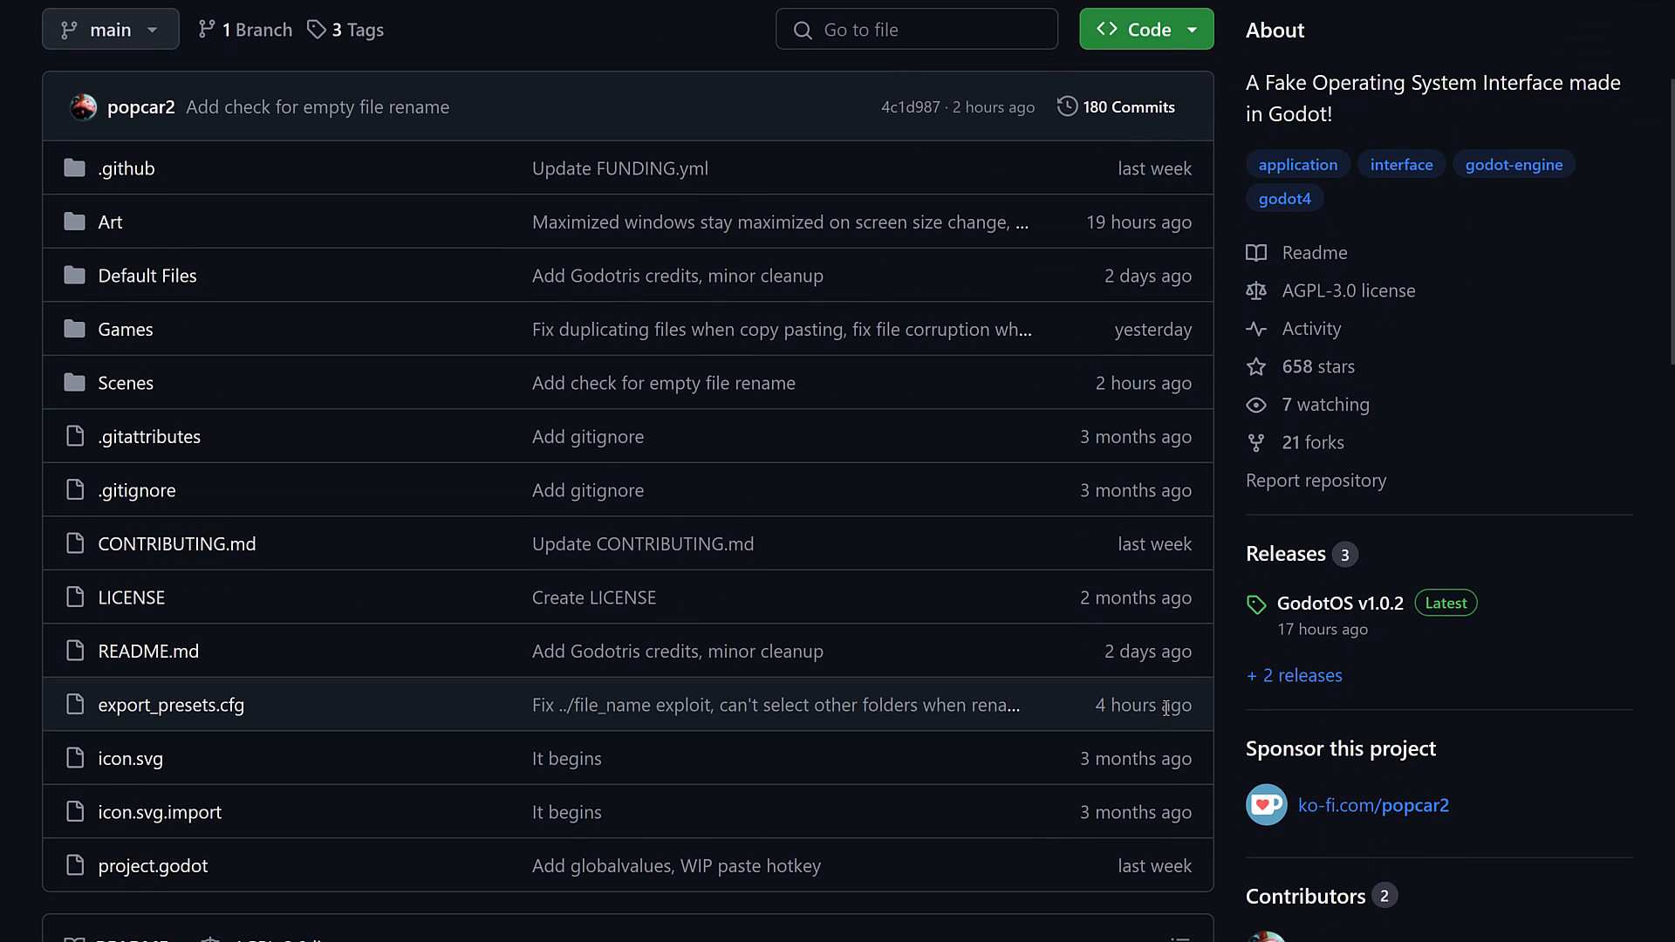
mouse_move(1138, 705)
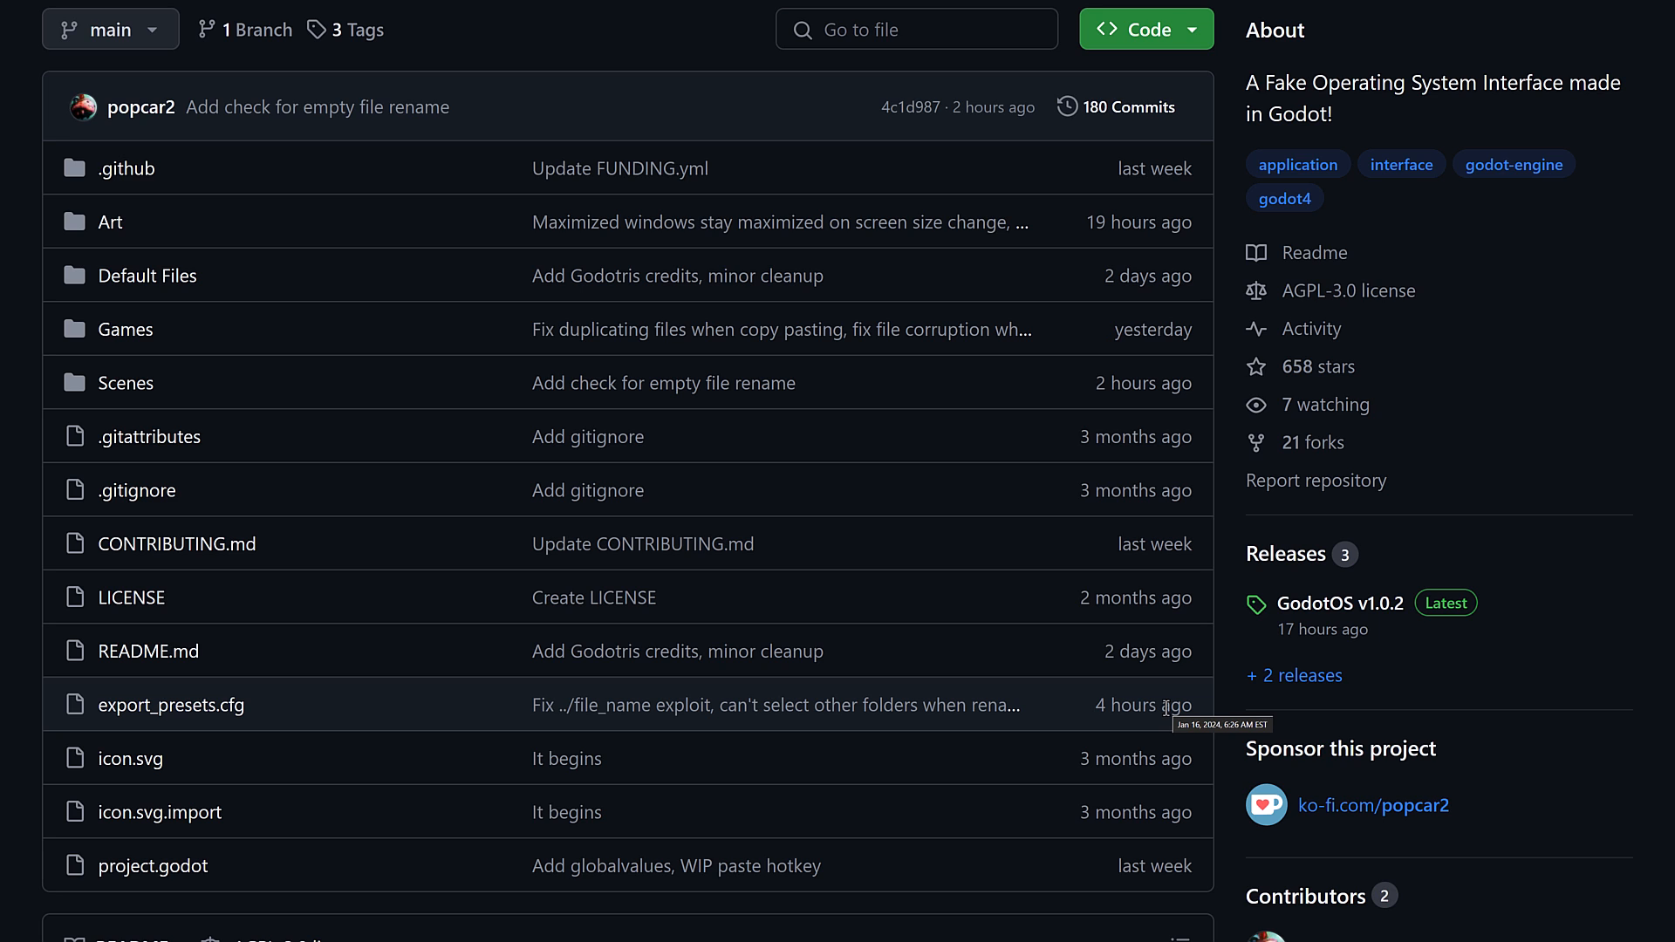
mouse_move(973, 658)
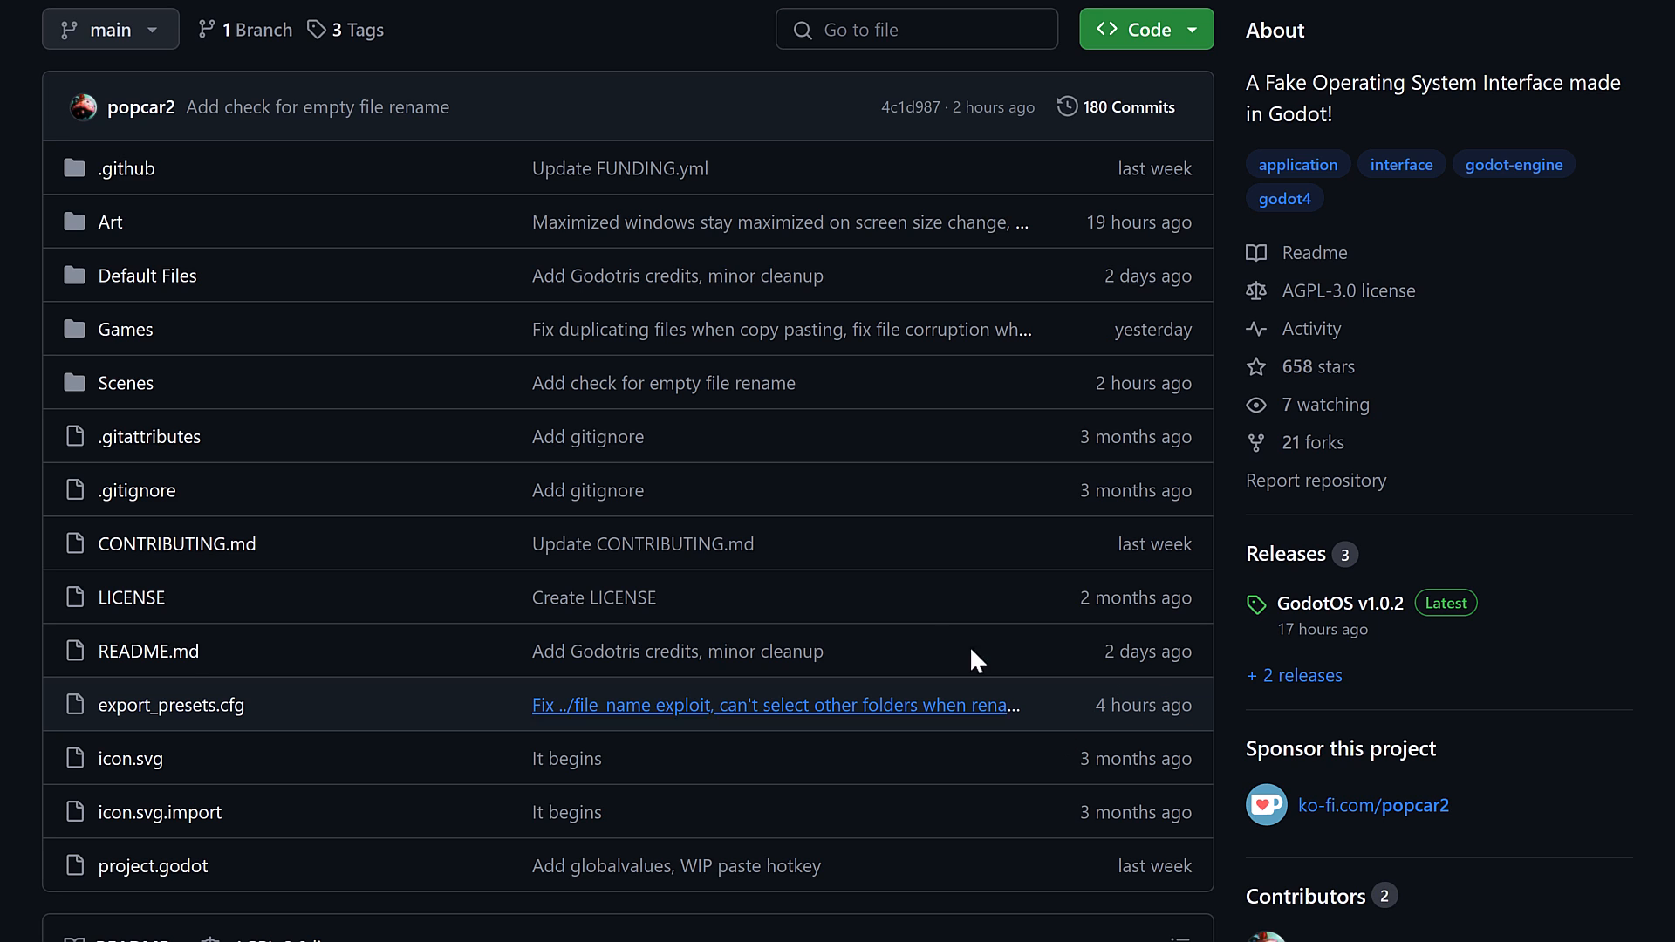
scroll(up, 3)
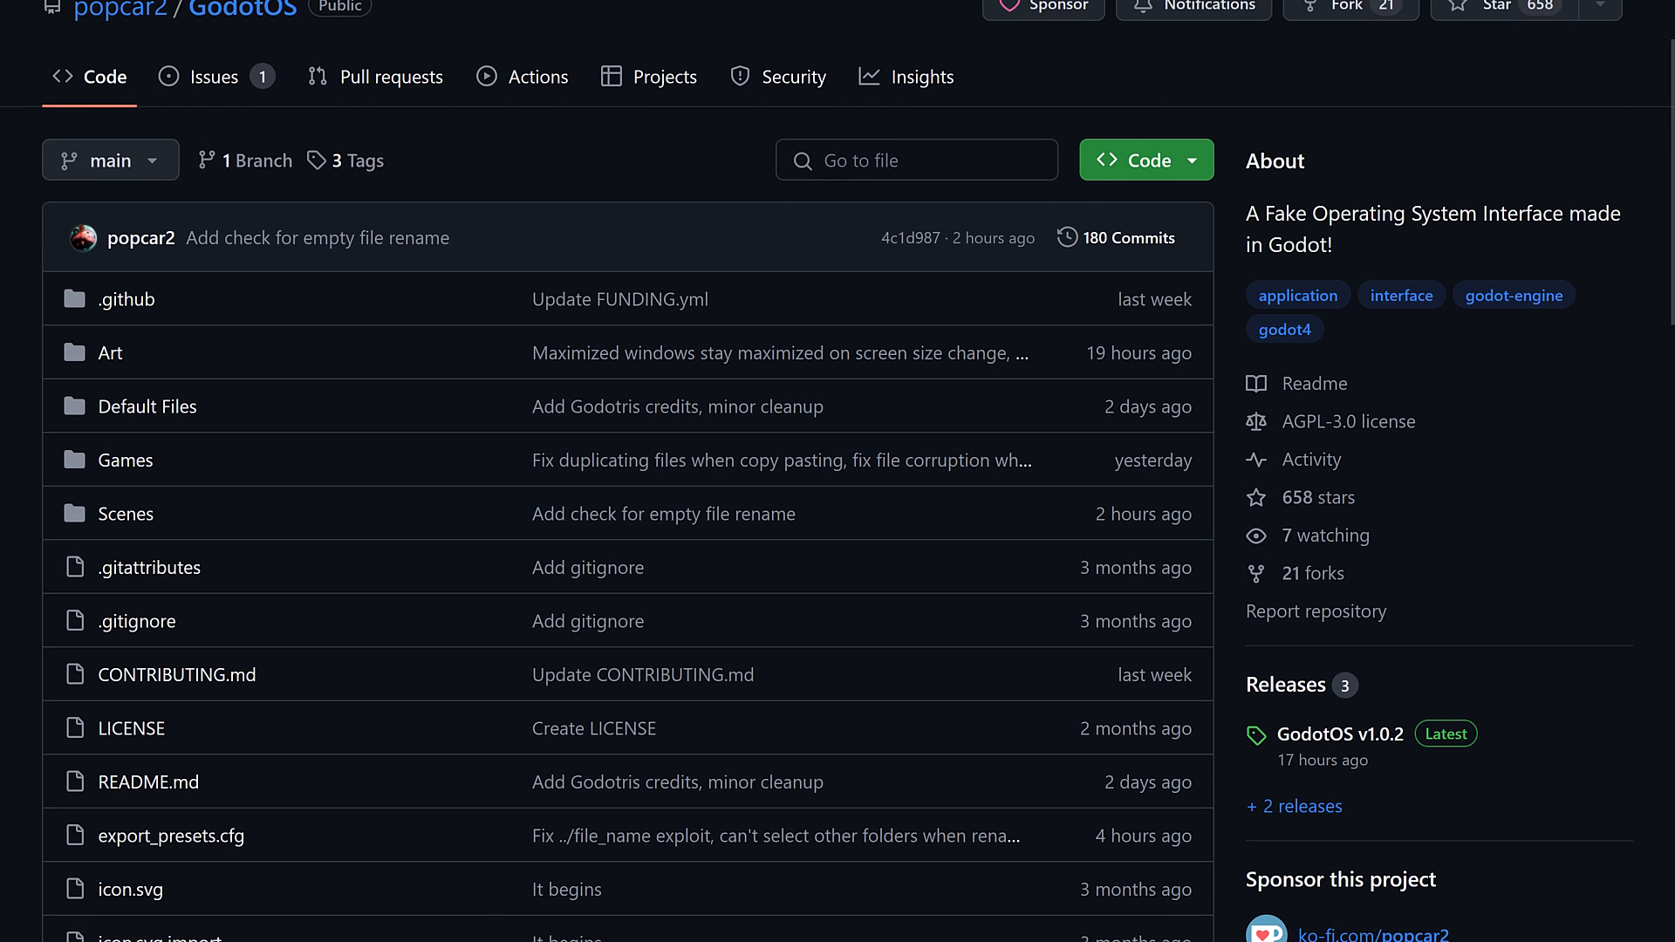
mouse_move(124, 514)
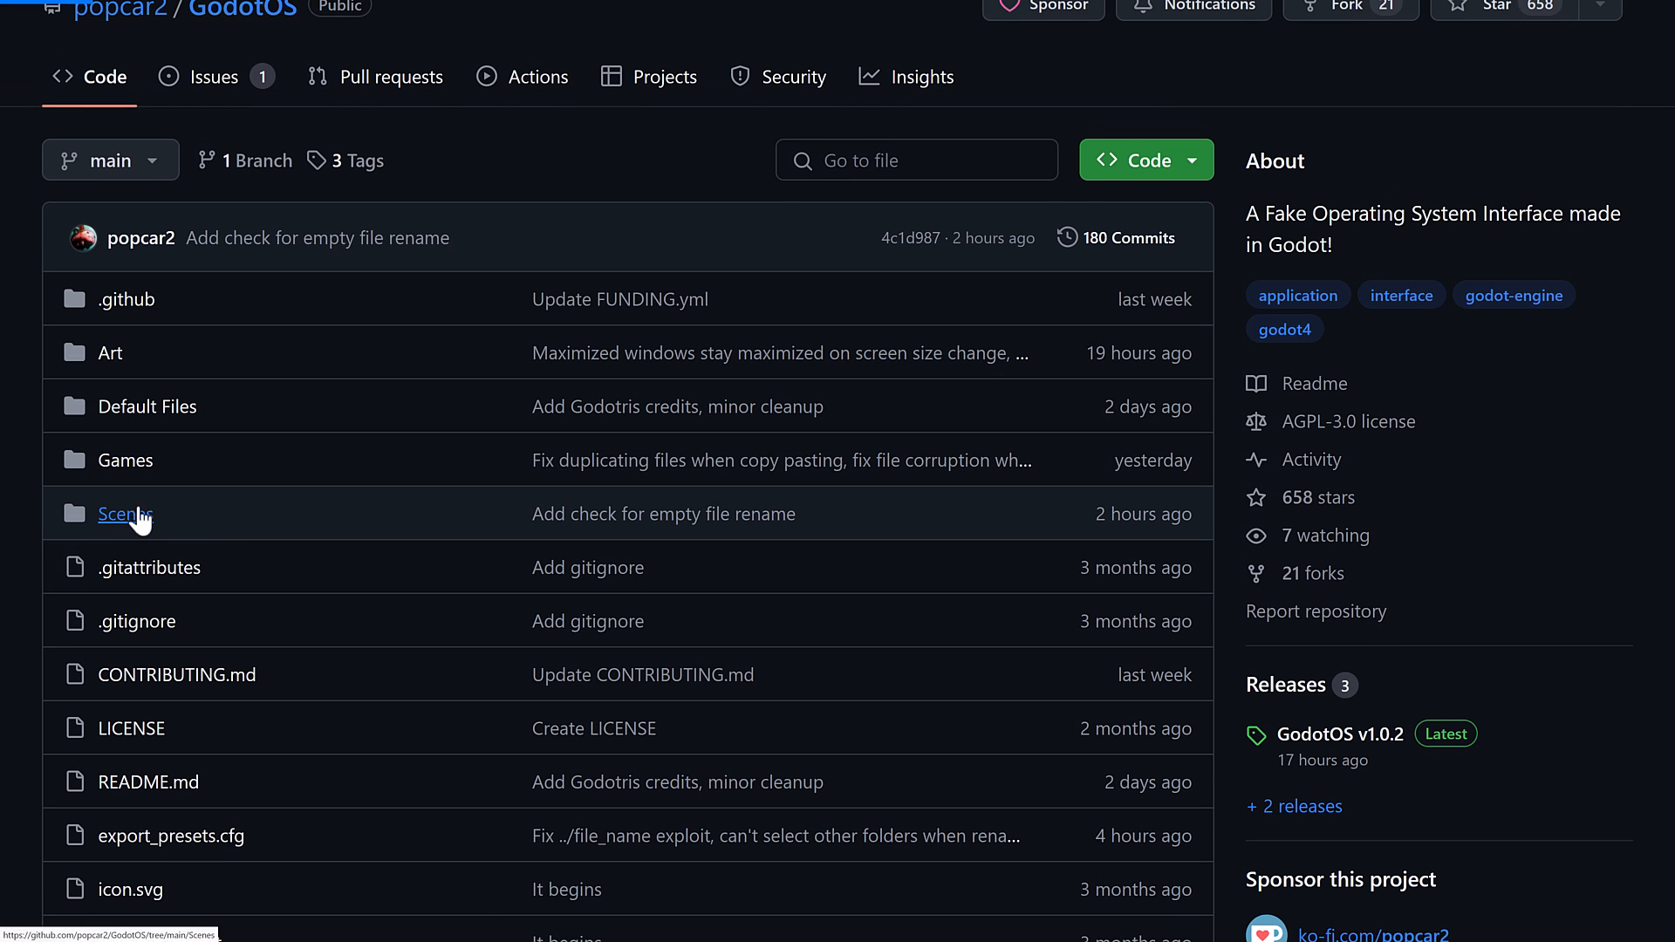
- Browse Scenes/Main and Scenes/Desktop, then open the Scenes/Taskbar folder
click(124, 513)
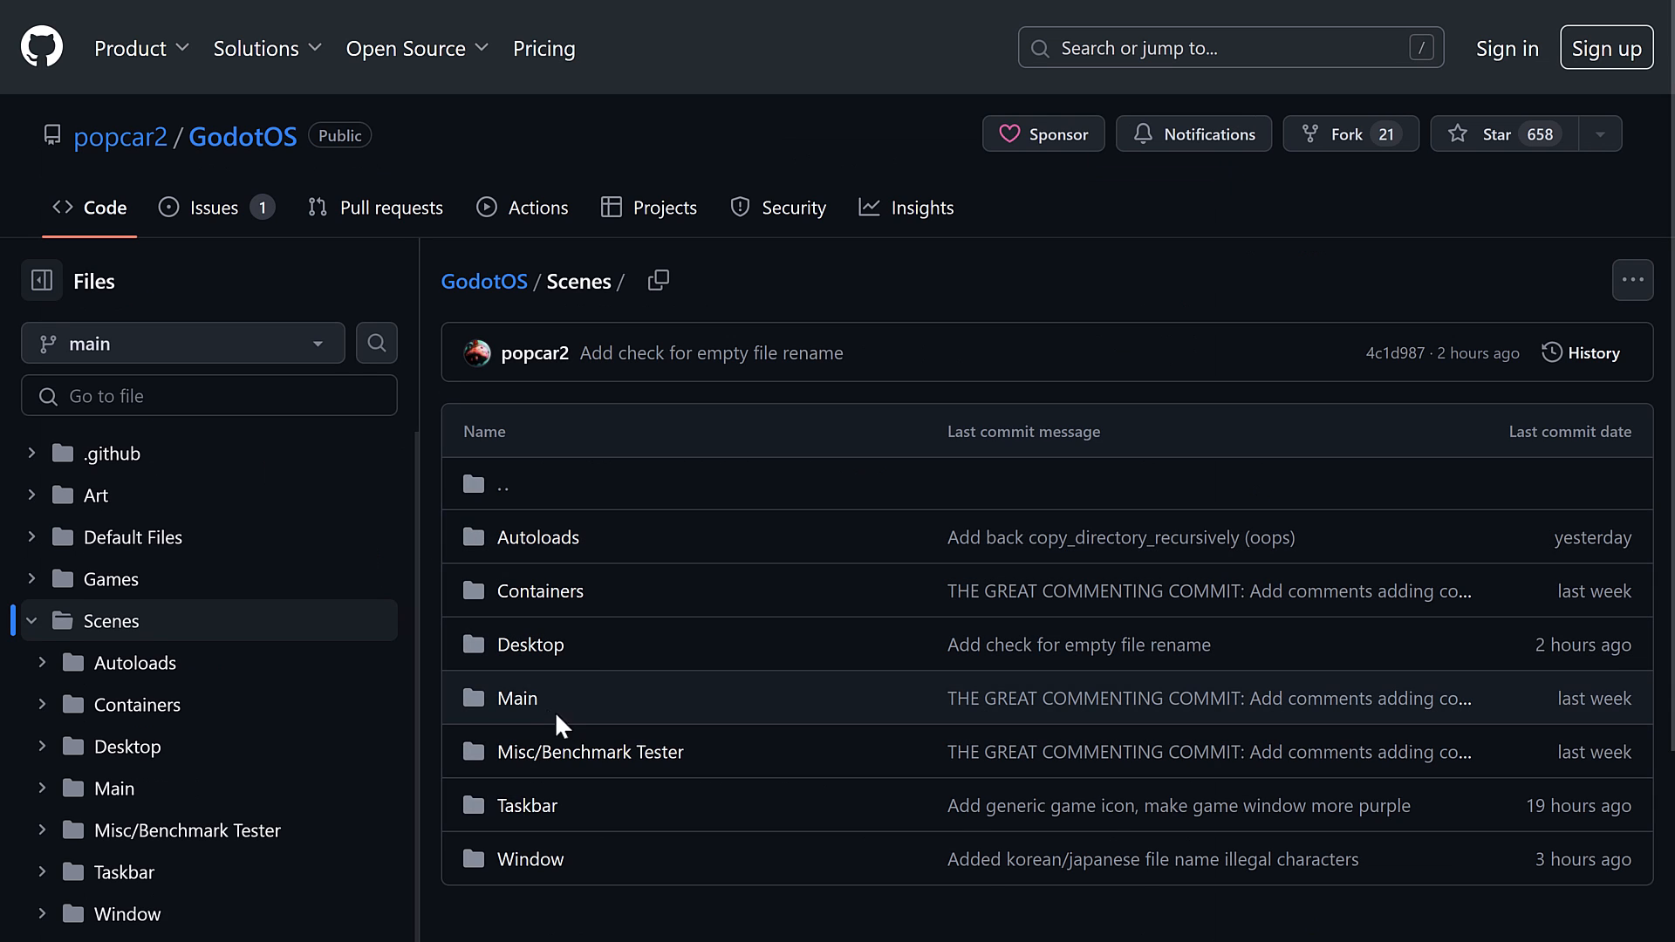
click(516, 698)
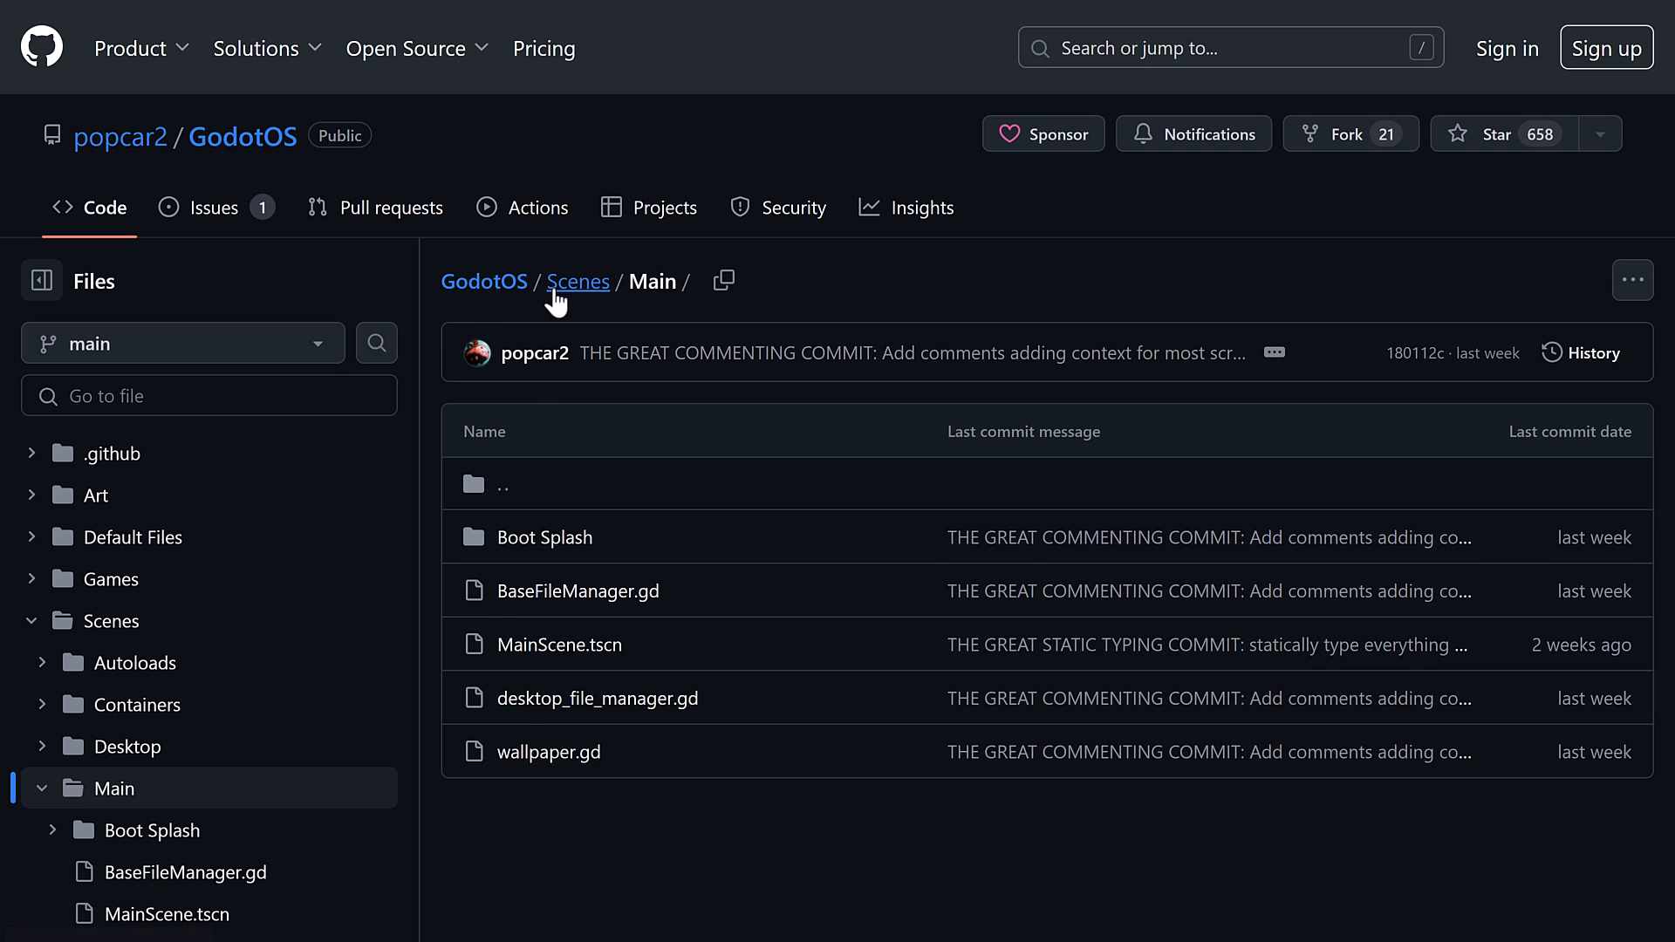
click(577, 281)
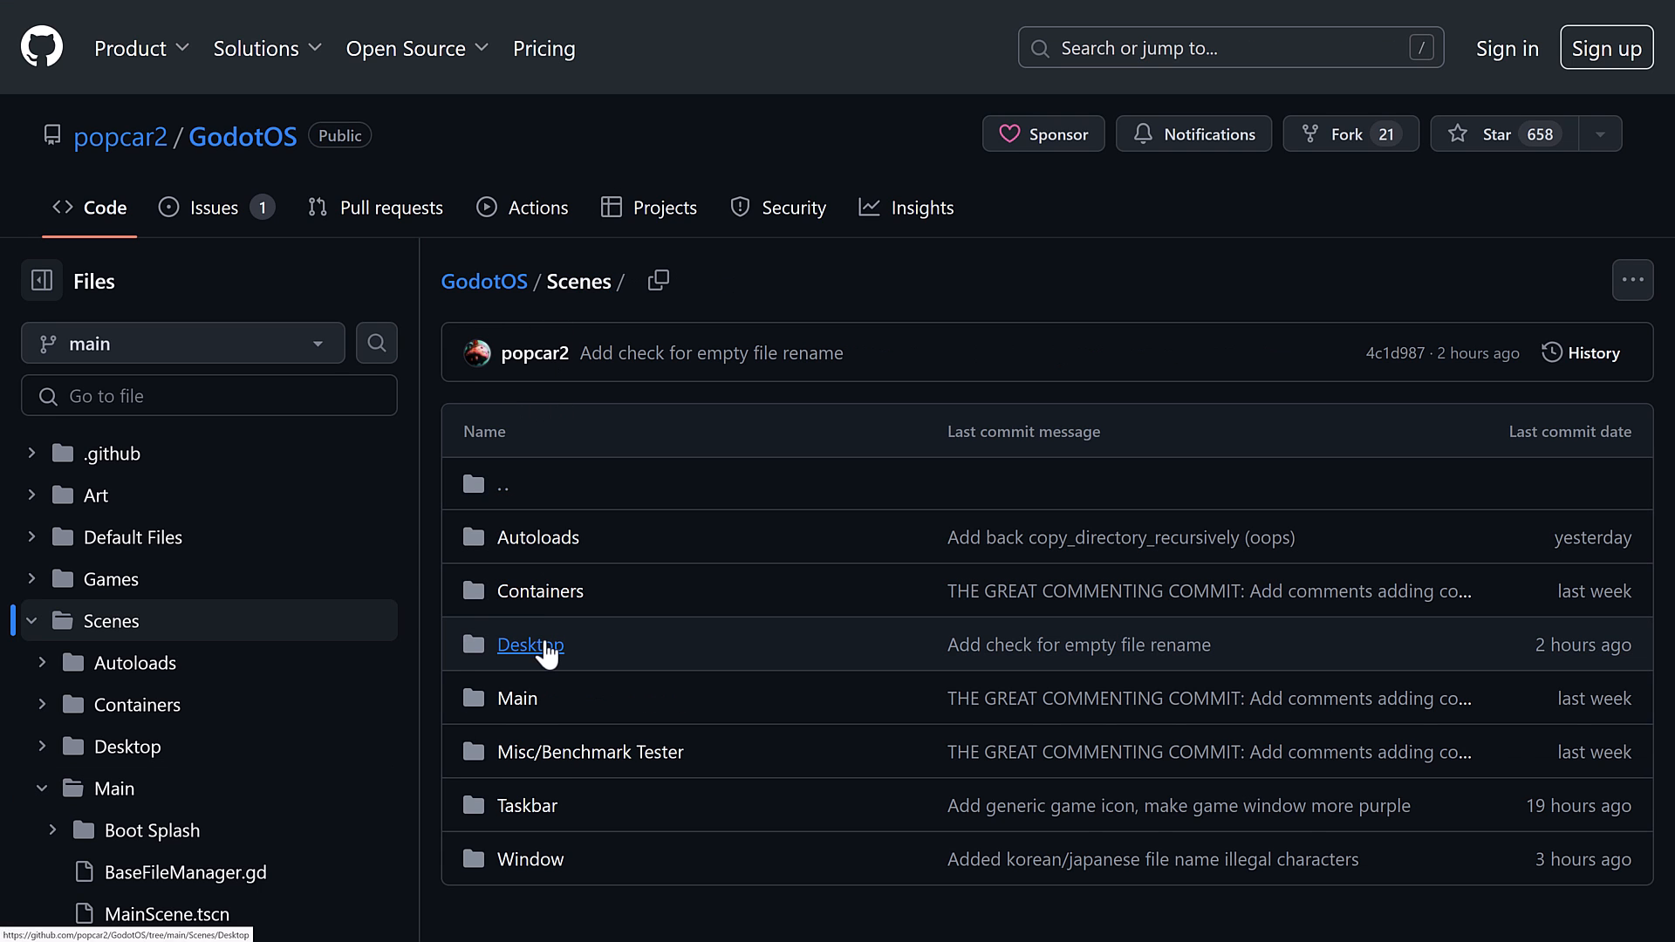
click(529, 644)
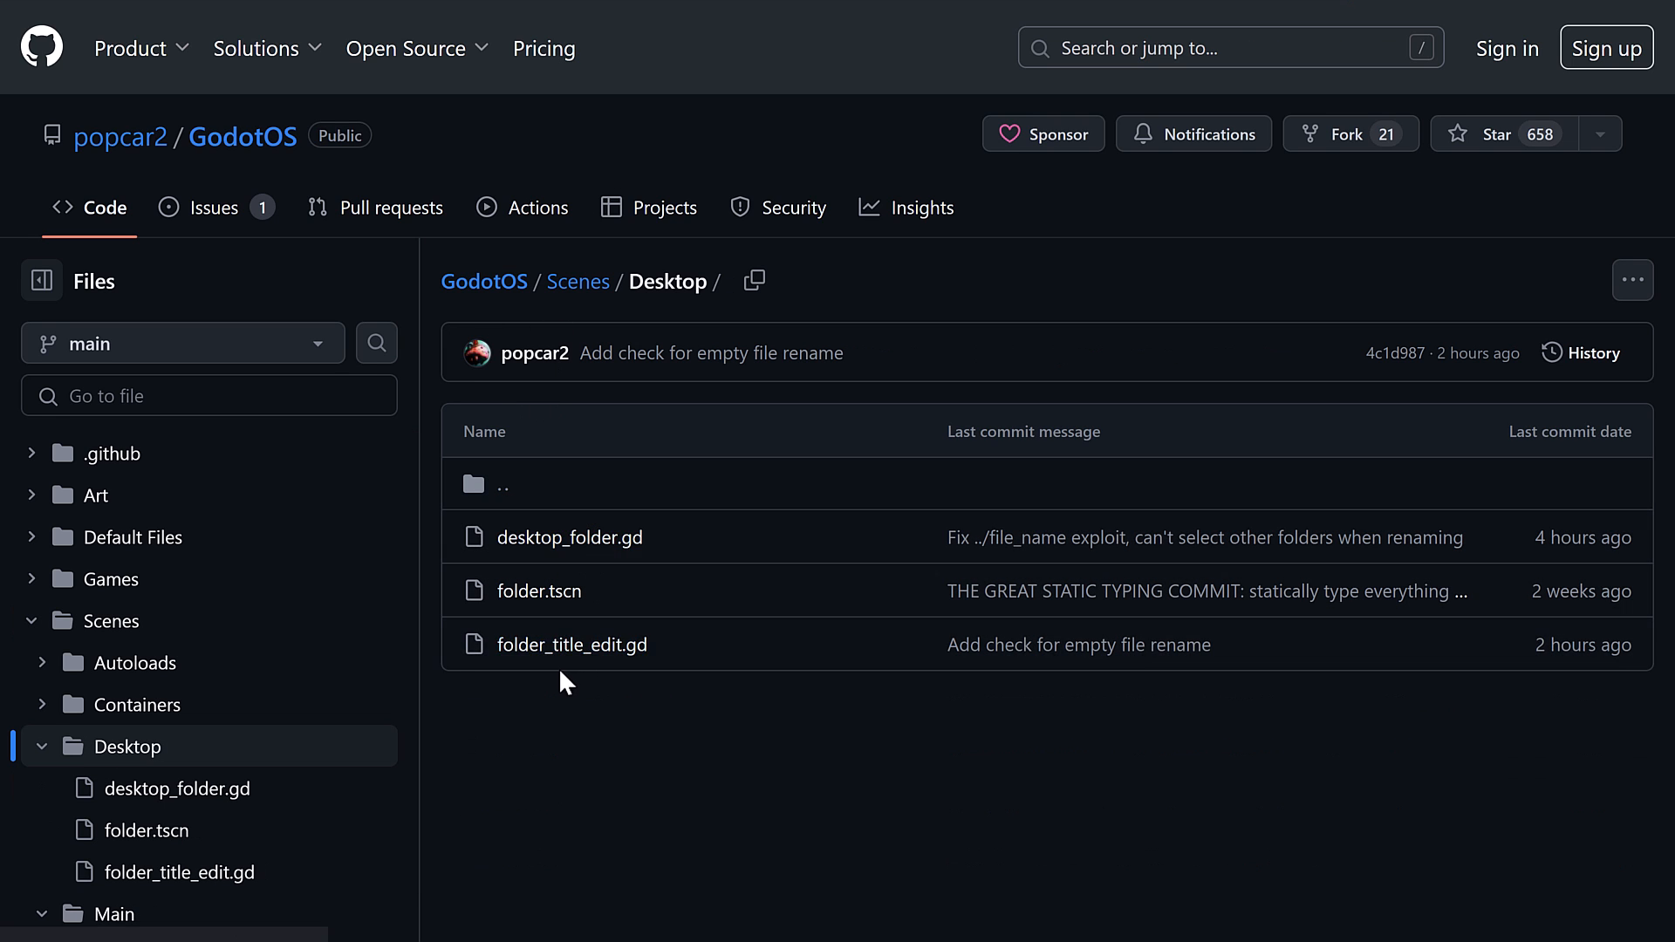
click(577, 281)
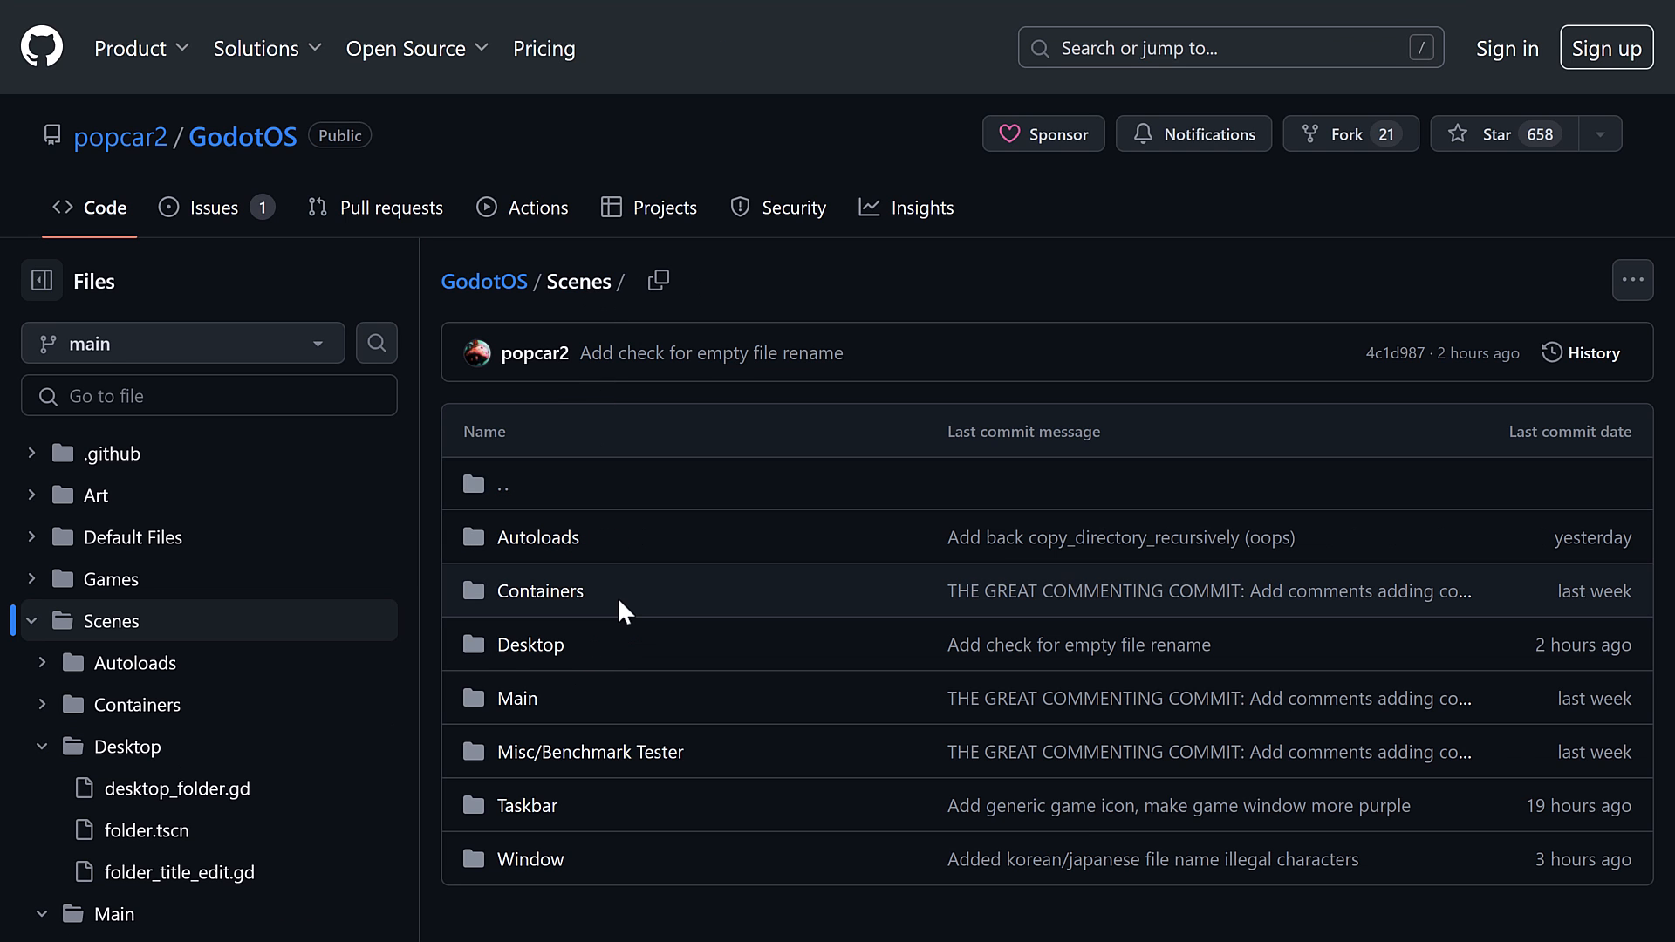
mouse_move(525, 805)
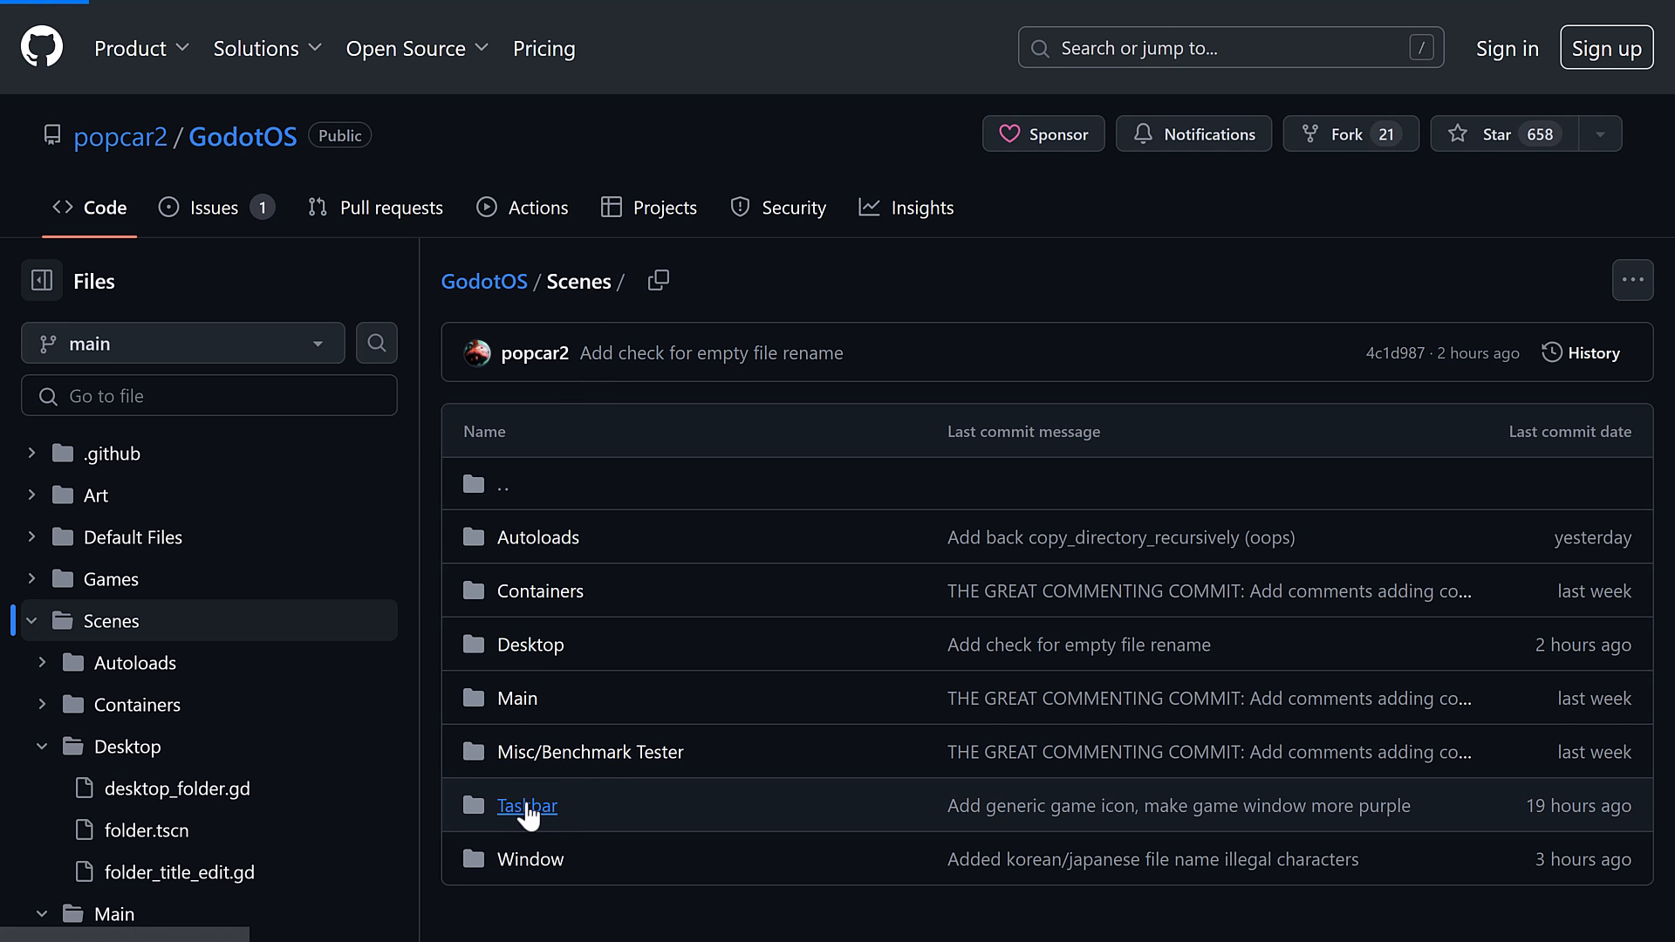
click(525, 805)
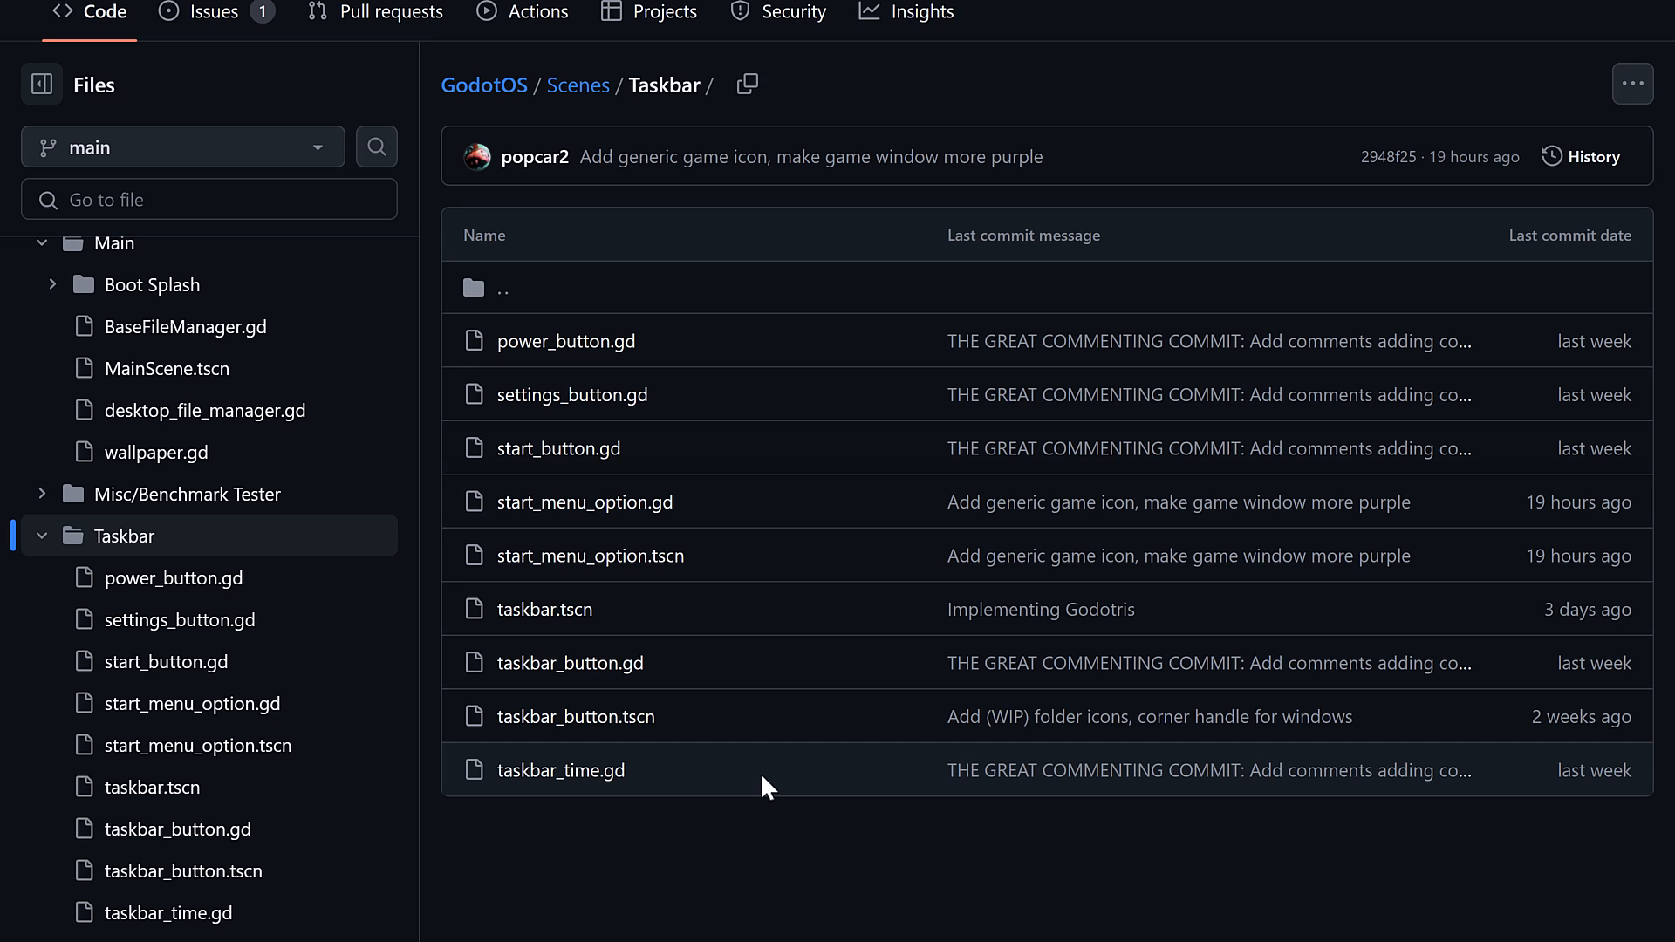
mouse_move(428, 55)
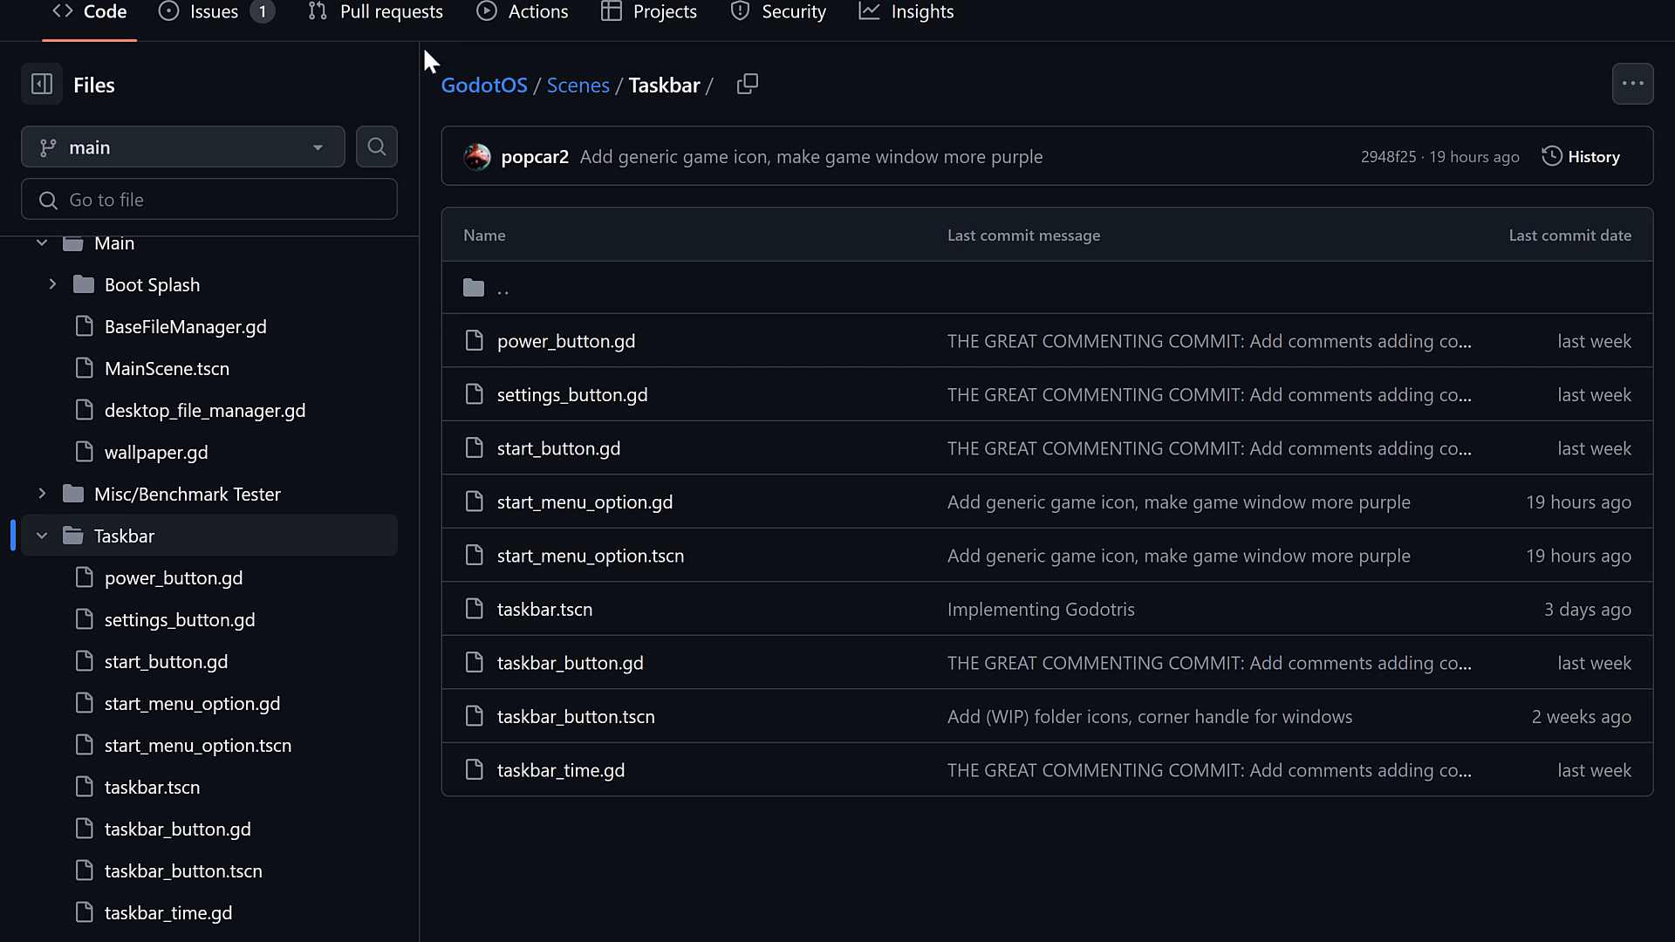
- Return to the GodotOS repository root and scroll down and back up its file list
click(484, 85)
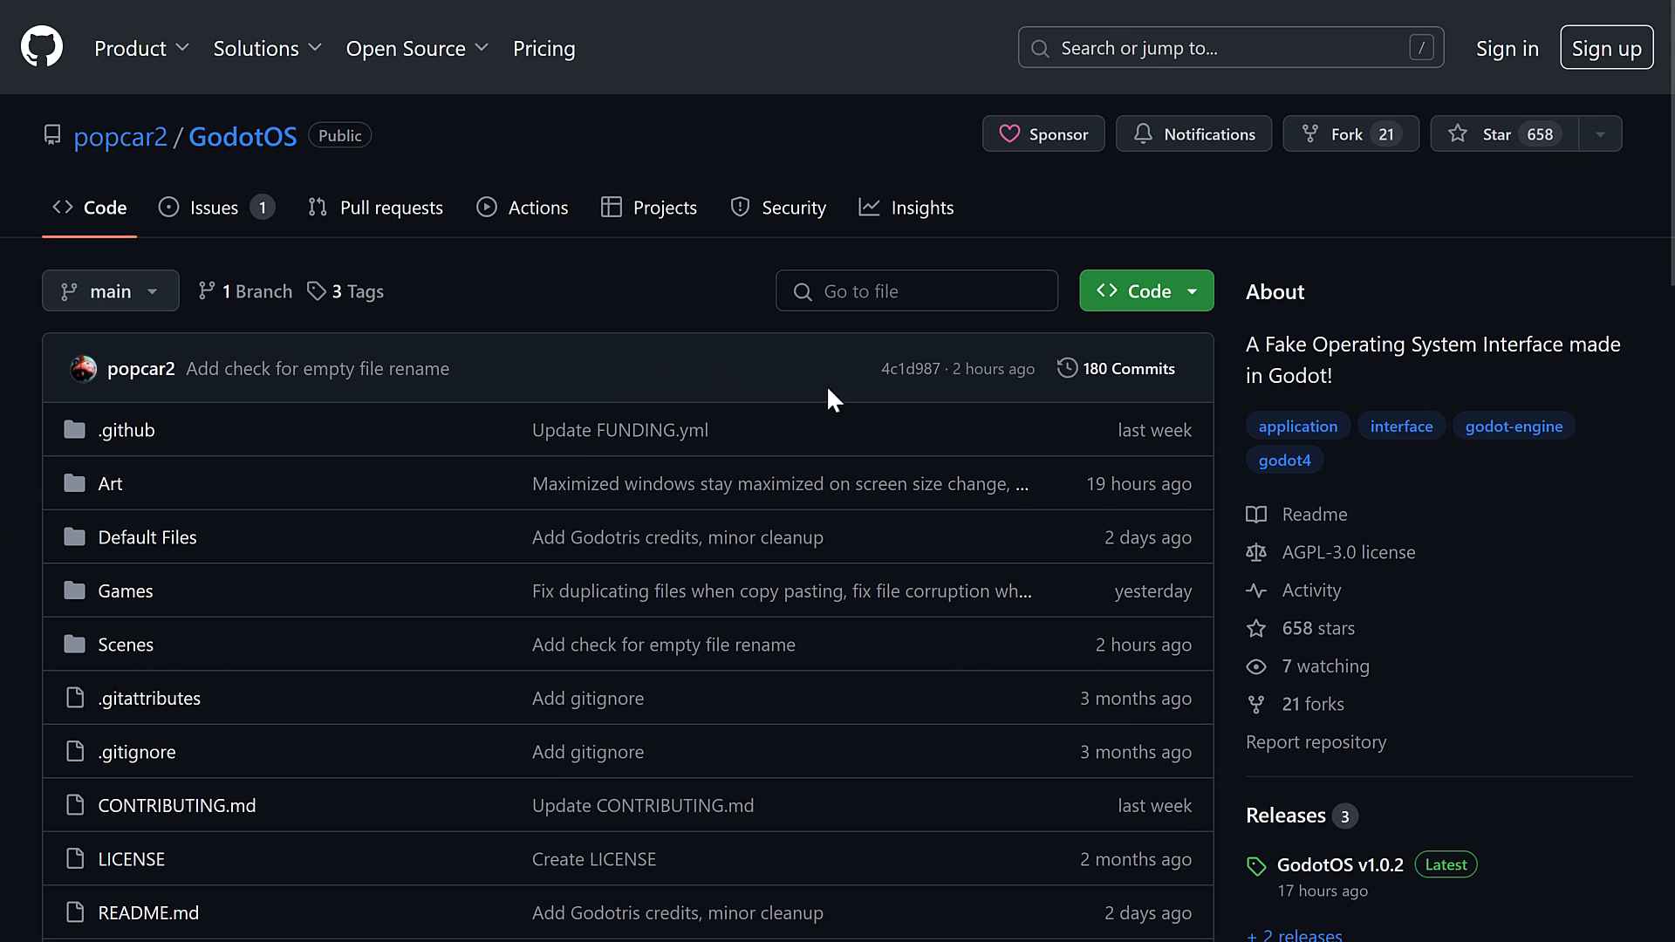
mouse_move(947, 425)
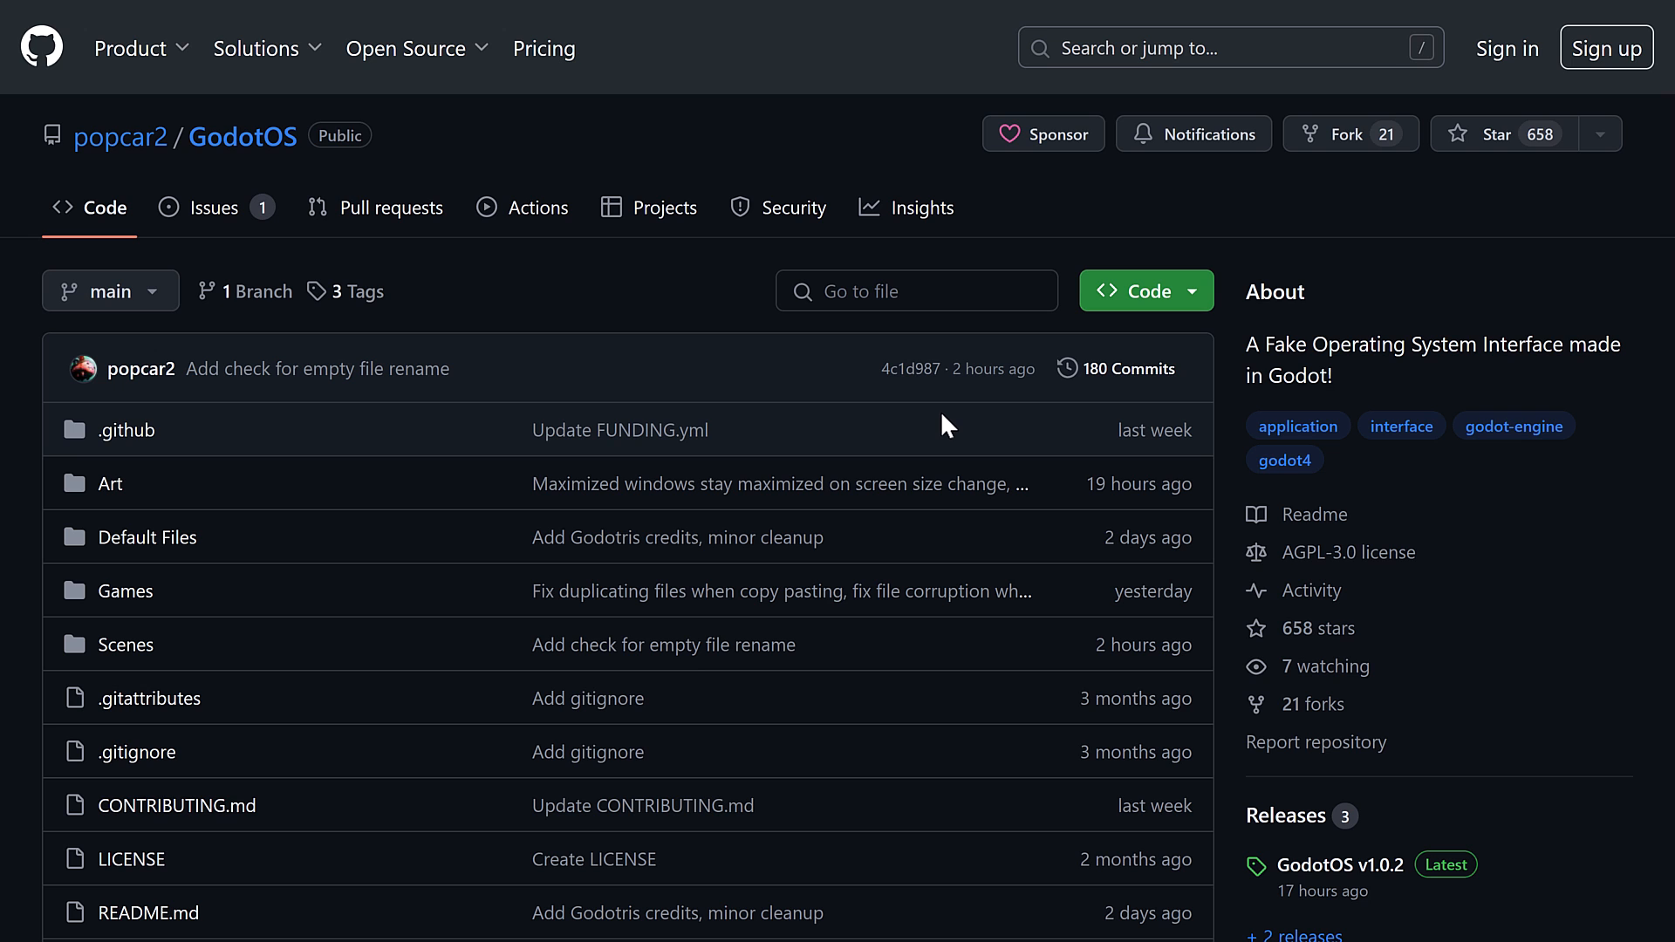
scroll(down, 3)
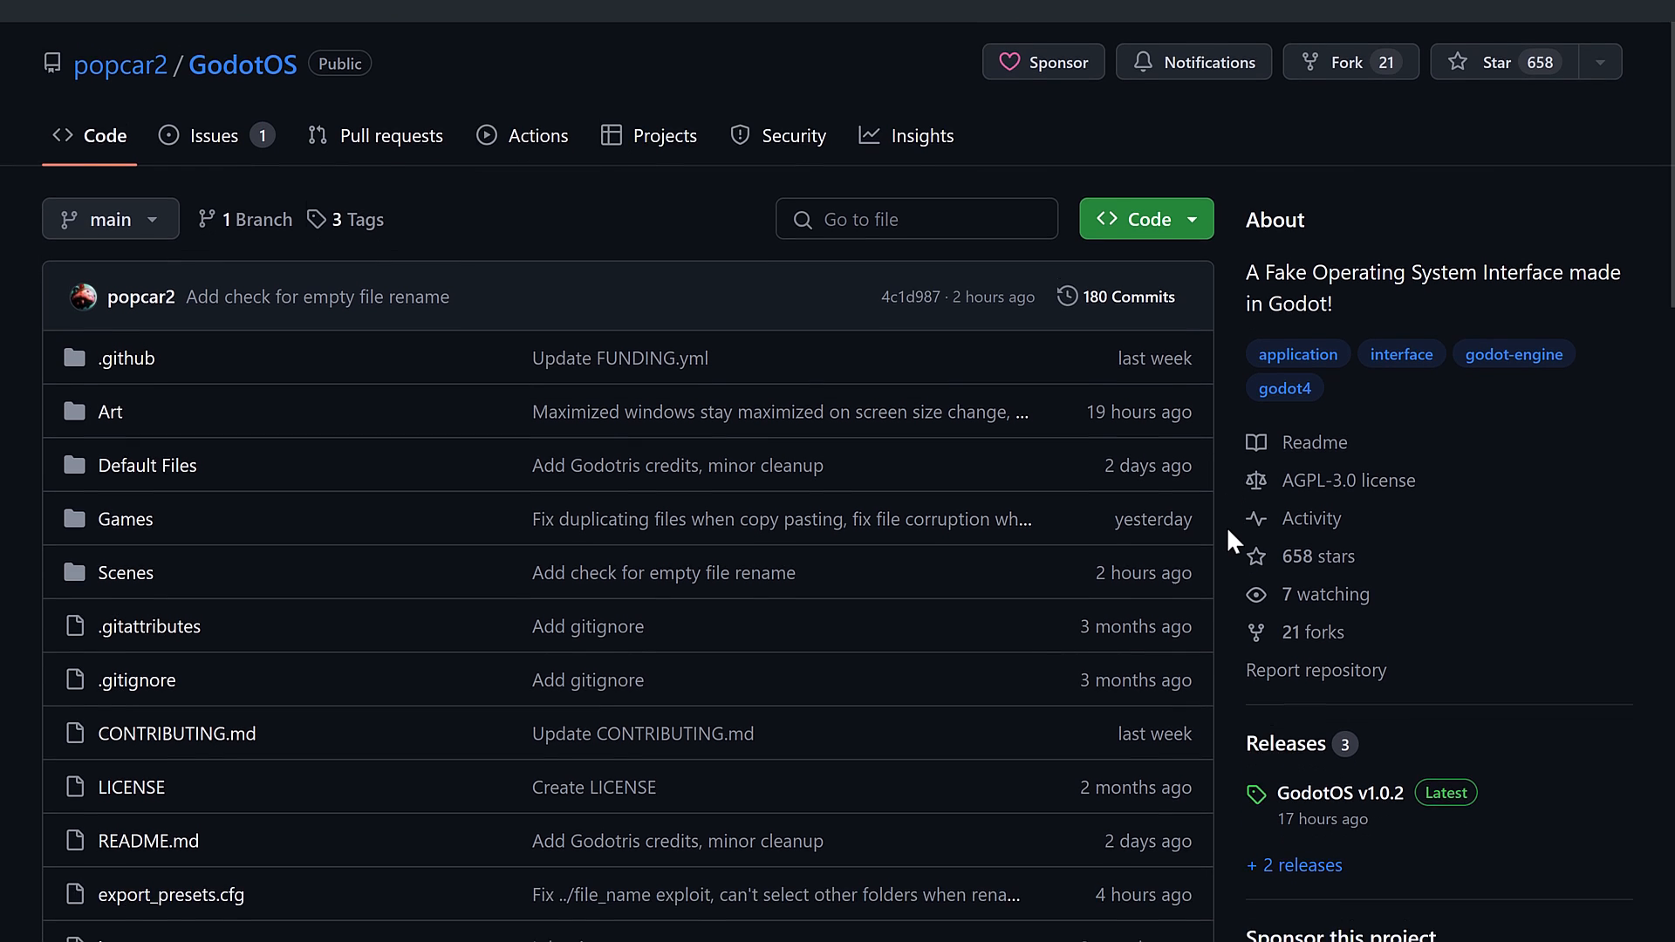
scroll(down, 3)
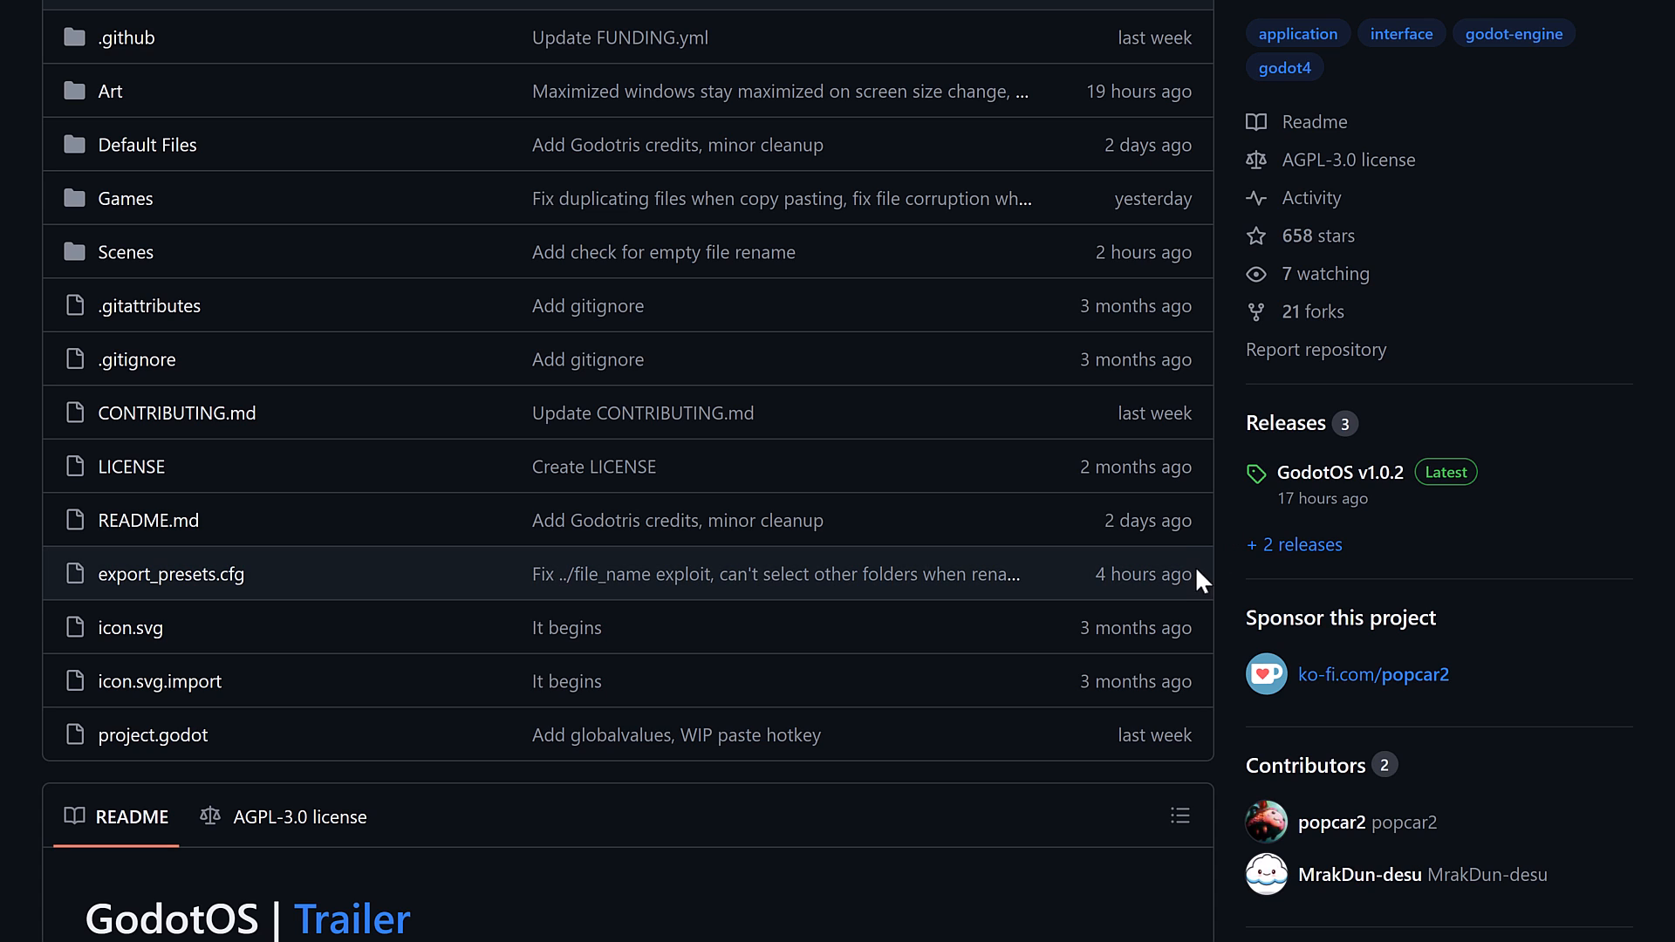
mouse_move(1225, 446)
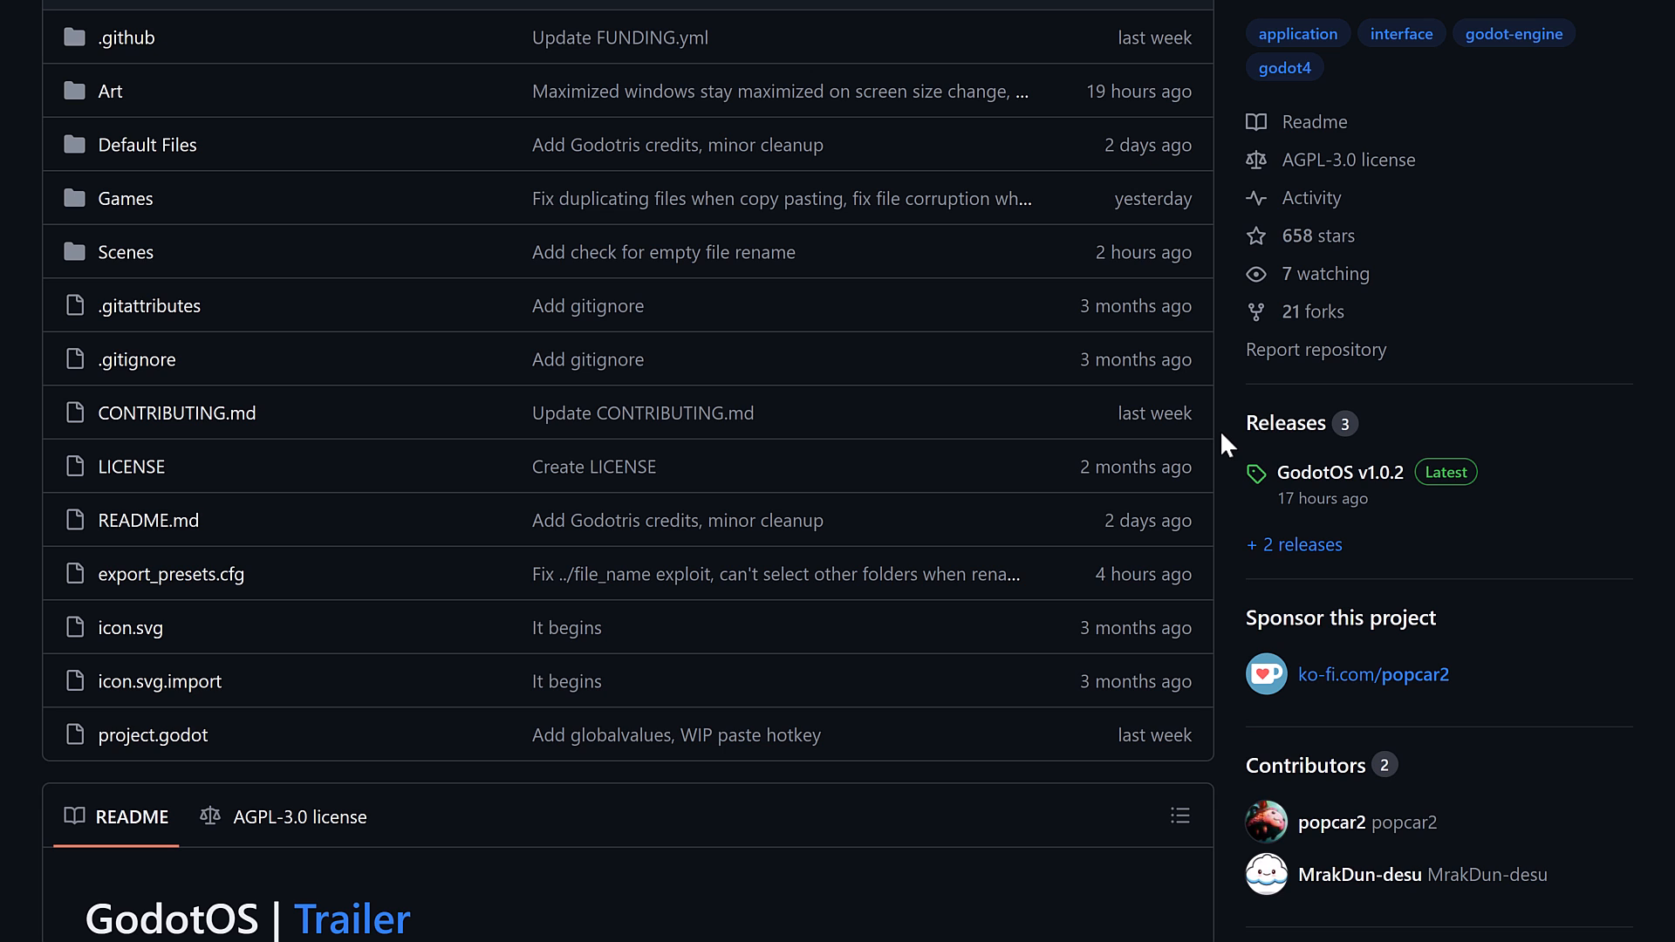
mouse_move(1283, 387)
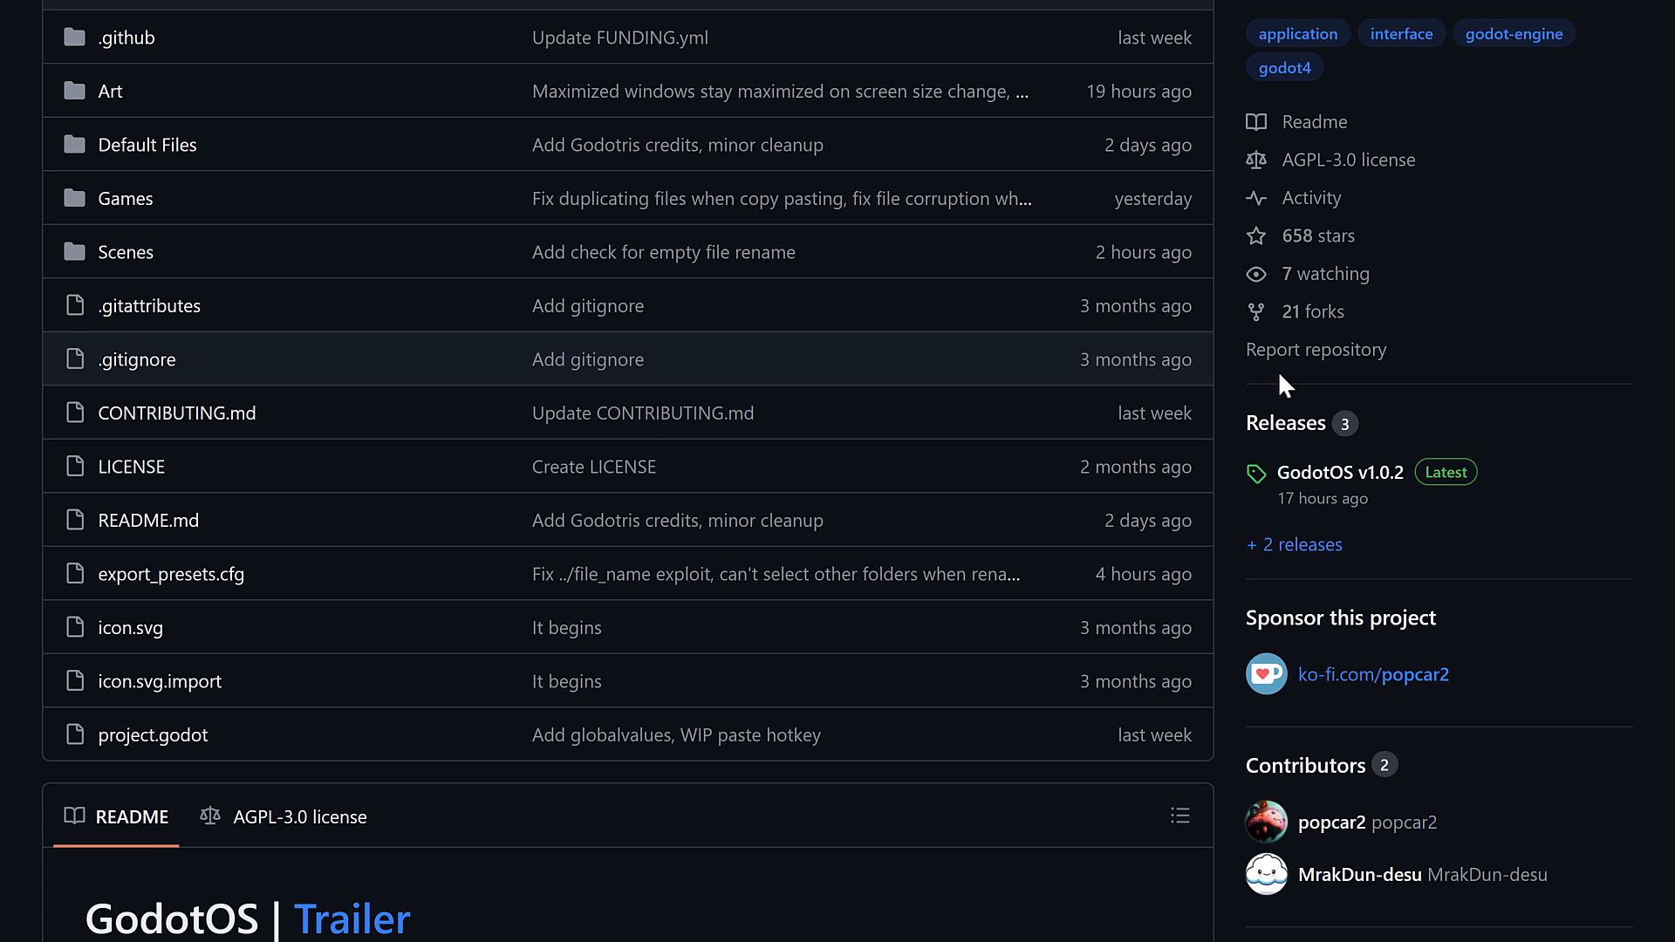
scroll(up, 3)
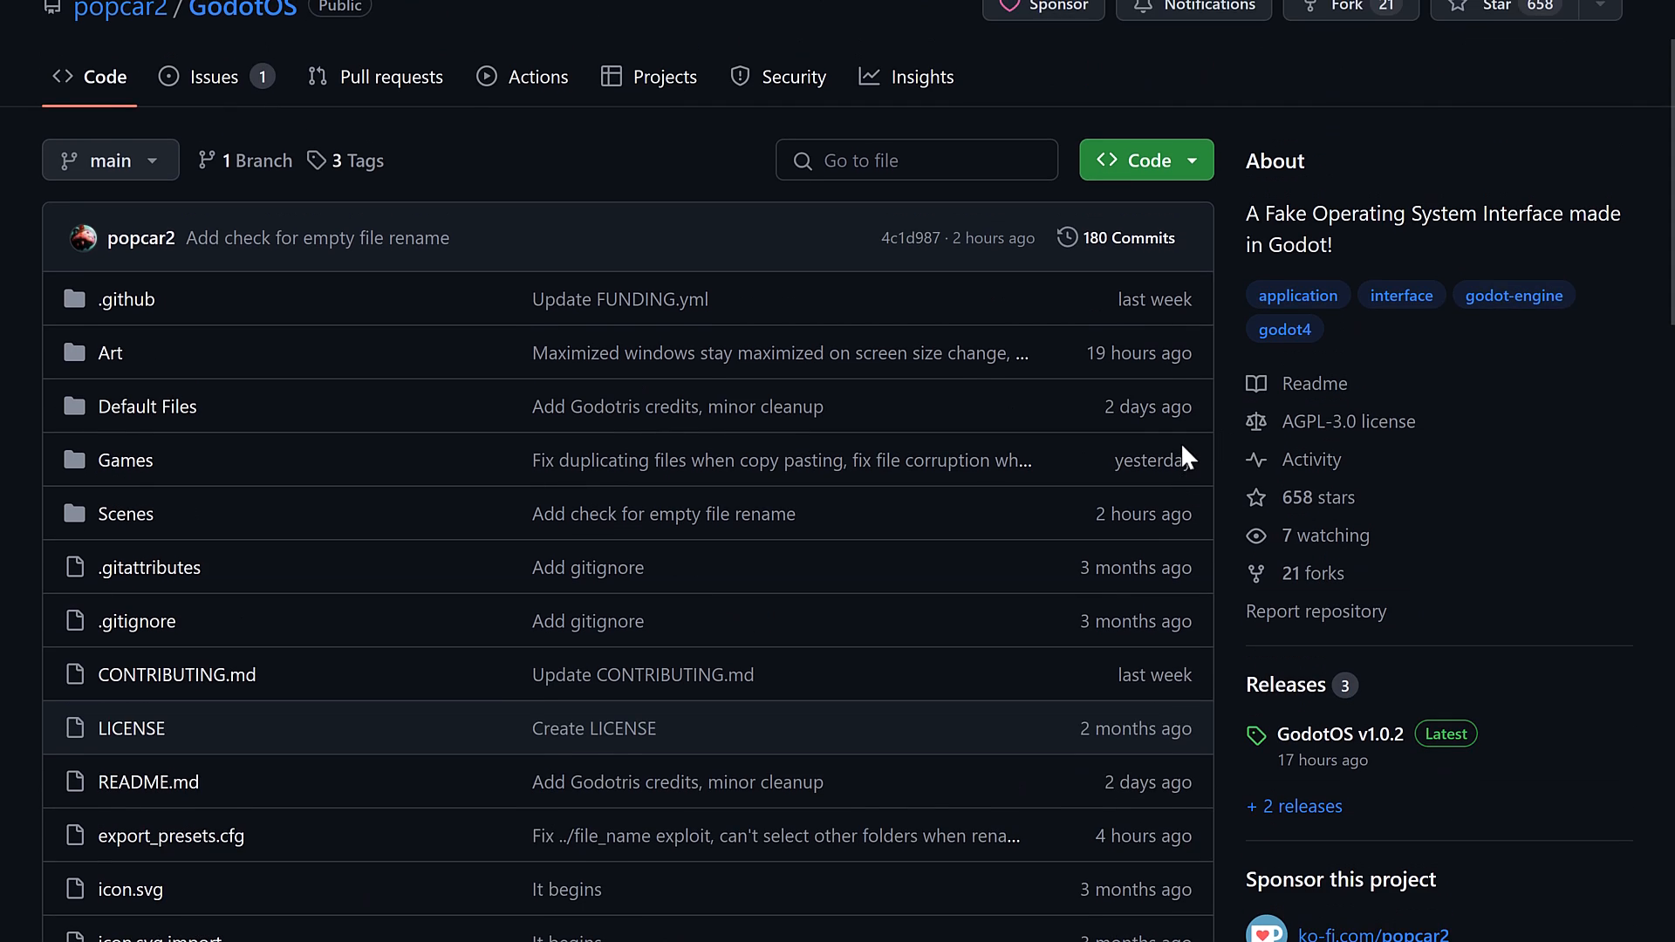